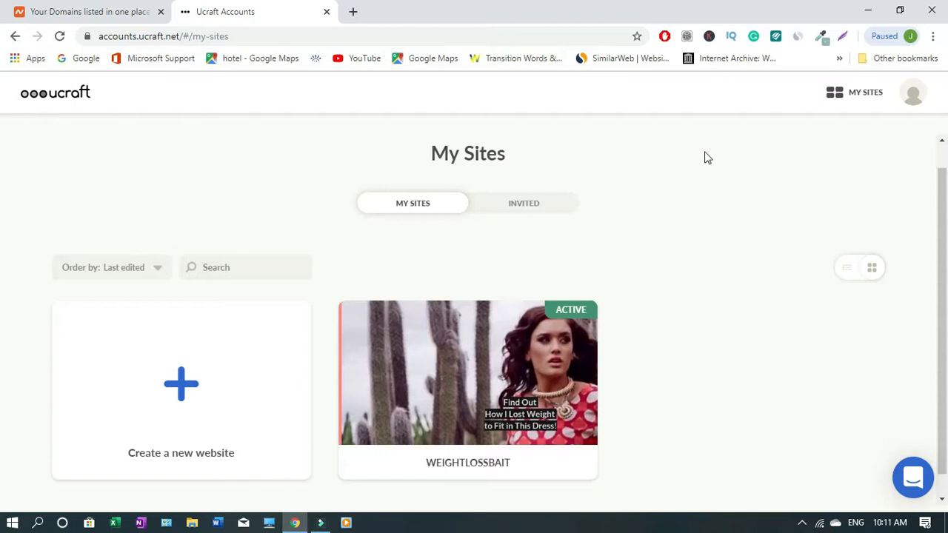
mouse_move(680, 317)
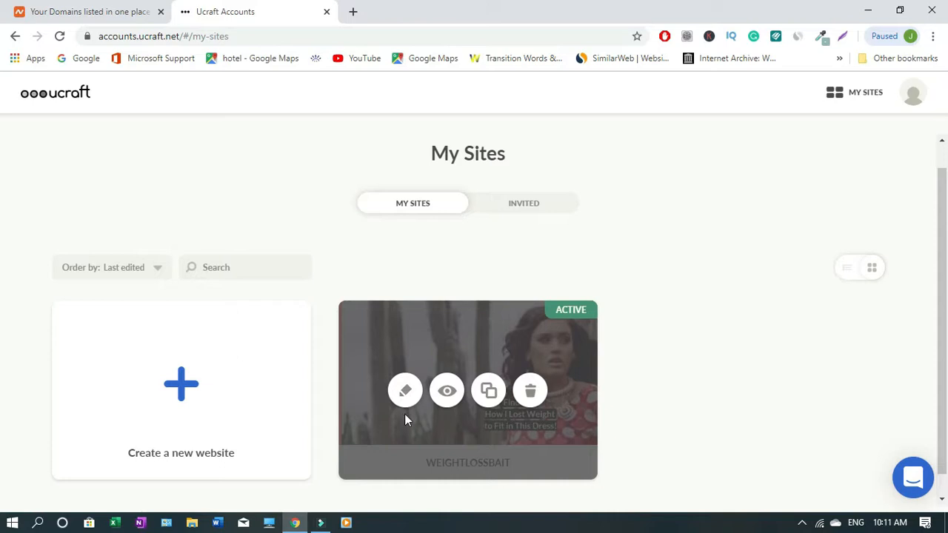
- Open the WEIGHTLOSSBAIT site from My Sites in the Ucraft editor
click(405, 391)
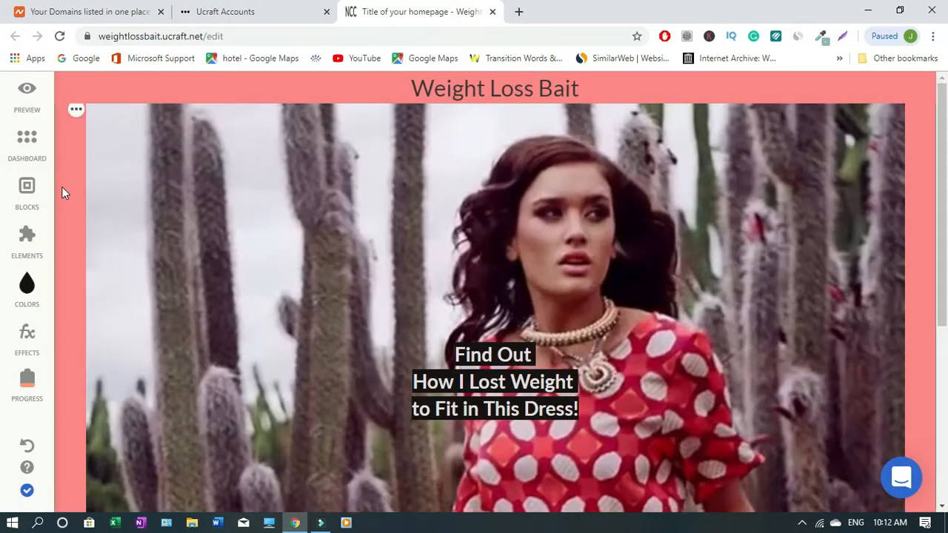
click(27, 141)
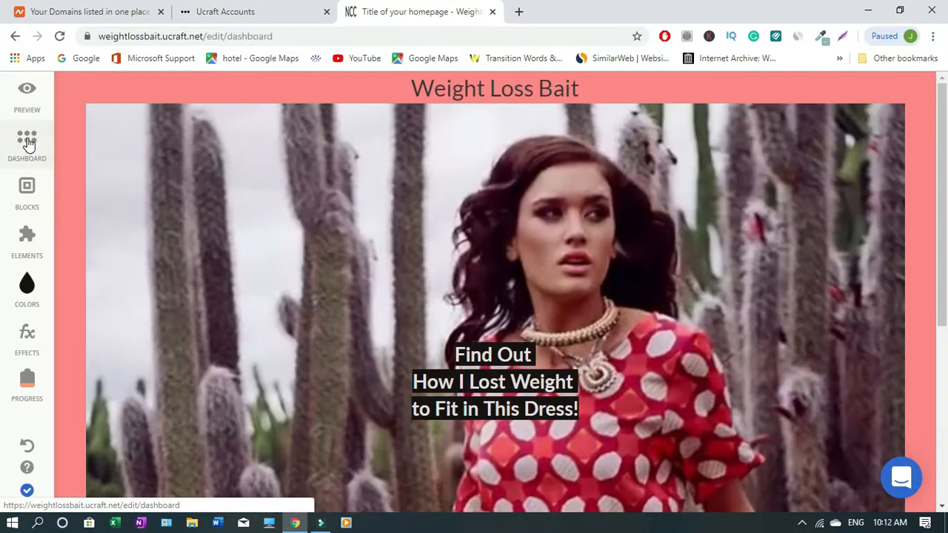
- From the Dashboard's Domain app, start connecting existing domain weightlossbait.co
click(27, 144)
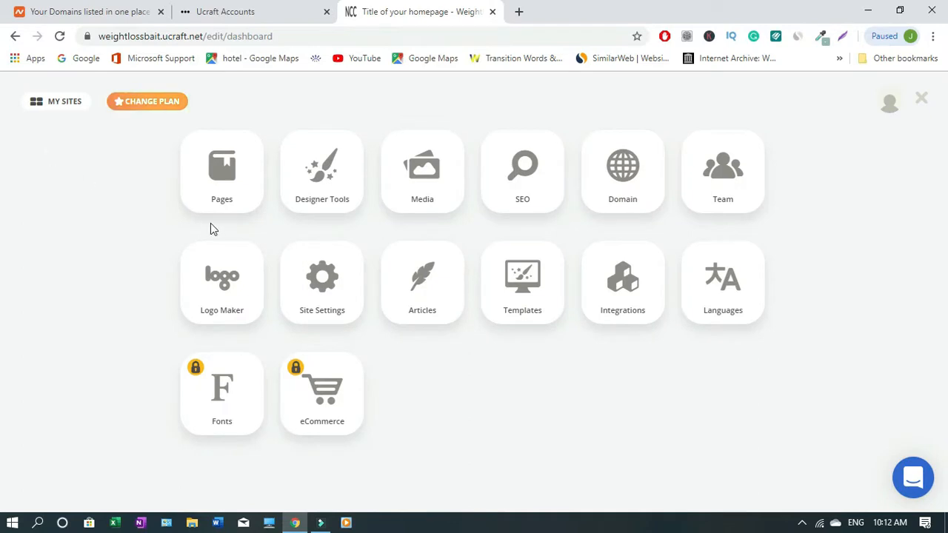
click(622, 171)
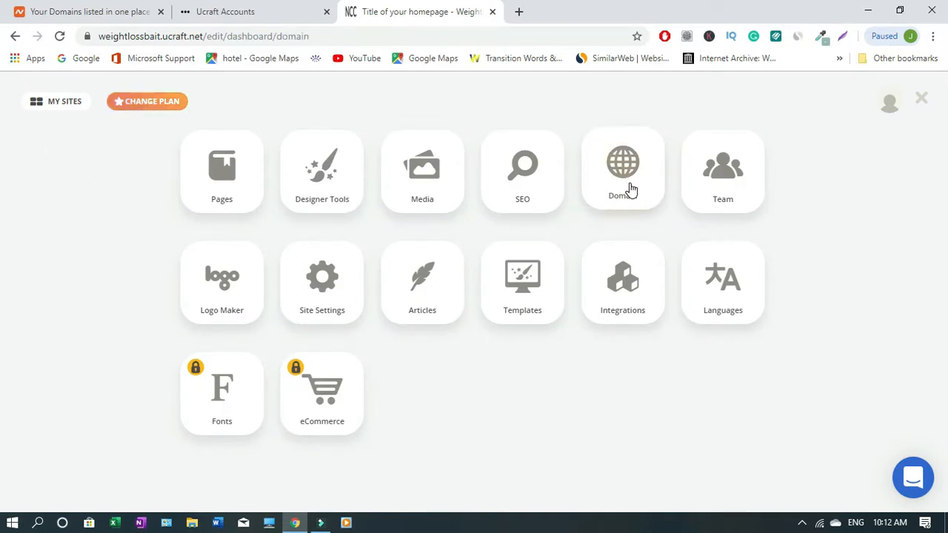
click(623, 171)
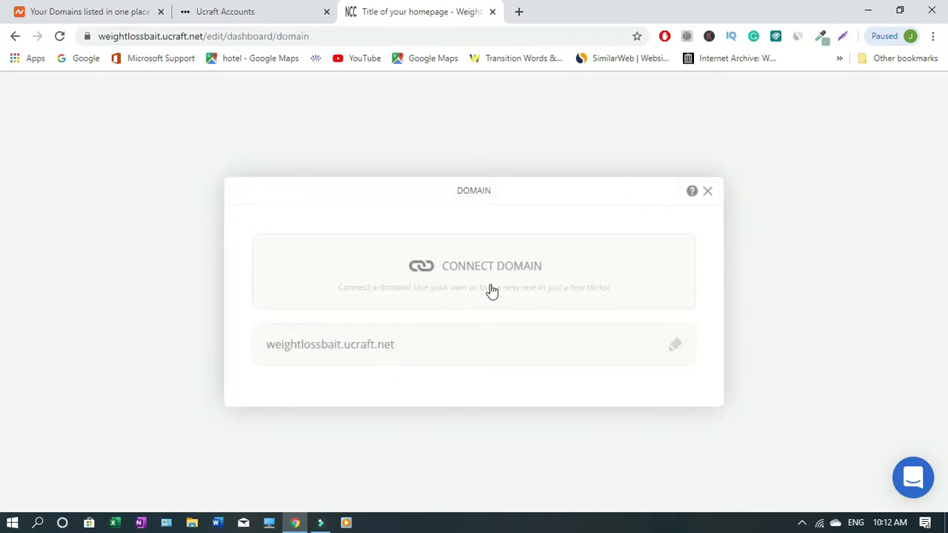
mouse_move(508, 270)
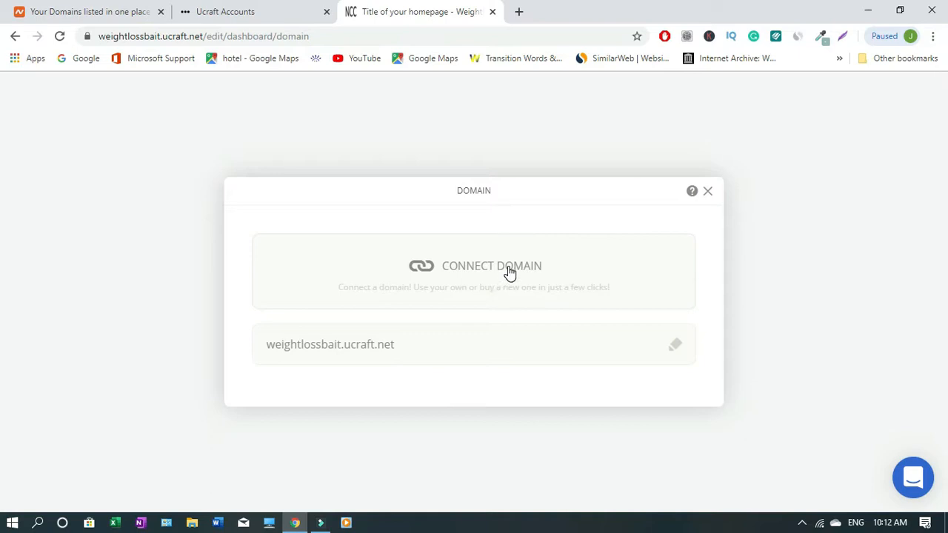
click(492, 266)
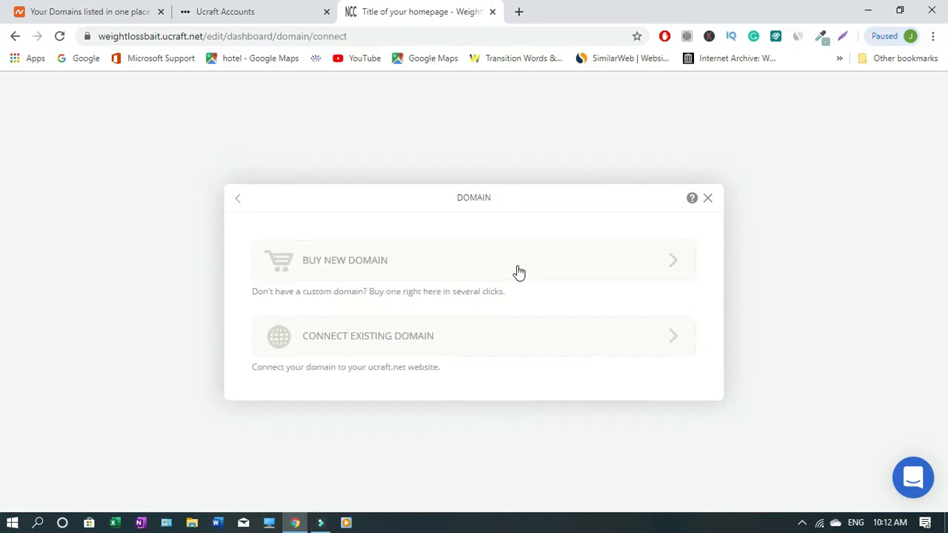
mouse_move(428, 337)
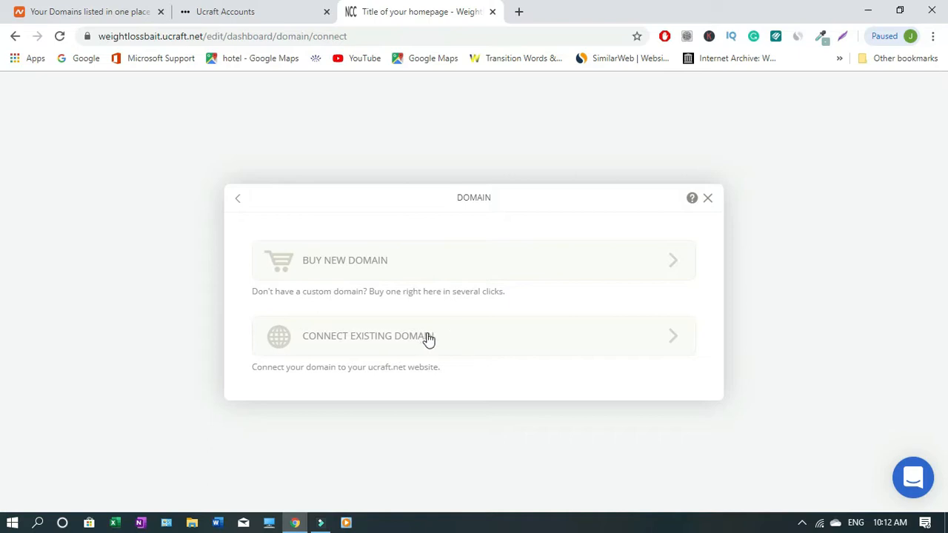
mouse_move(506, 285)
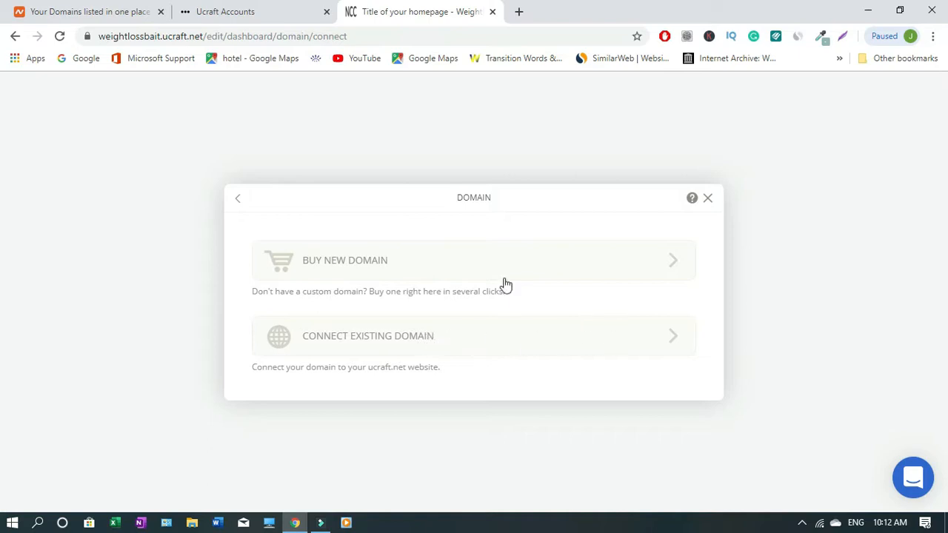
mouse_move(405, 265)
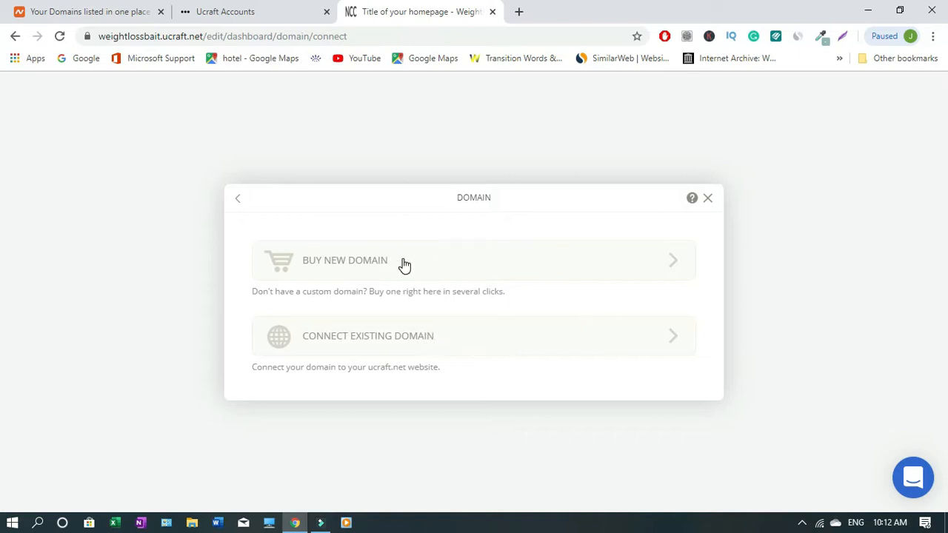
mouse_move(431, 283)
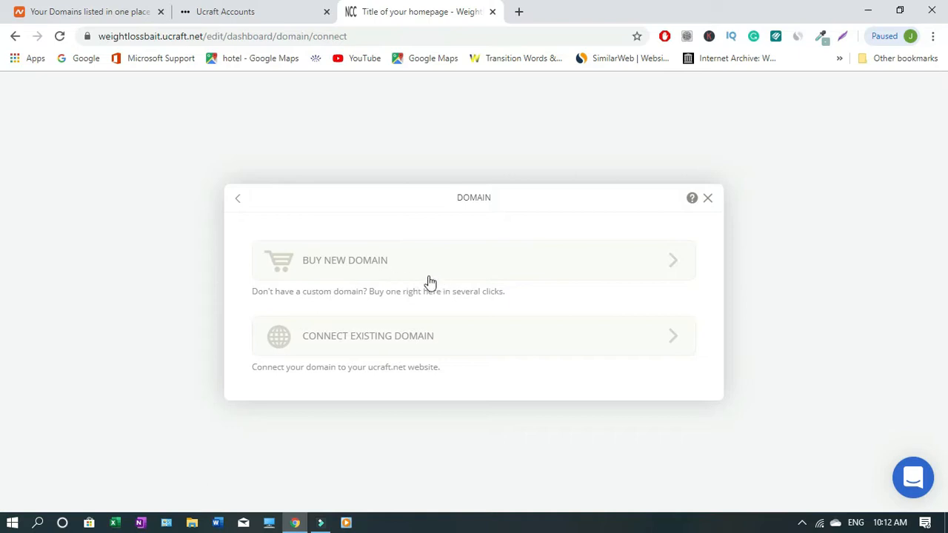
mouse_move(442, 339)
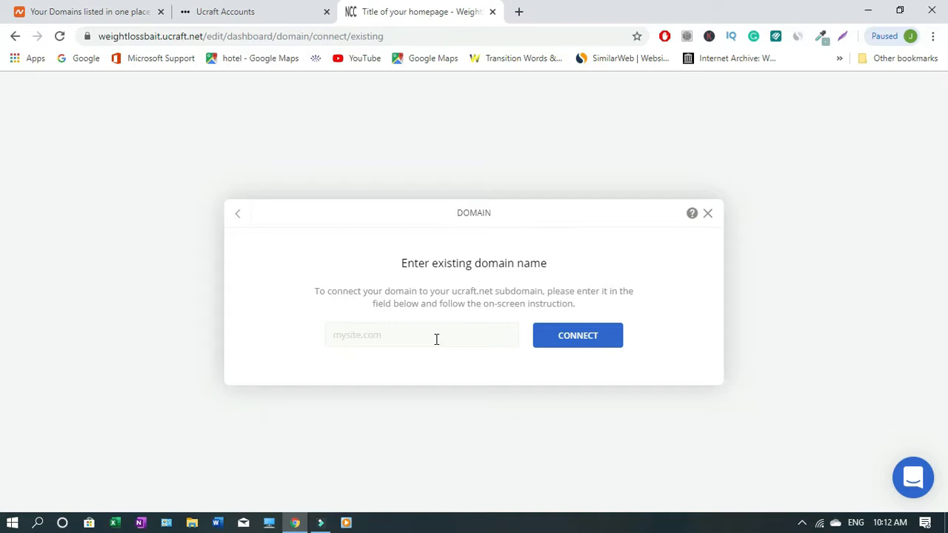
text(weightlossbait.co)
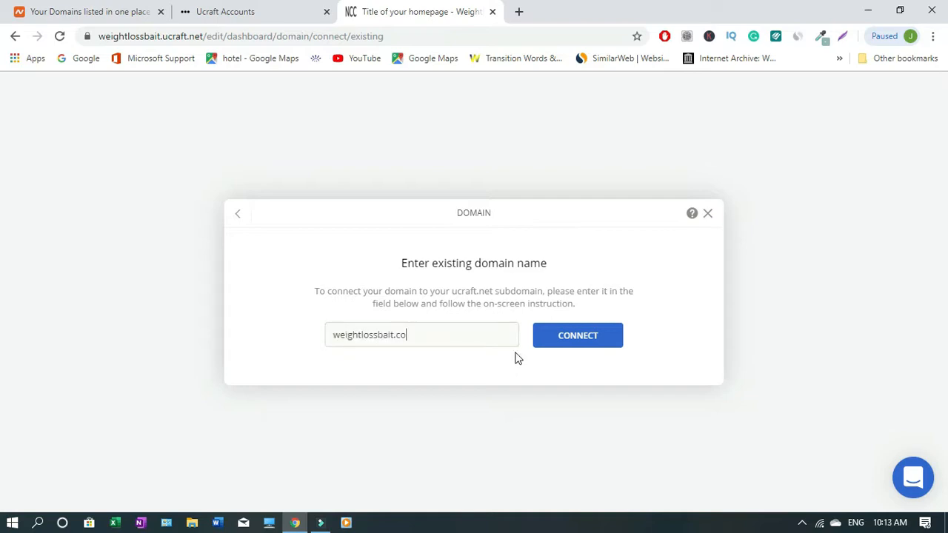
mouse_move(577, 334)
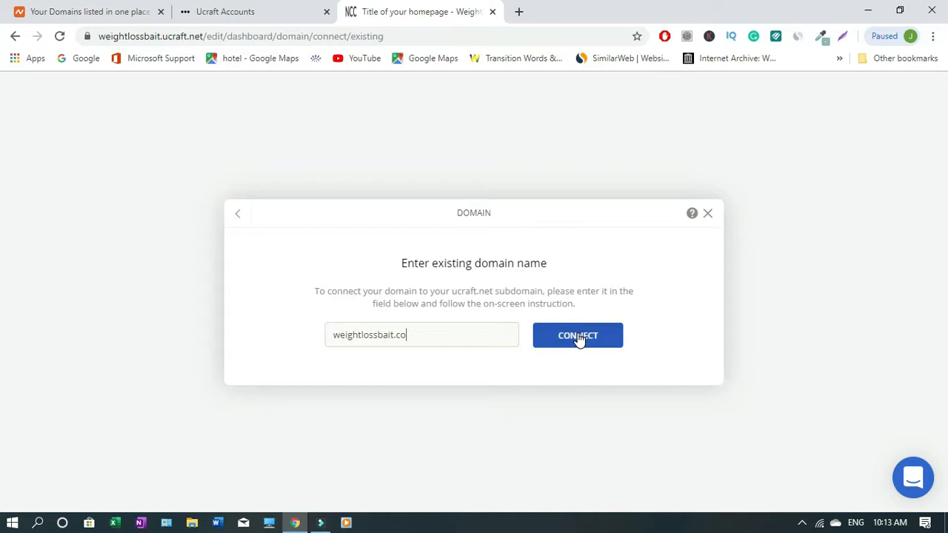
- Submit weightlossbait.co to reveal pending @ and www A records at 35.195.201.13
click(577, 335)
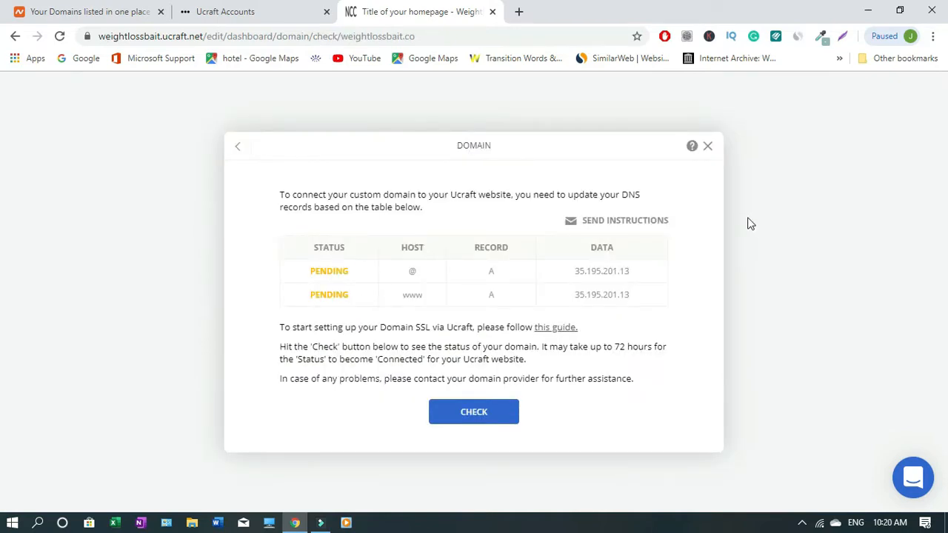
mouse_move(644, 223)
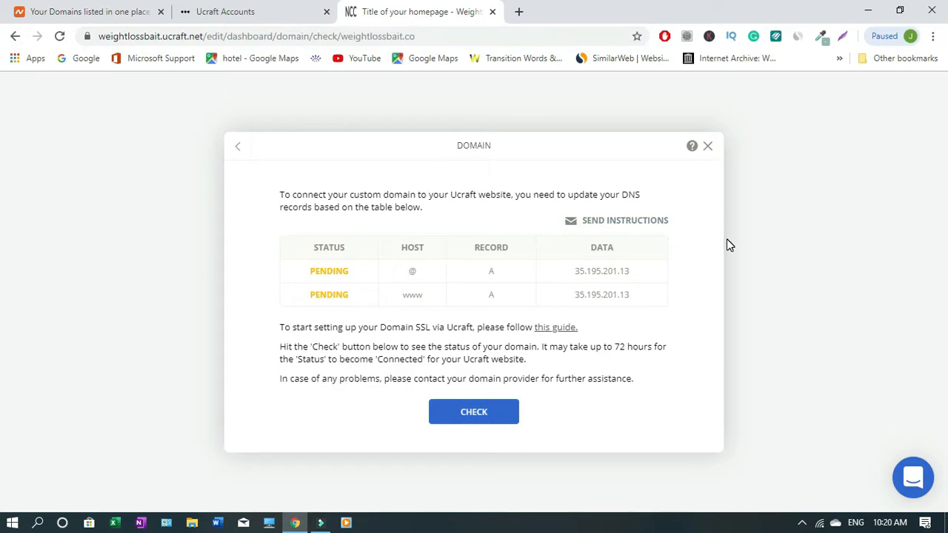
mouse_move(722, 248)
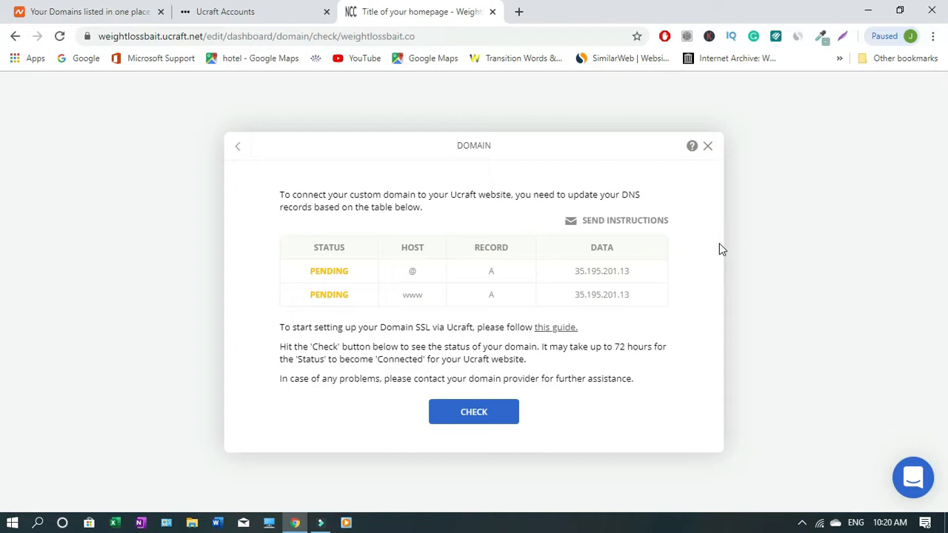
mouse_move(602, 271)
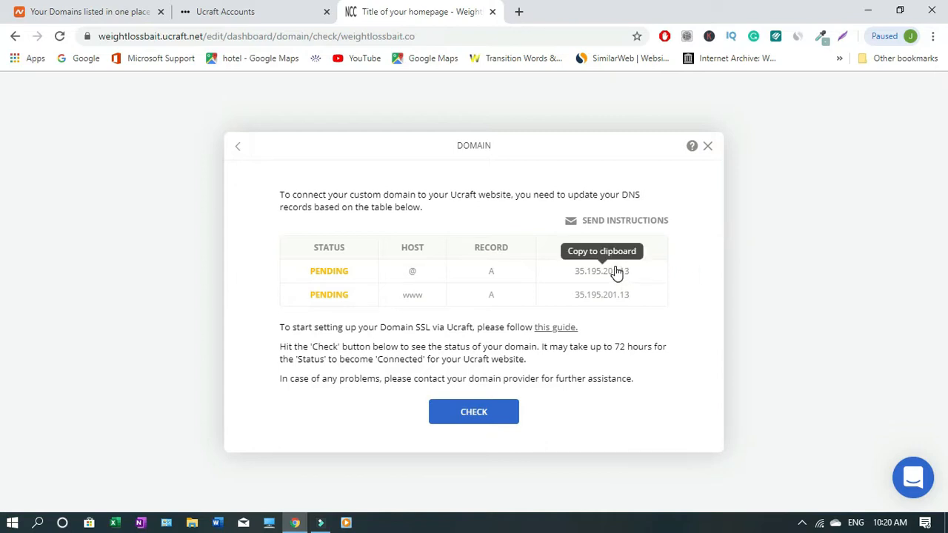
mouse_move(664, 279)
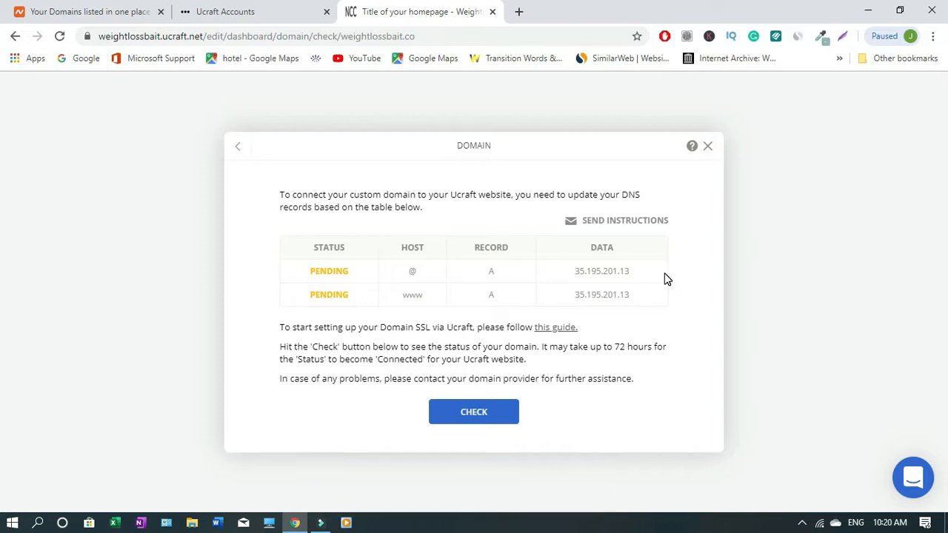
mouse_move(601, 271)
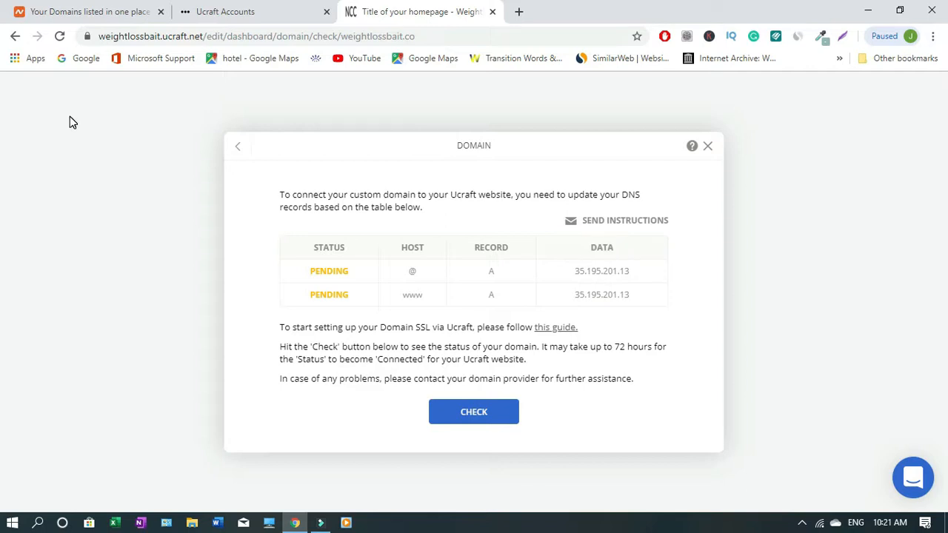
mouse_move(43, 80)
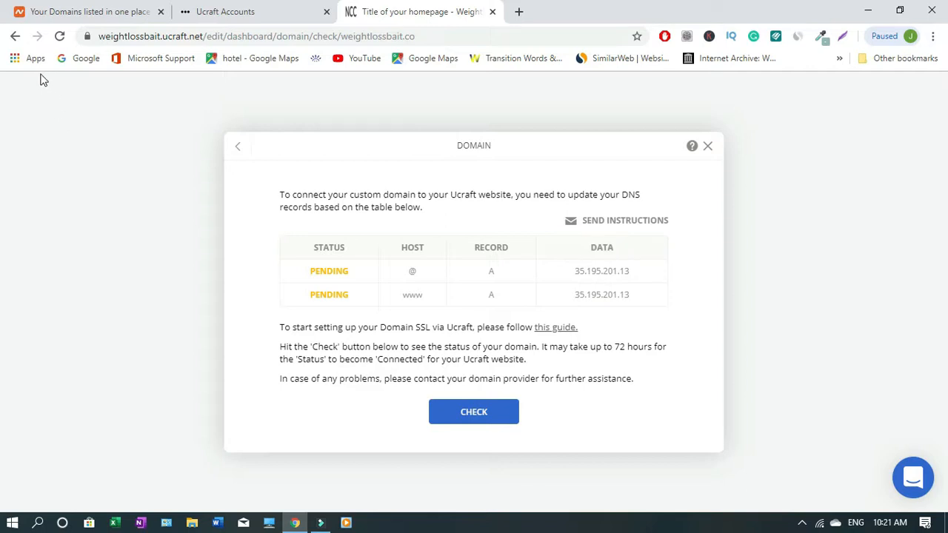
mouse_move(81, 11)
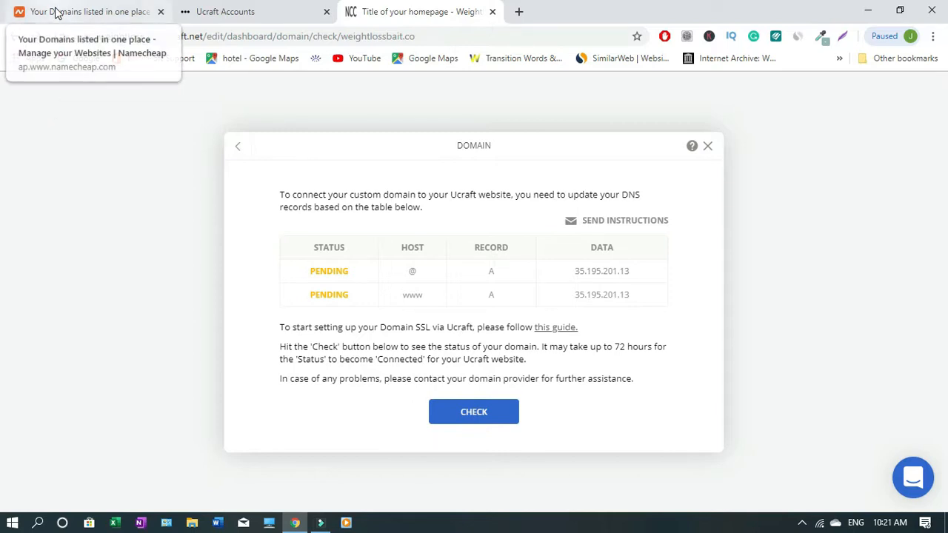
- Go to Namecheap's domain list and open Manage for baitweightloss.com
click(89, 11)
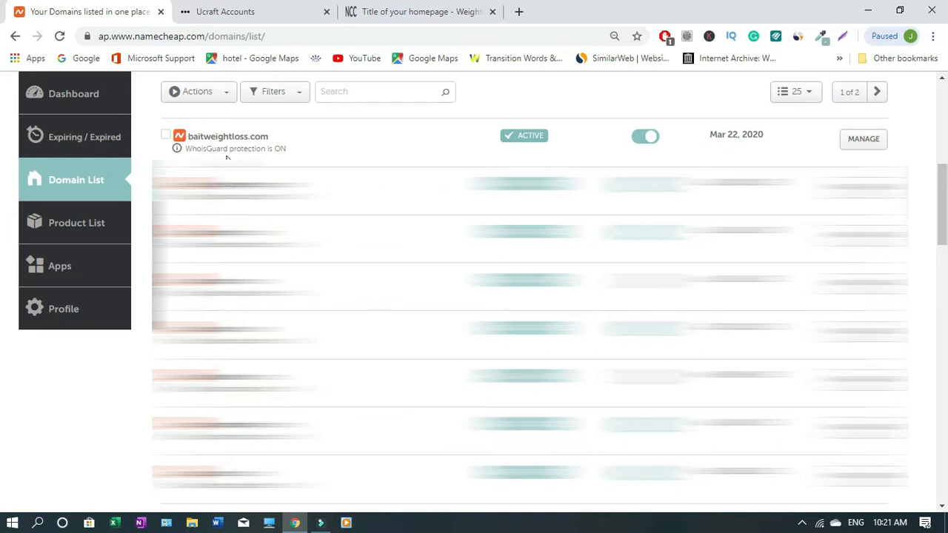
mouse_move(255, 142)
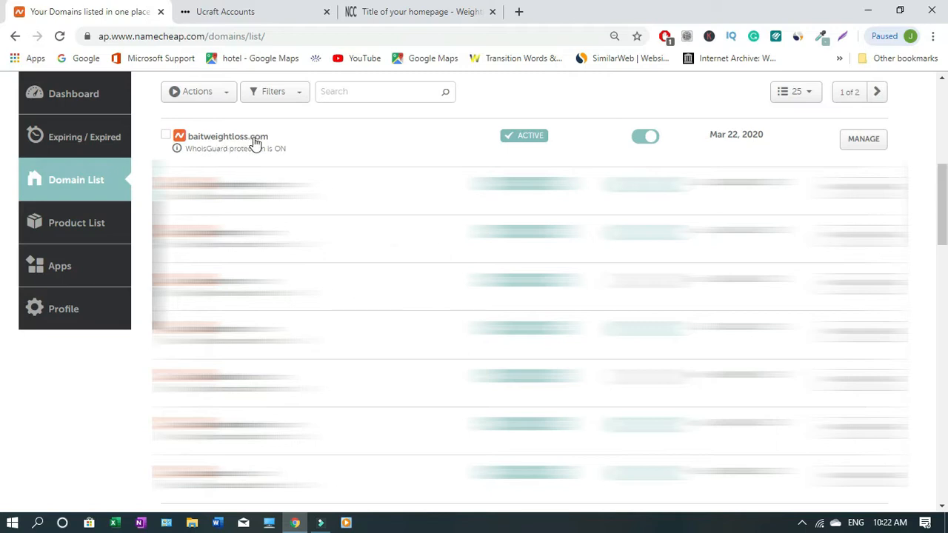
mouse_move(863, 139)
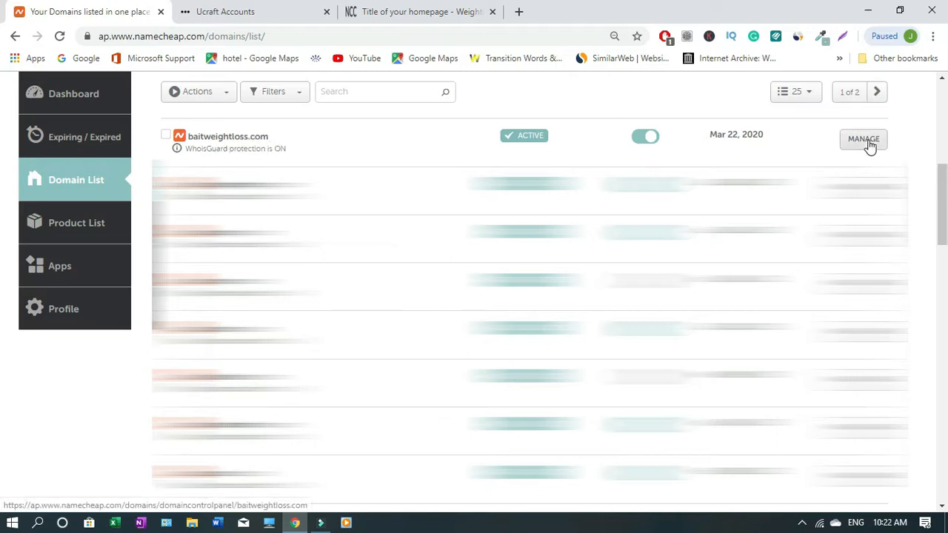
mouse_move(872, 144)
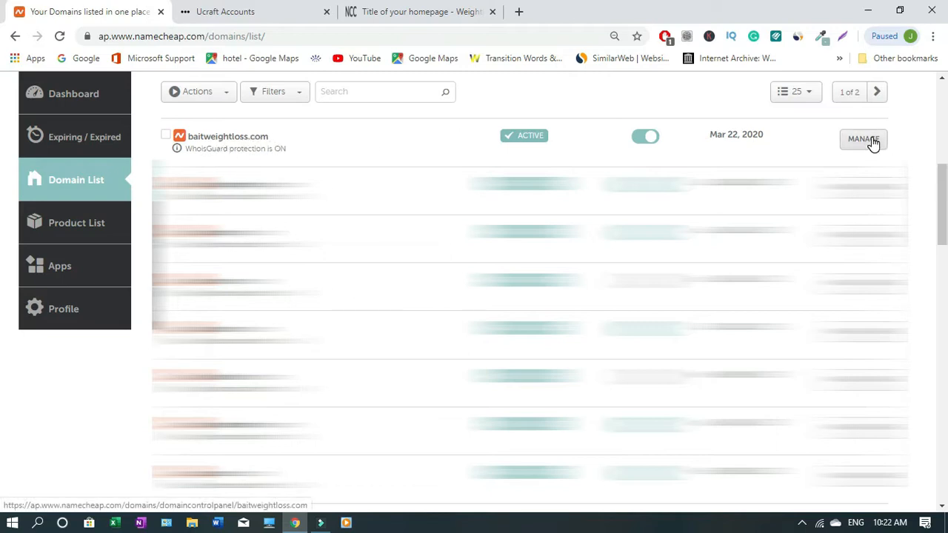
click(862, 139)
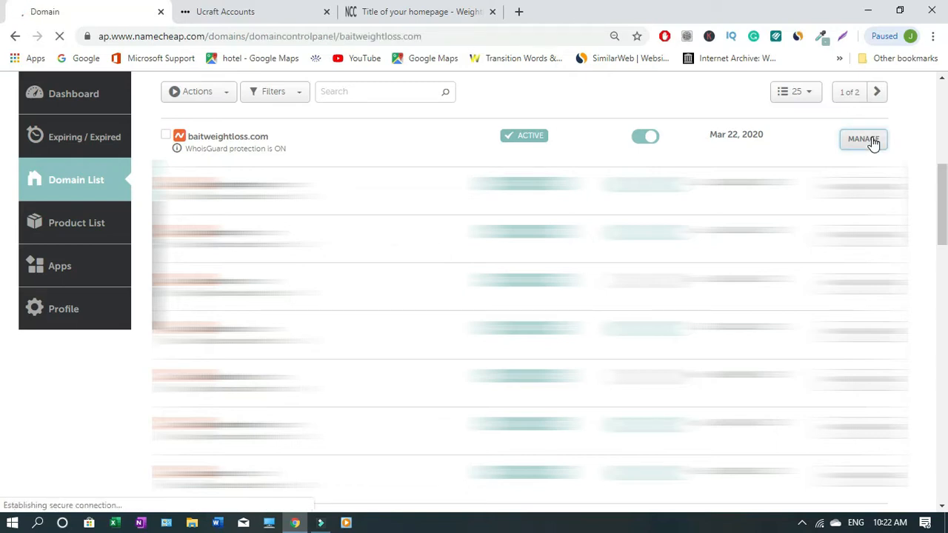
- Switch baitweightloss.com's nameservers from Custom DNS to Namecheap BasicDNS and save
click(862, 139)
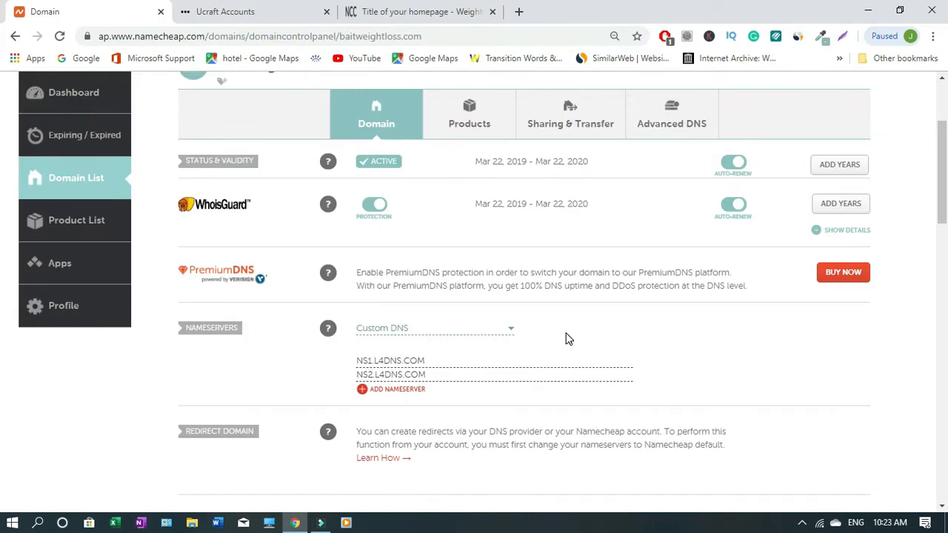
mouse_move(514, 335)
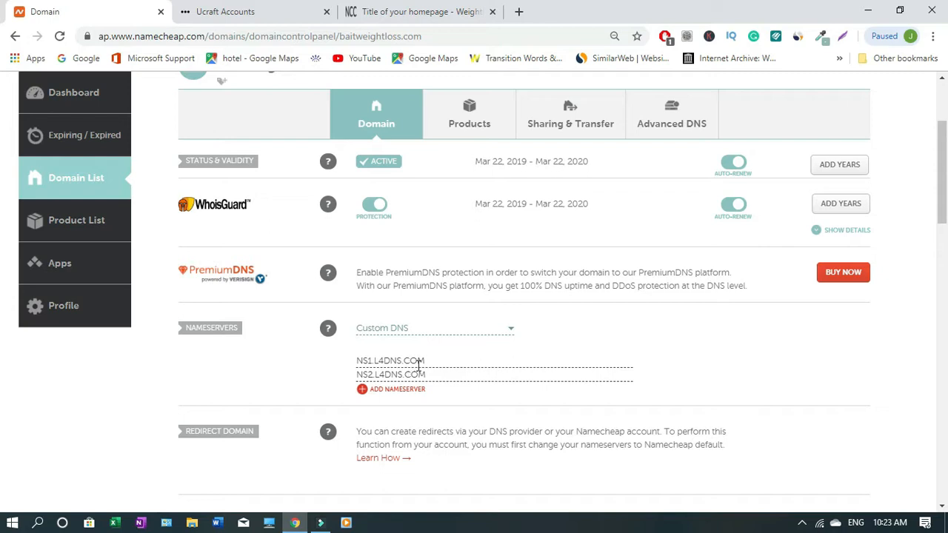
mouse_move(514, 333)
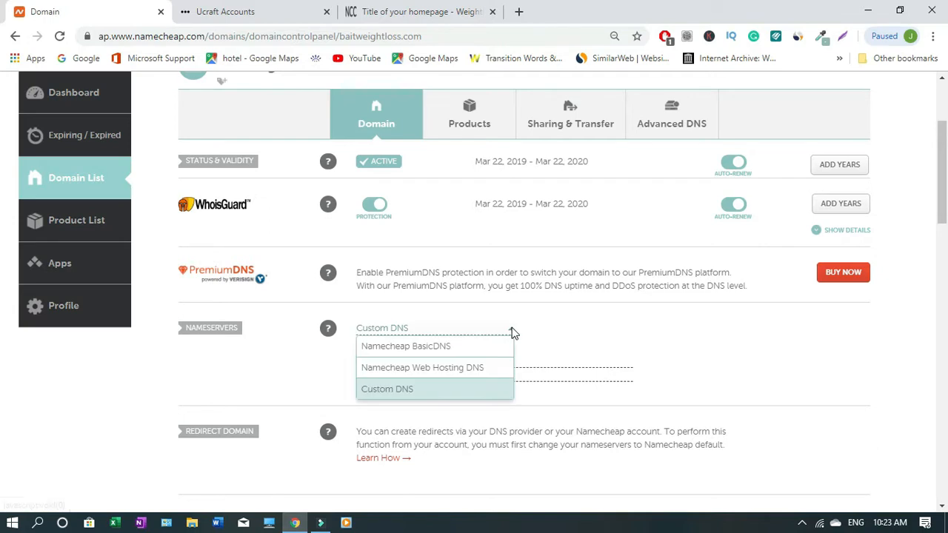
mouse_move(433, 346)
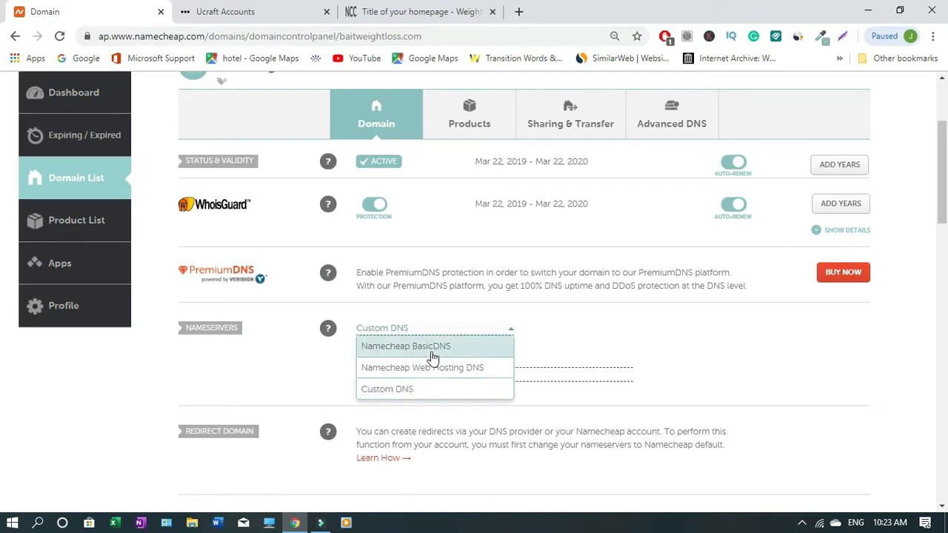
mouse_move(462, 353)
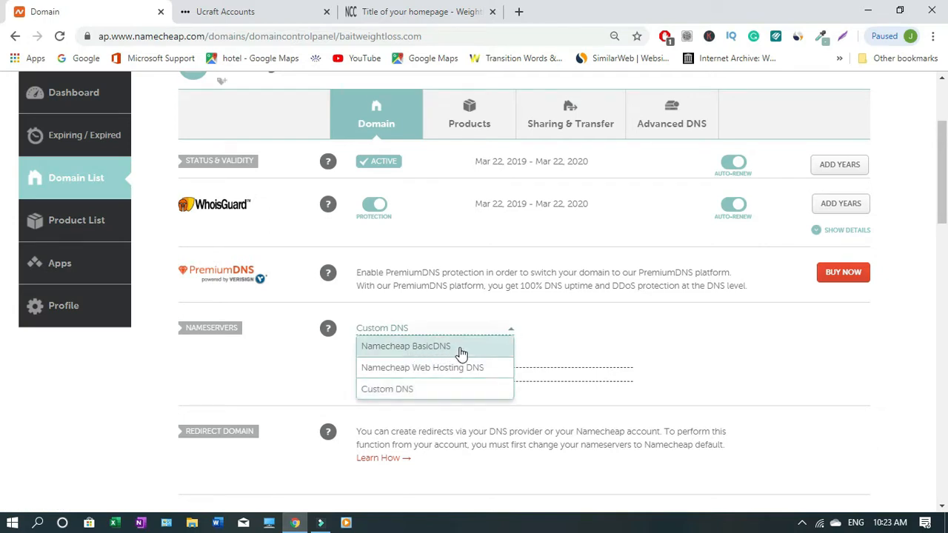
mouse_move(456, 350)
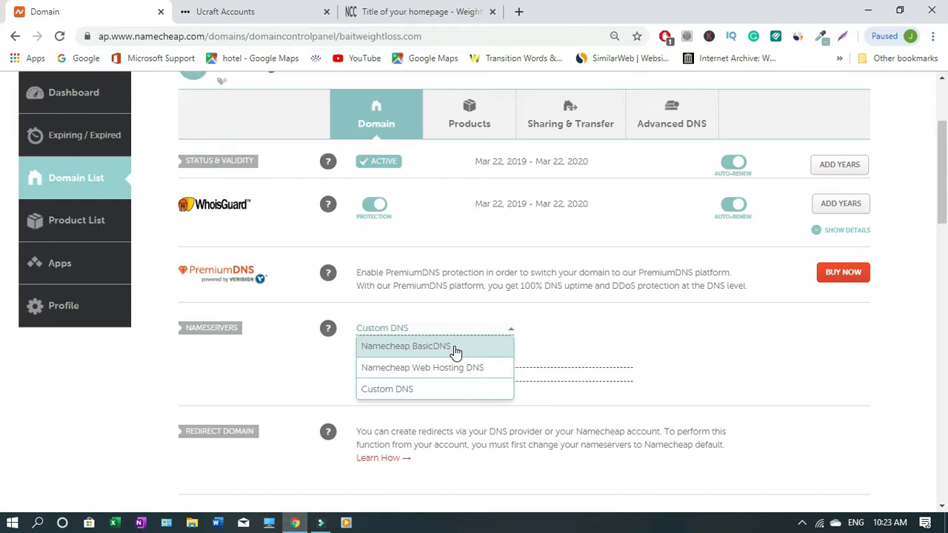
click(405, 346)
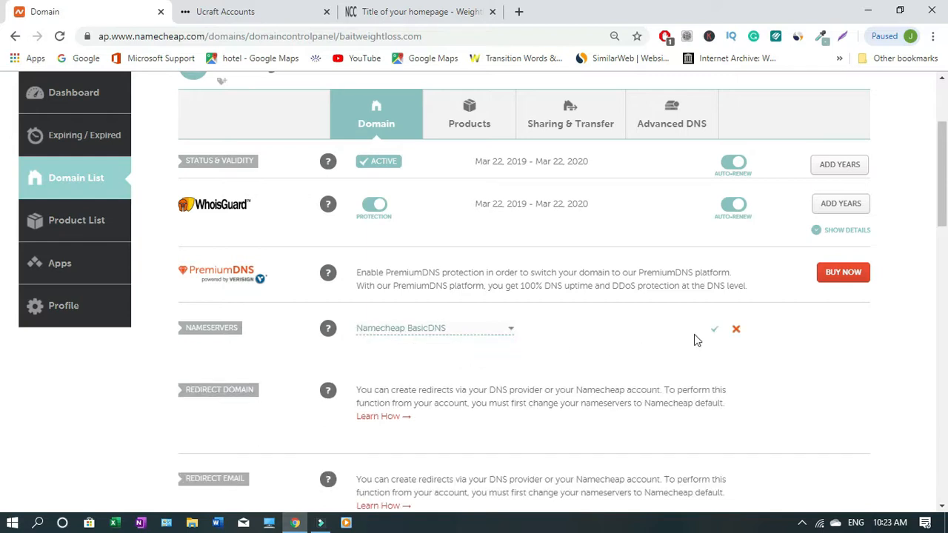
click(713, 328)
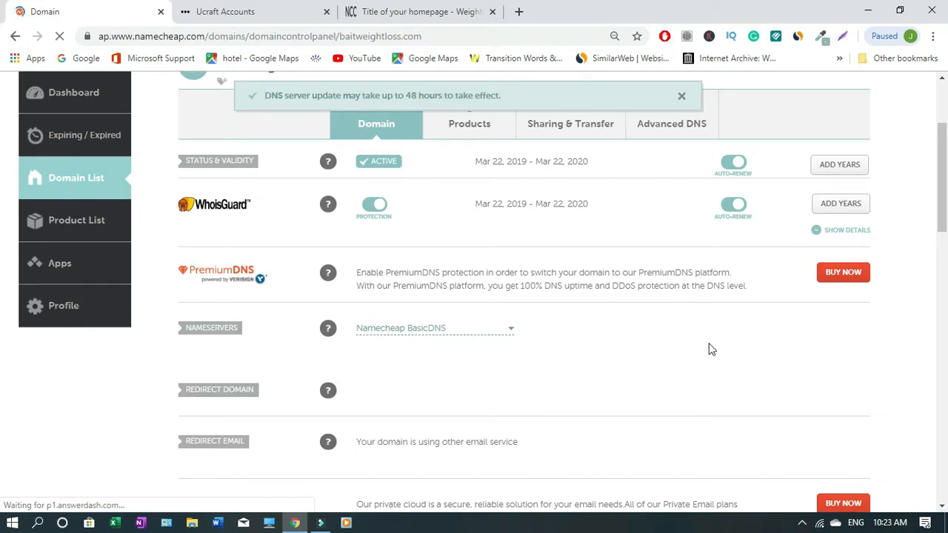
mouse_move(545, 371)
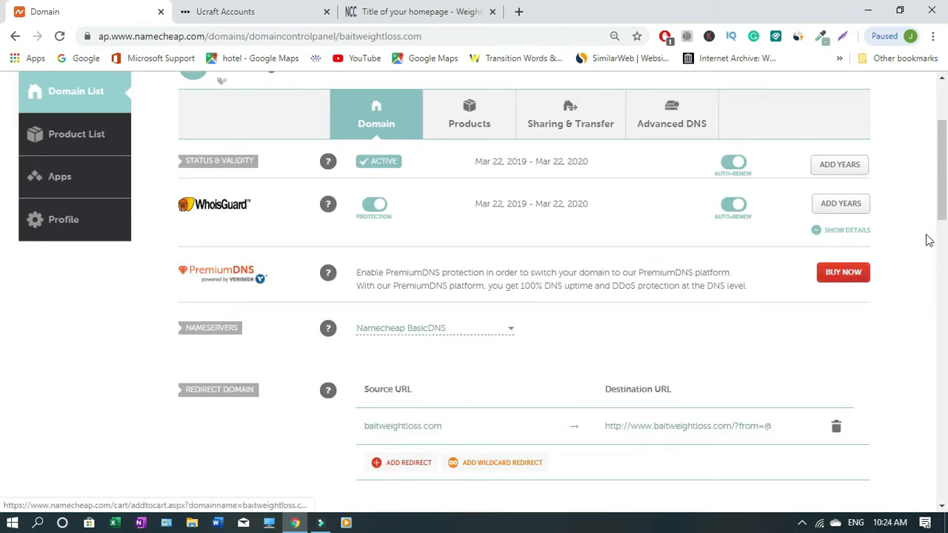
- Under Advanced DNS, start a new host record row for baitweightloss.com
scroll(up, 3)
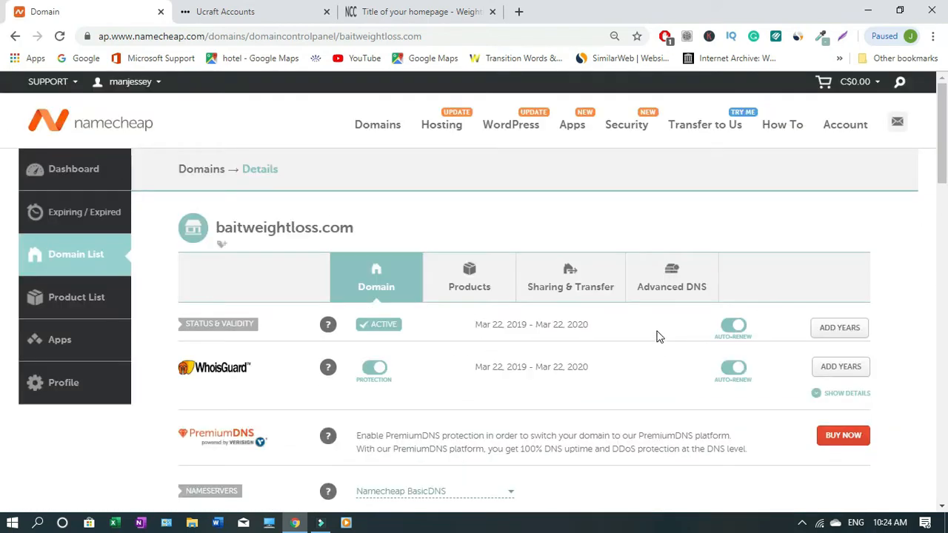
mouse_move(671, 287)
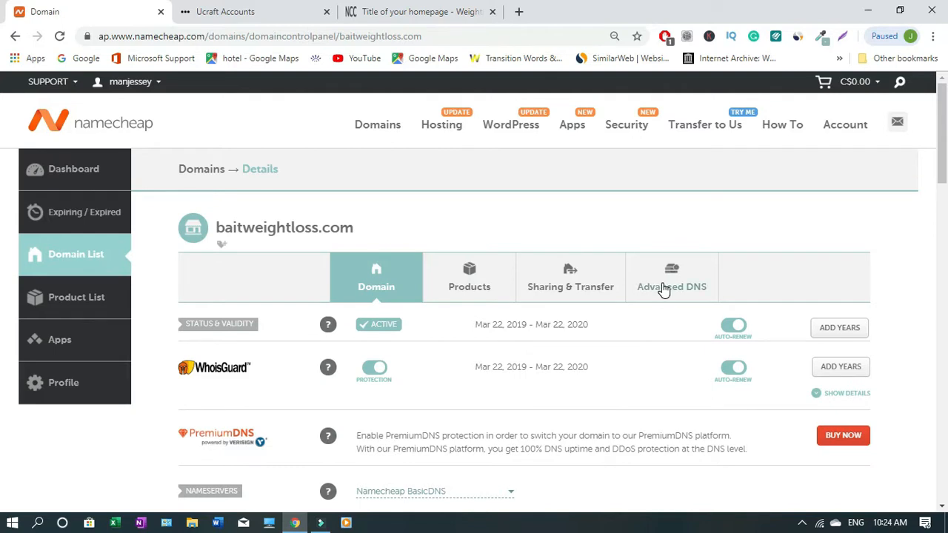
click(671, 277)
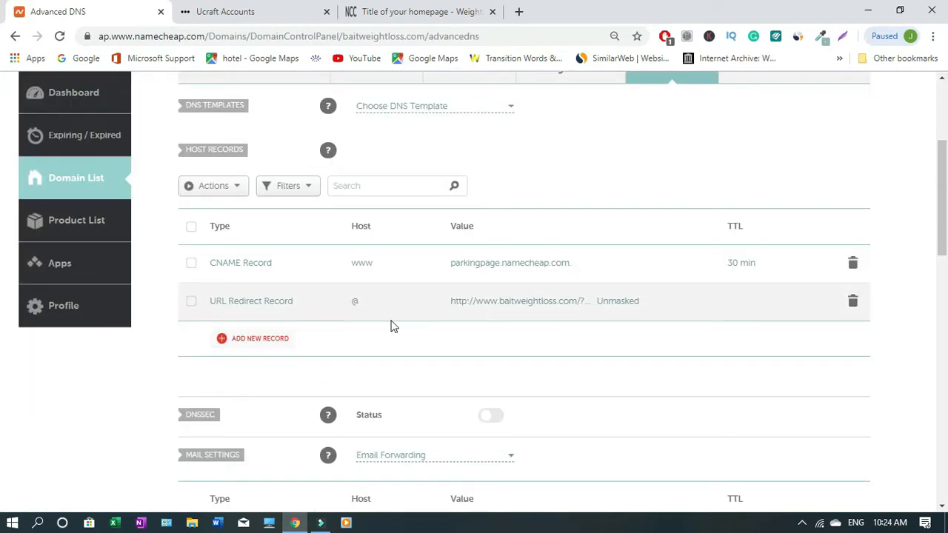
mouse_move(258, 366)
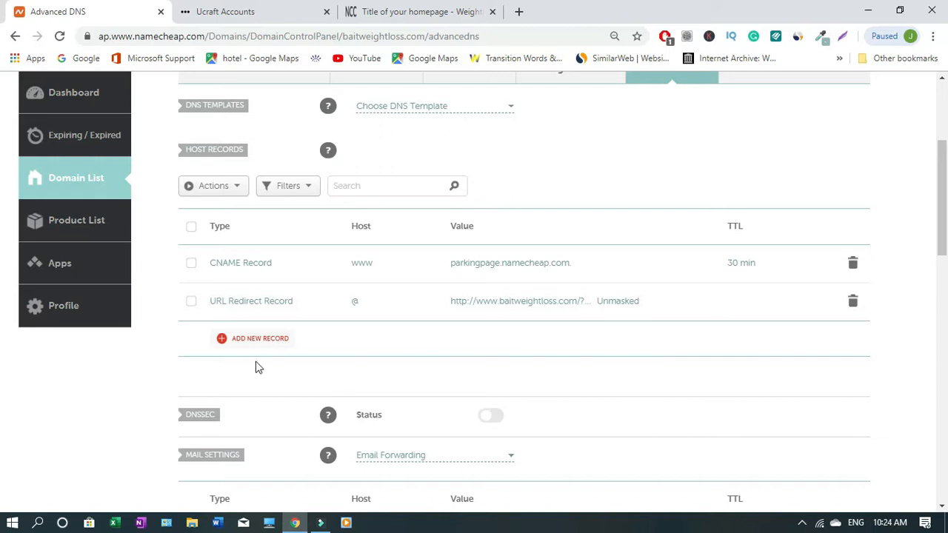
mouse_move(251, 351)
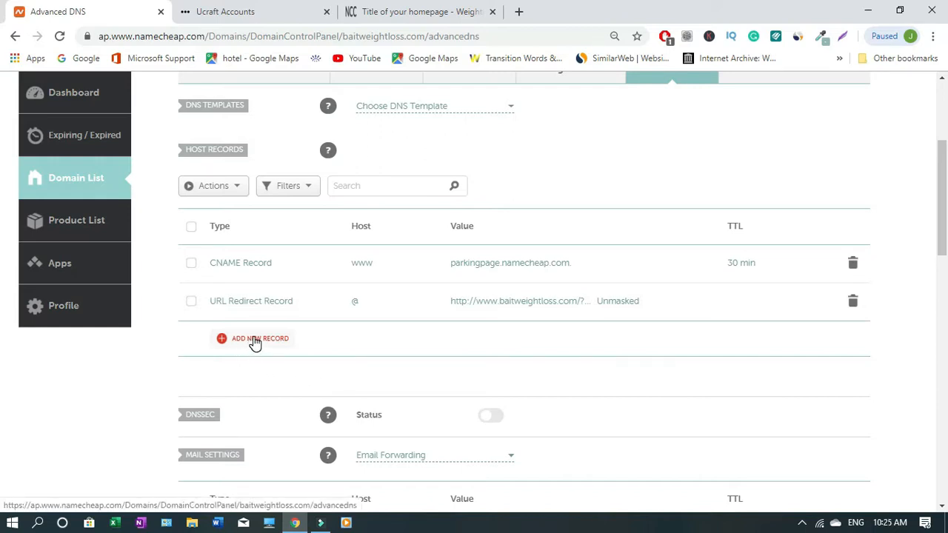
click(254, 339)
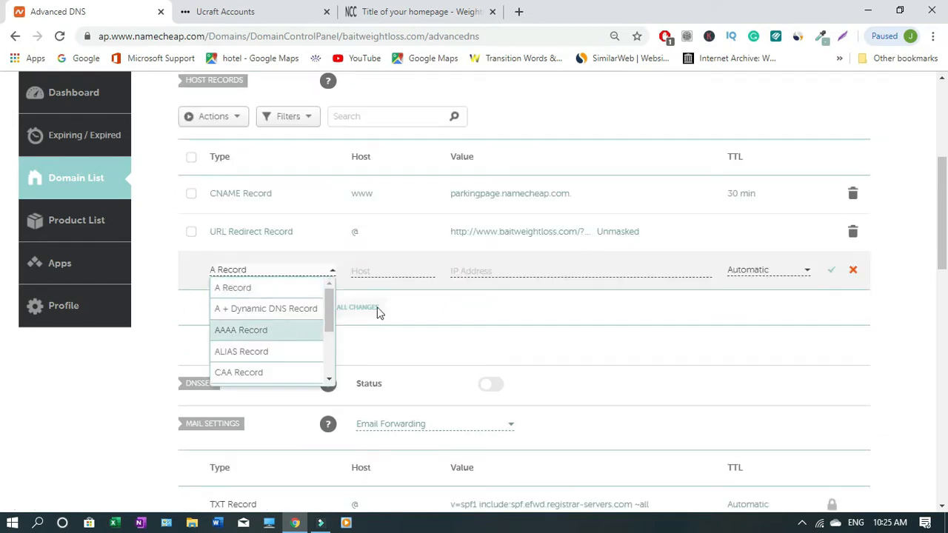
mouse_move(285, 288)
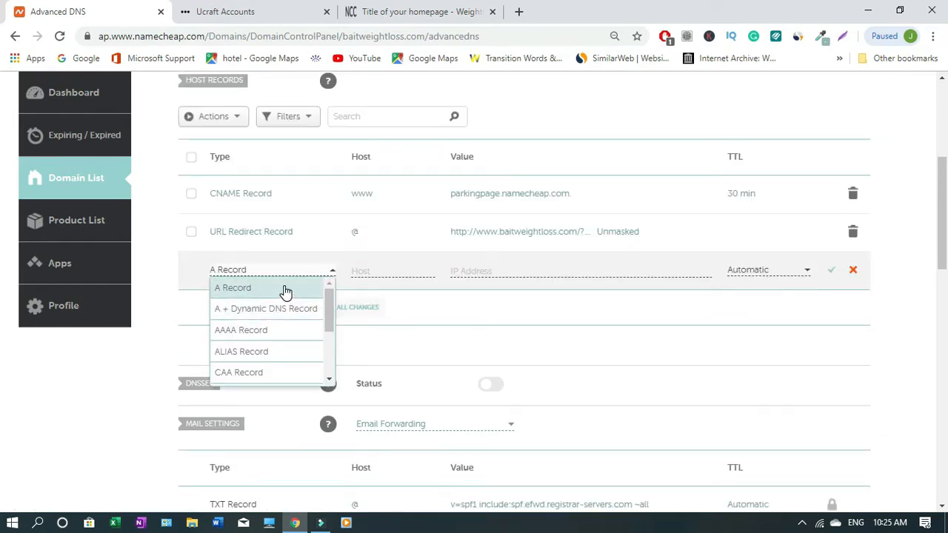
mouse_move(412, 7)
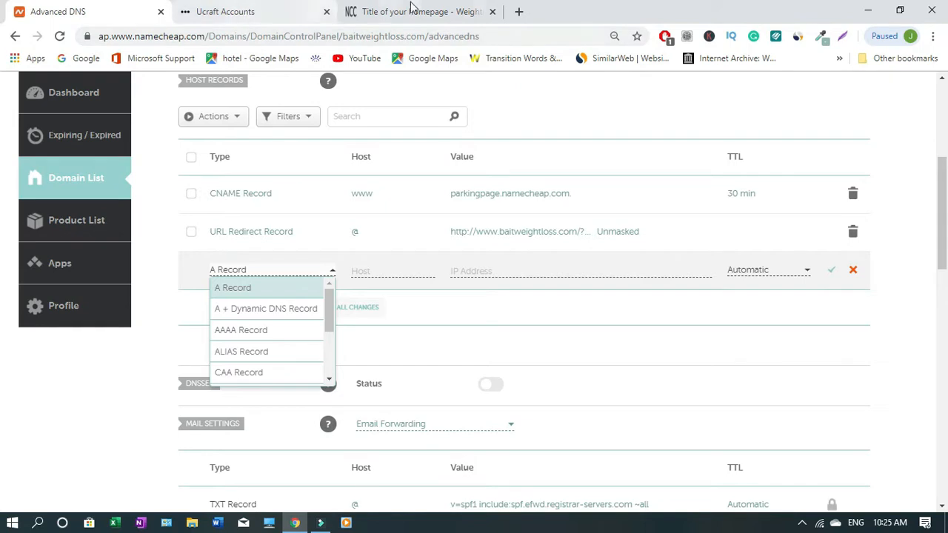
- Return to Ucraft's Domain dialog to read the @ and www A records (35.195.201.13)
click(420, 12)
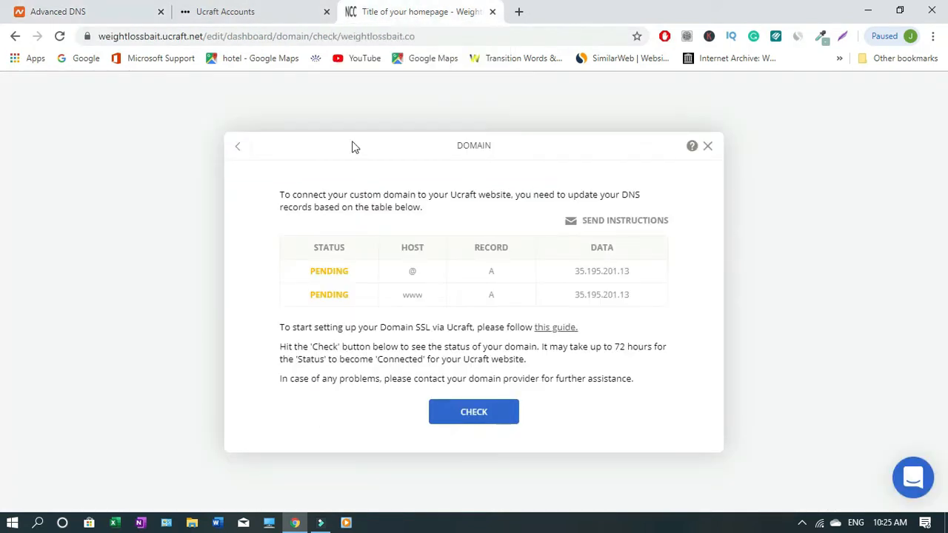
mouse_move(489, 252)
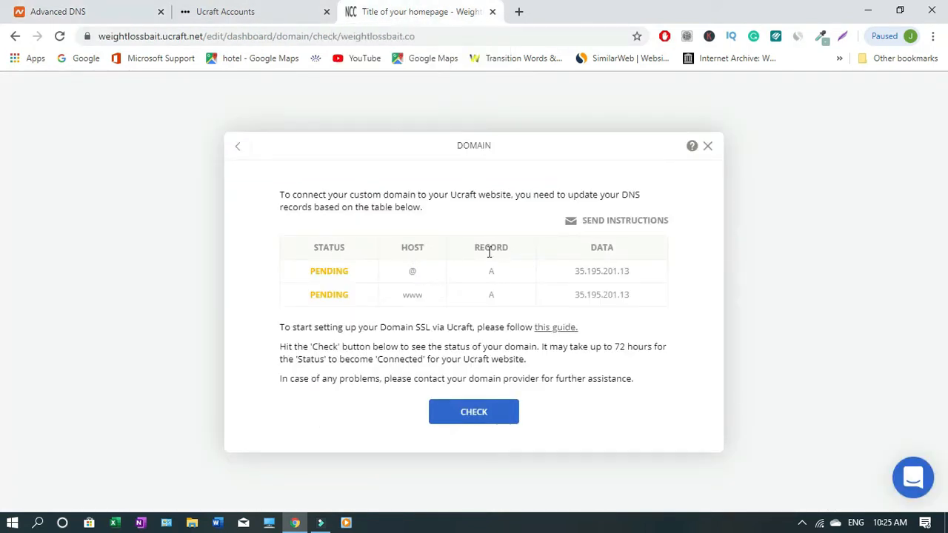
mouse_move(396, 158)
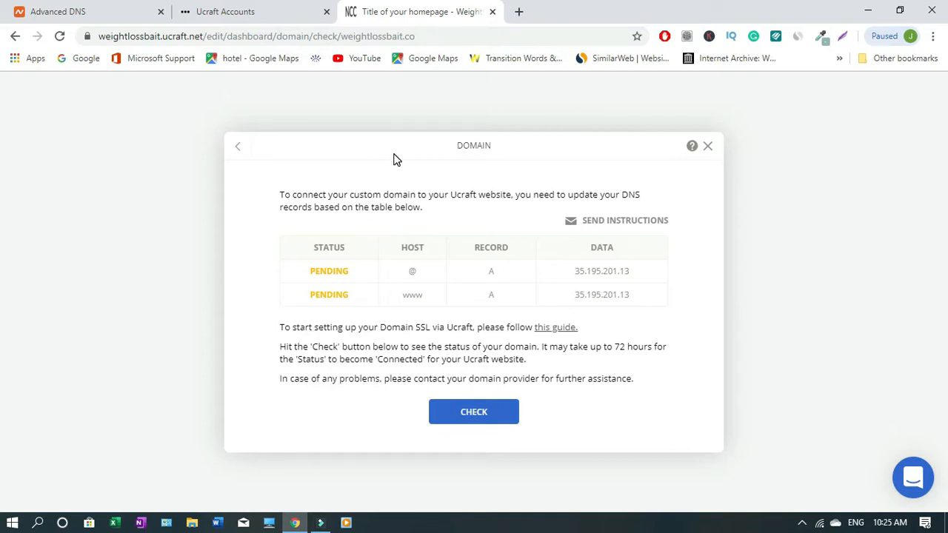
mouse_move(602, 270)
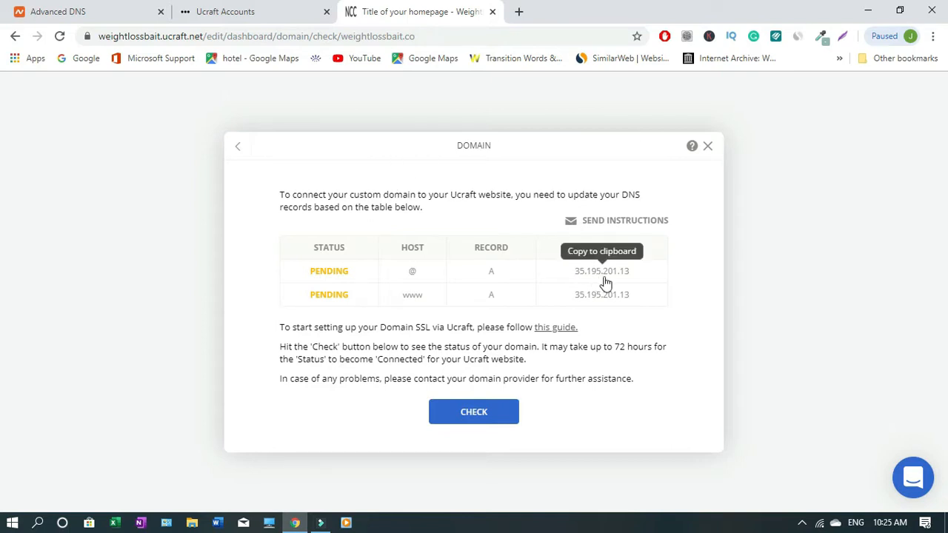
mouse_move(601, 283)
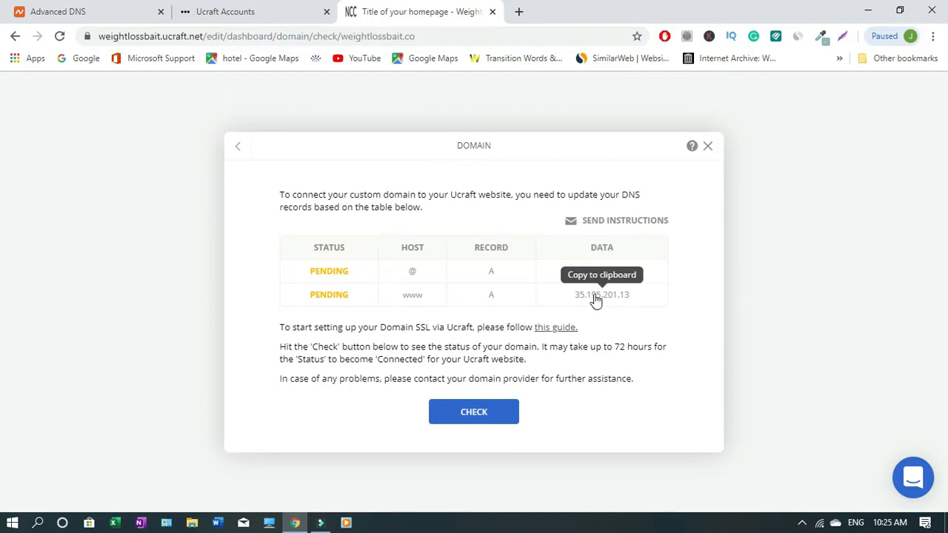
mouse_move(412, 294)
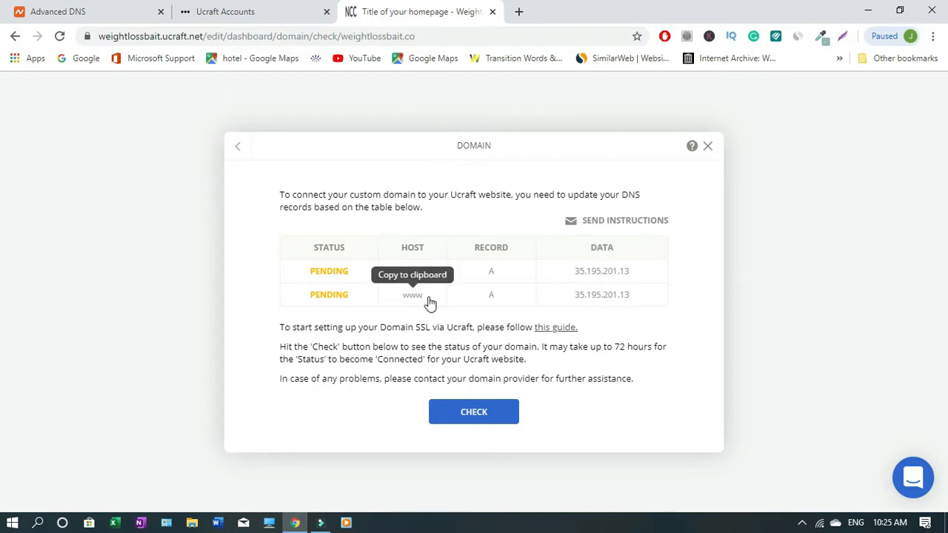
mouse_move(413, 271)
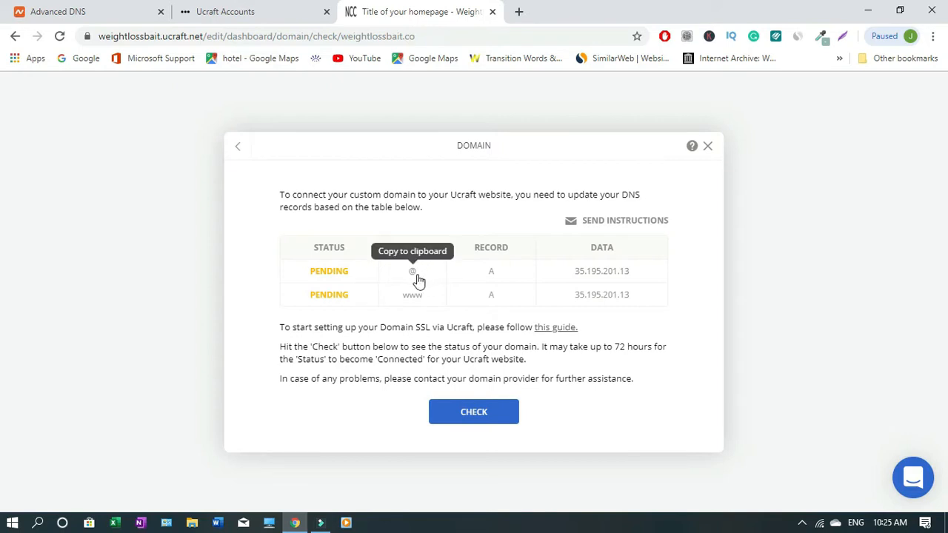
mouse_move(457, 110)
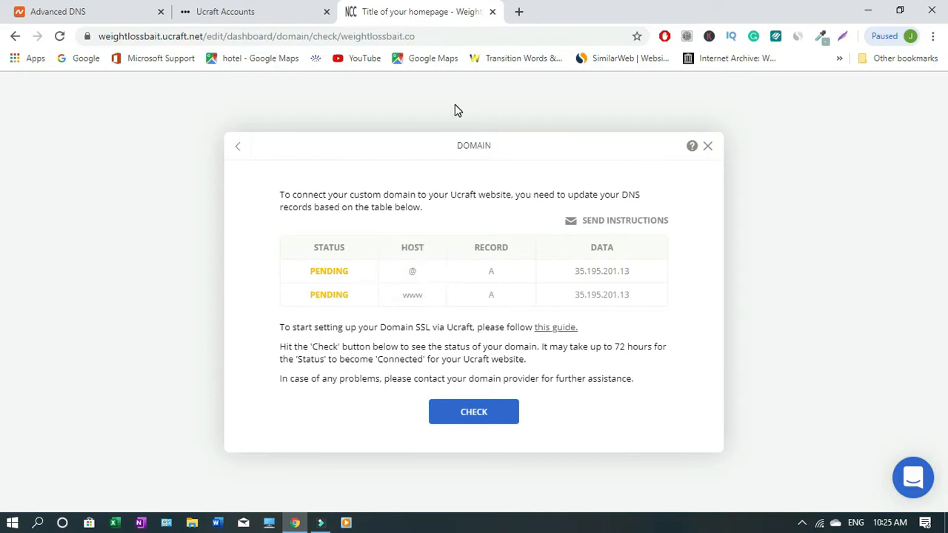
mouse_move(191, 82)
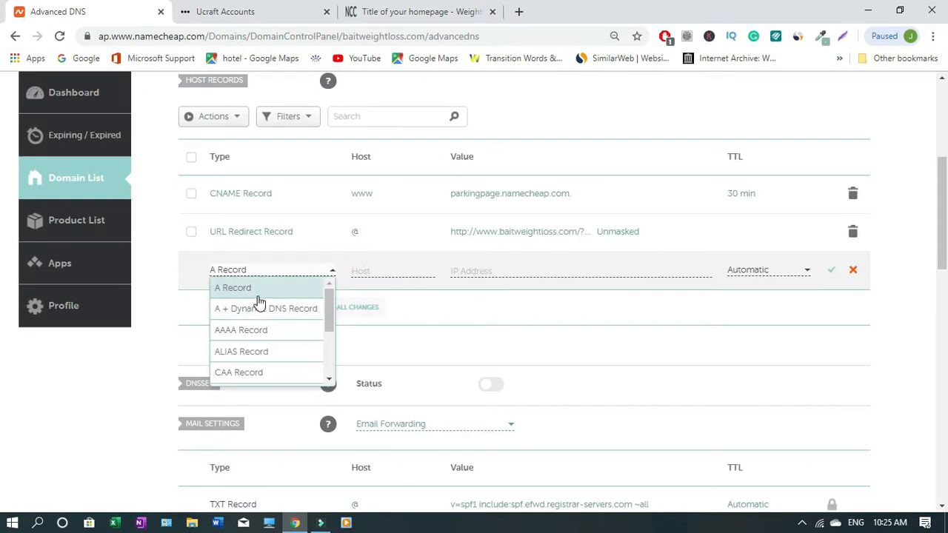
mouse_move(261, 288)
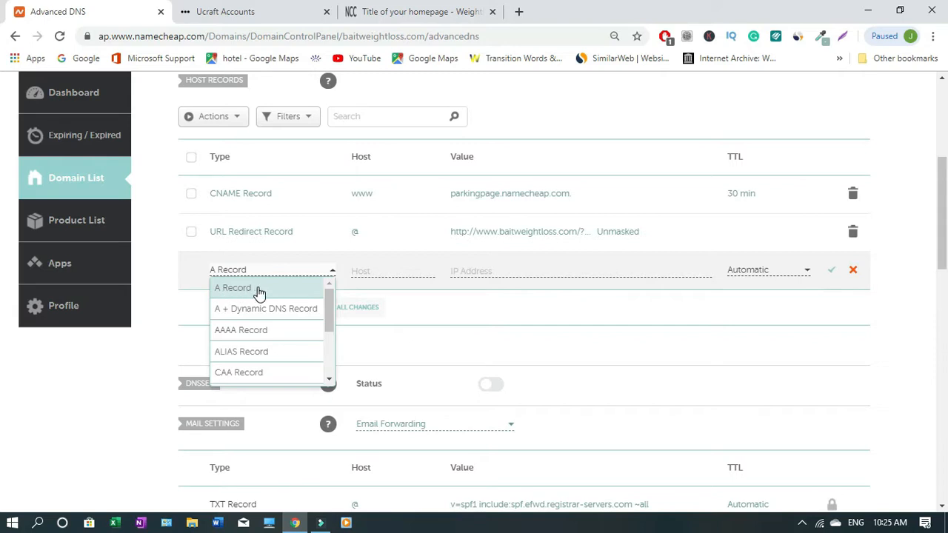
mouse_move(266, 289)
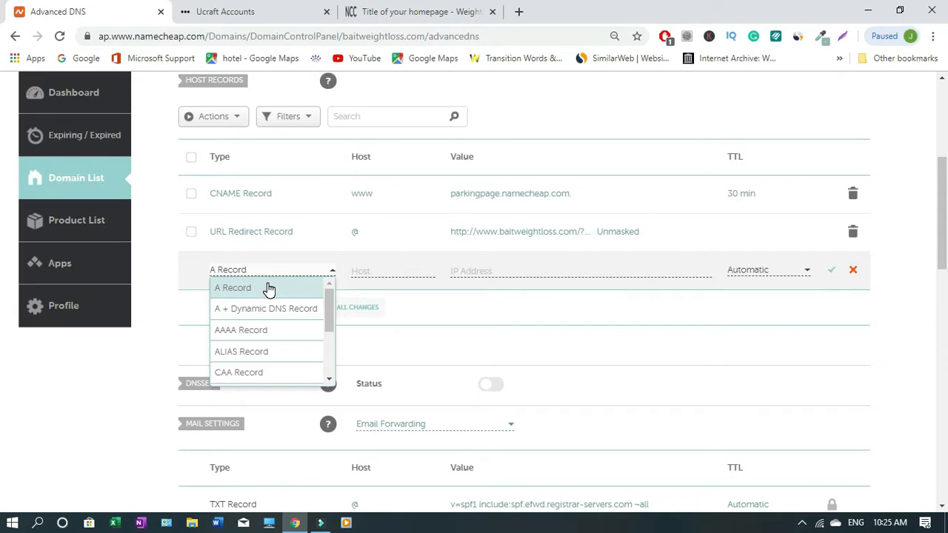
- Add an A Record with host @ and IP address 35.195.201.13
click(232, 288)
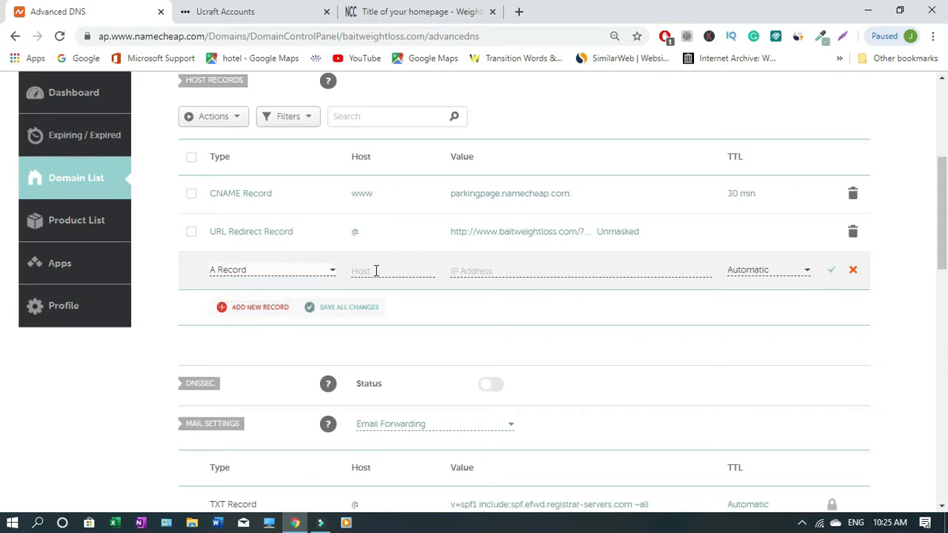
click(392, 269)
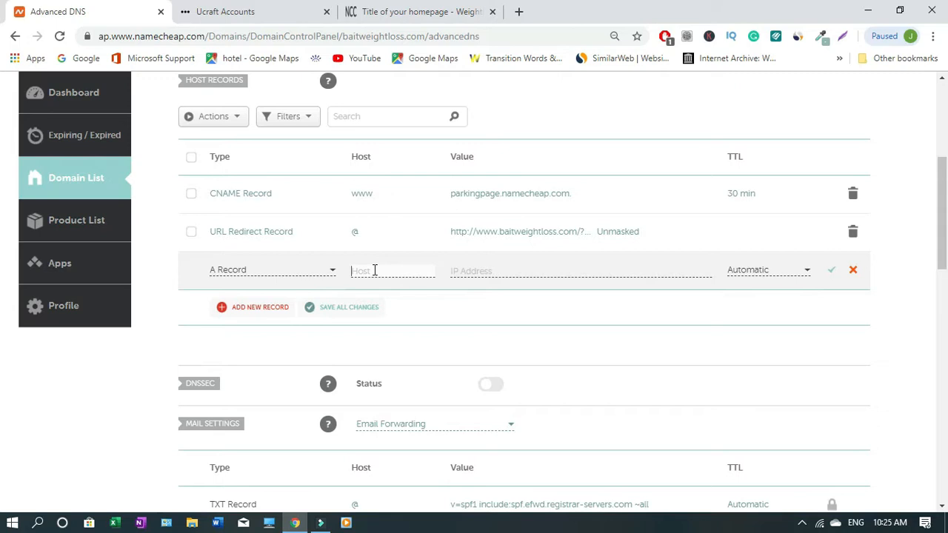
text(@)
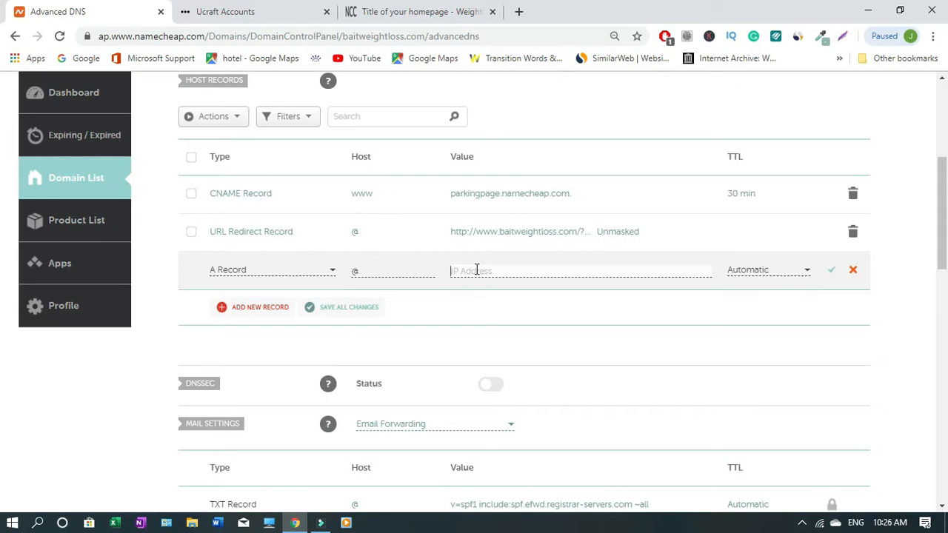
text(35.195.201.13)
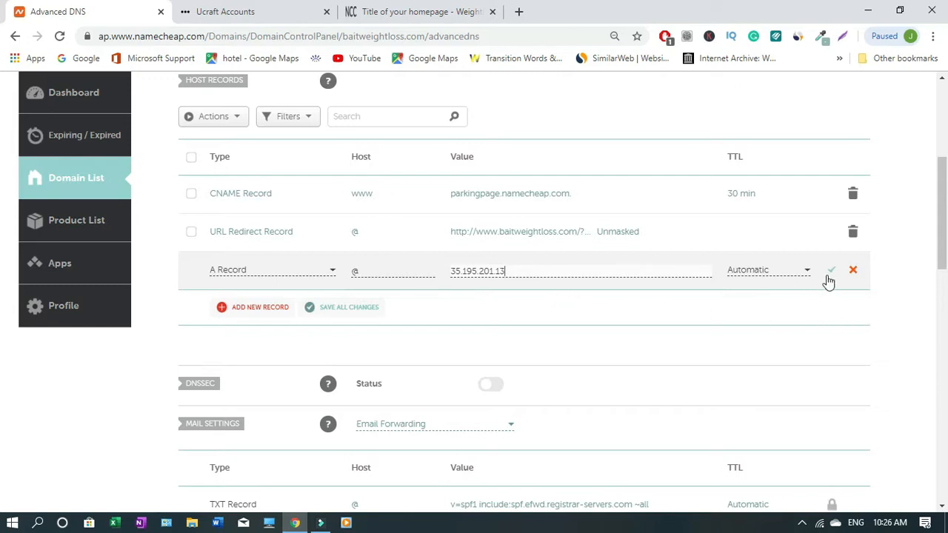
click(831, 270)
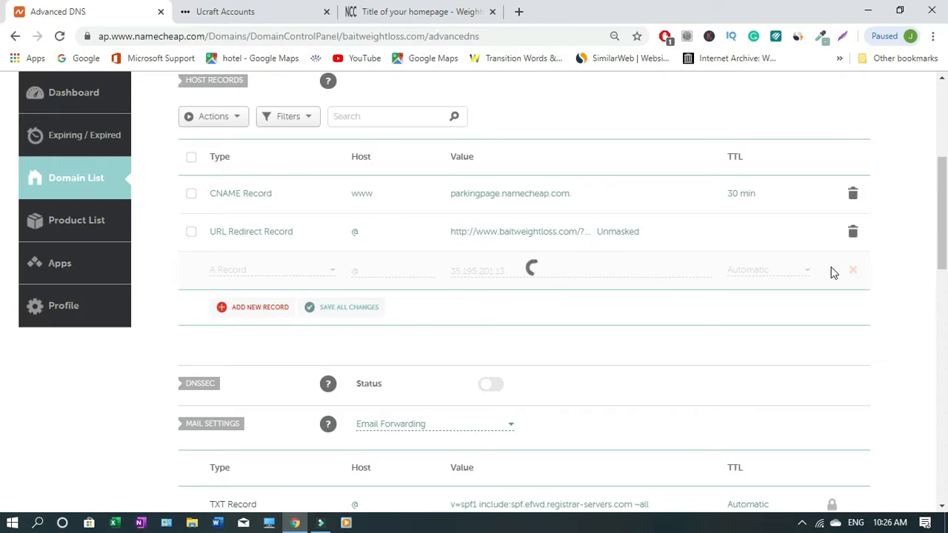
click(349, 306)
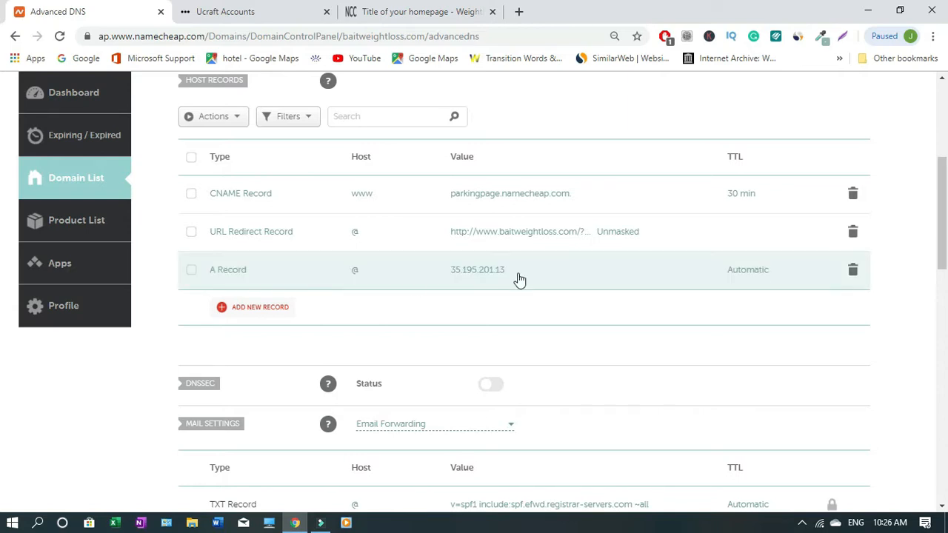
mouse_move(260, 307)
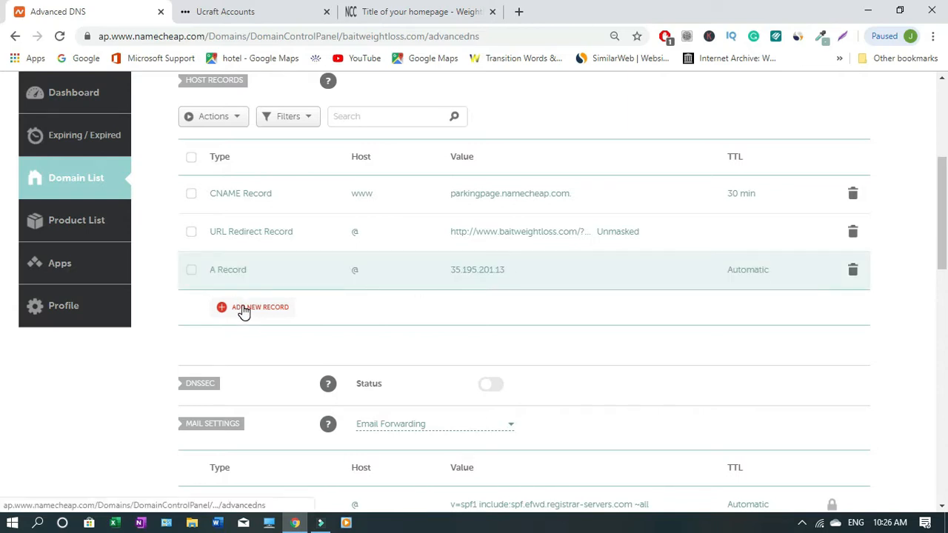
- Add a second A Record with host www pointing to 35.195.201.13
click(252, 307)
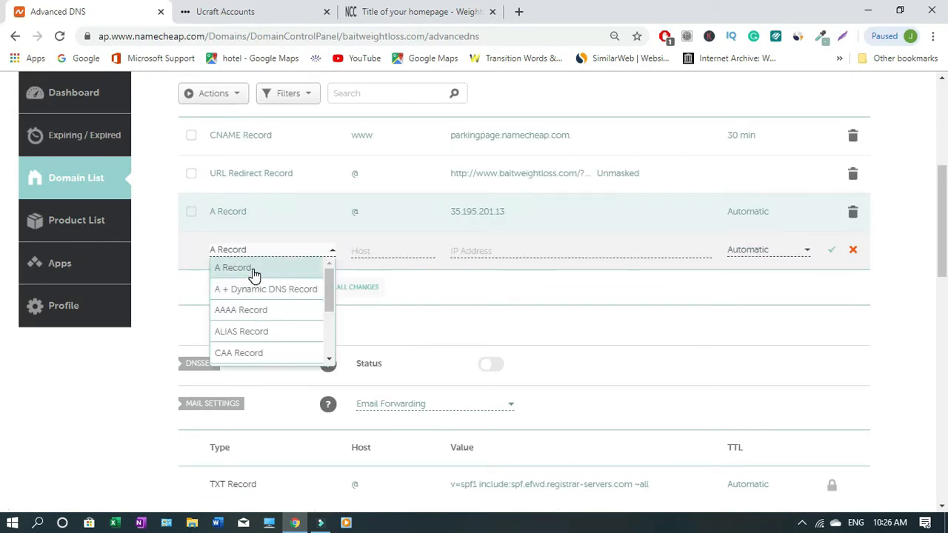
click(233, 267)
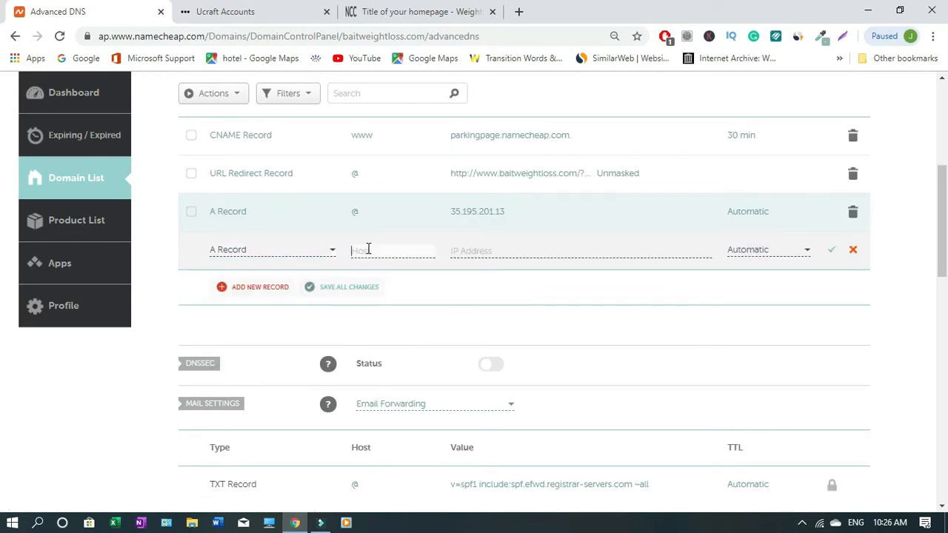
text(www)
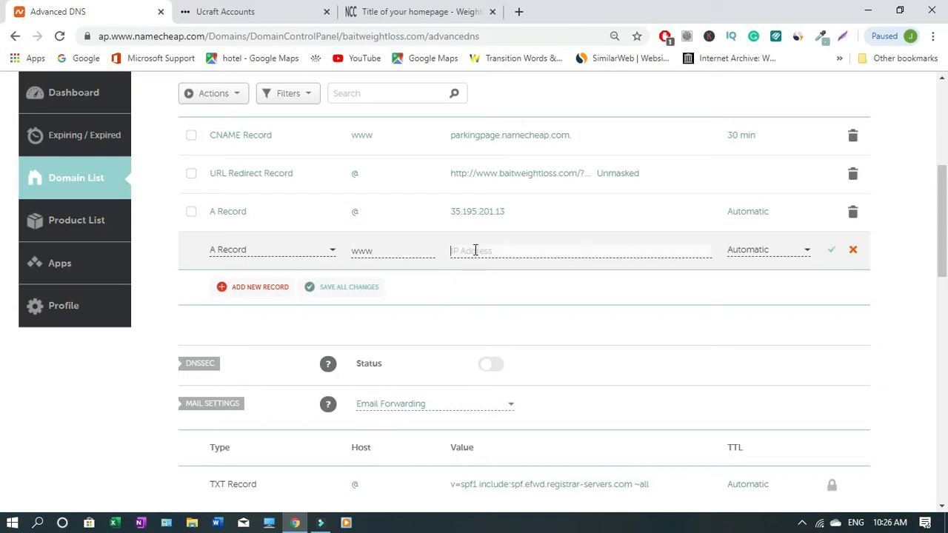
text(35.195.201.13)
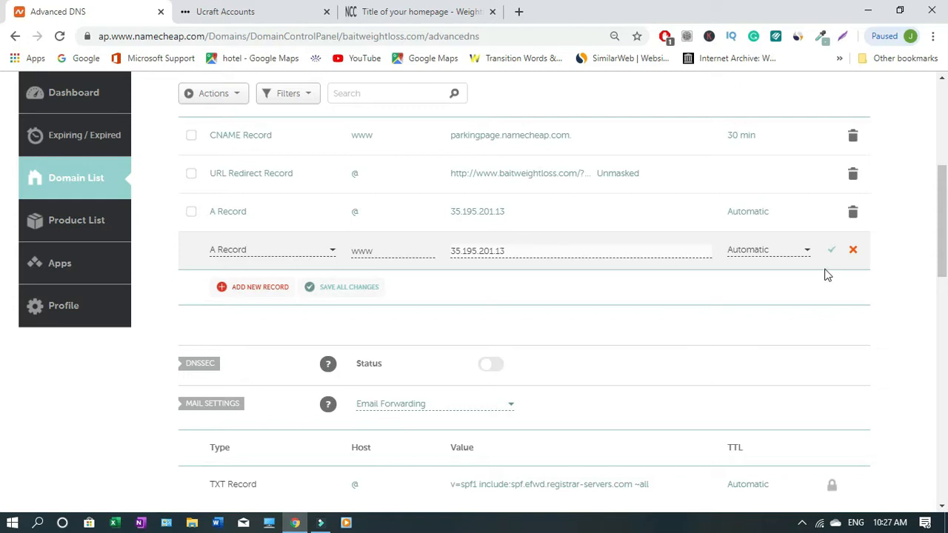
mouse_move(831, 249)
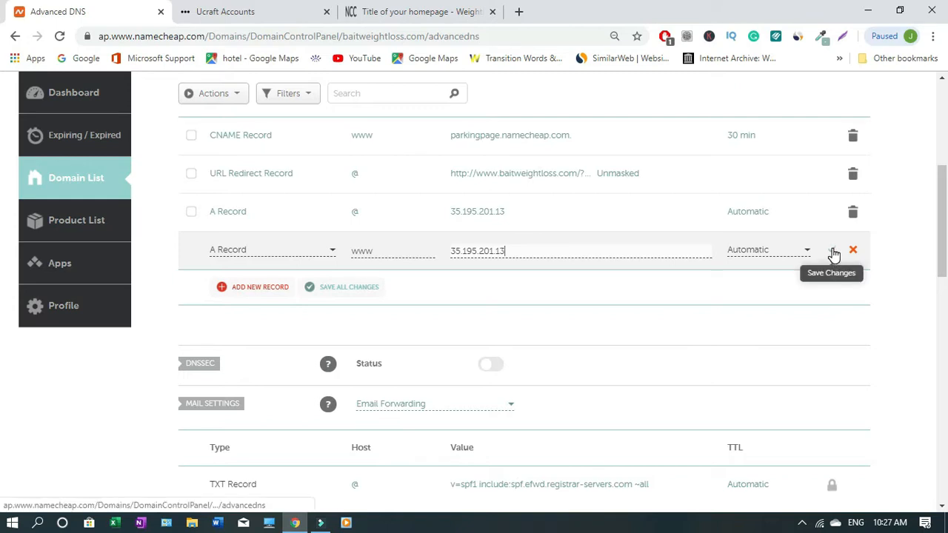
click(832, 250)
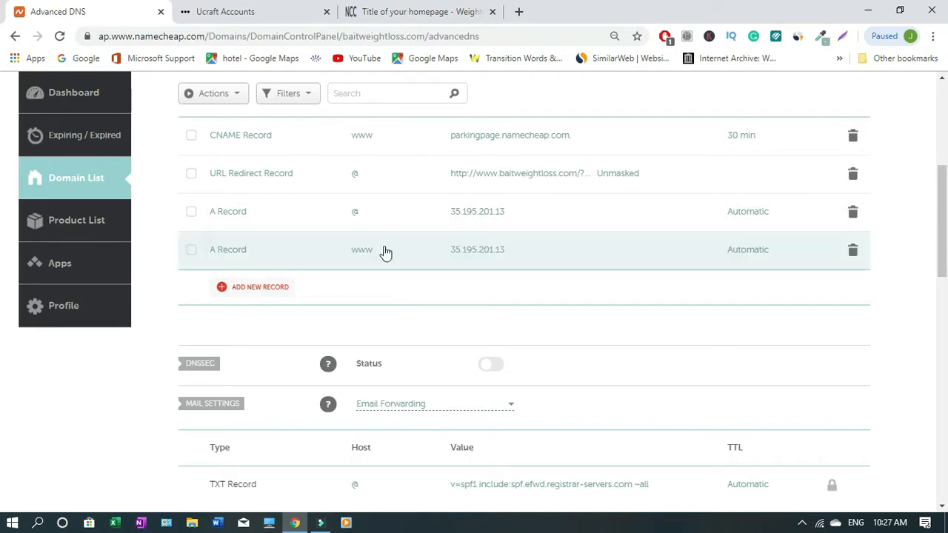
mouse_move(678, 311)
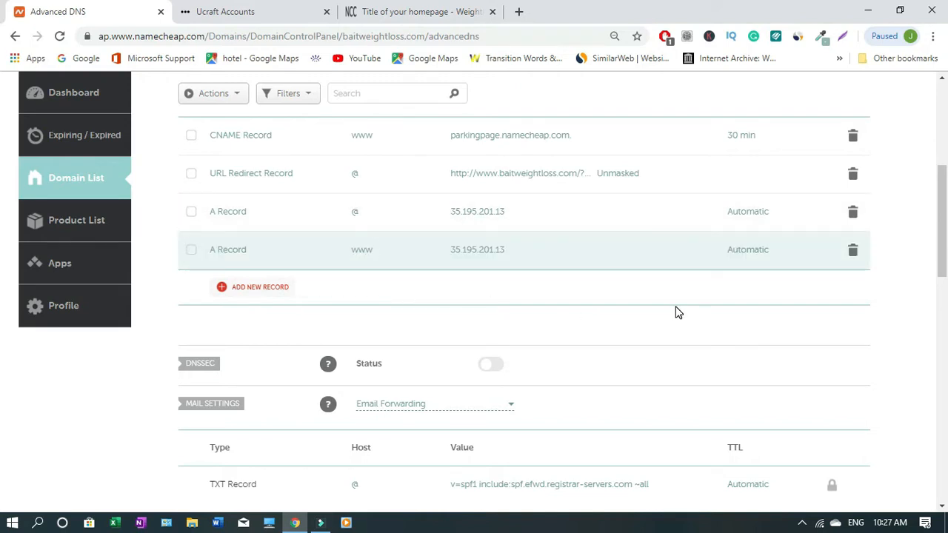
mouse_move(916, 228)
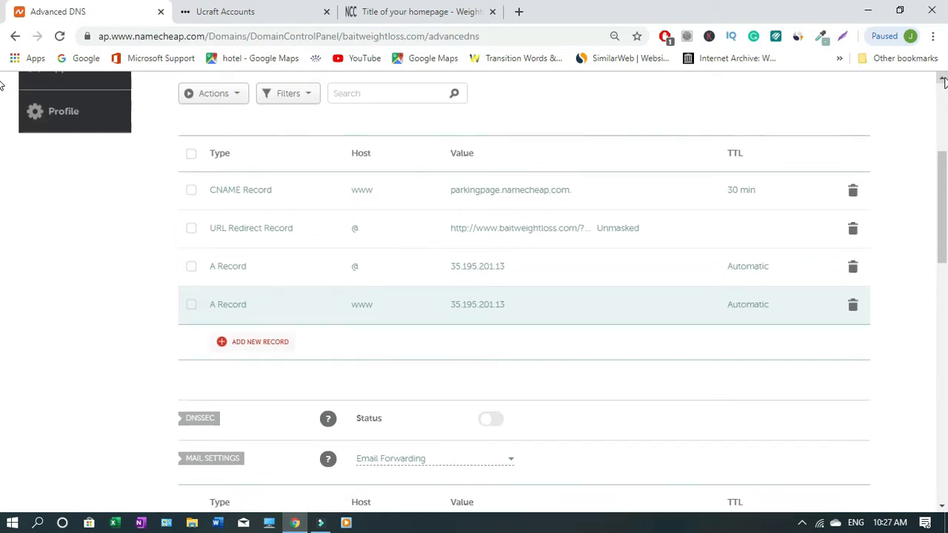
- Delete the URL Redirect and parking-page CNAME host records
scroll(up, 3)
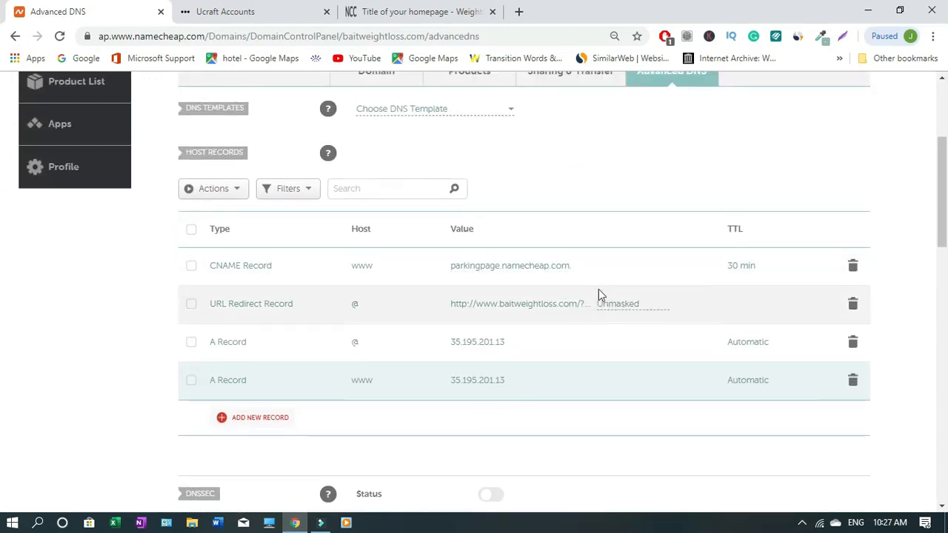
mouse_move(452, 380)
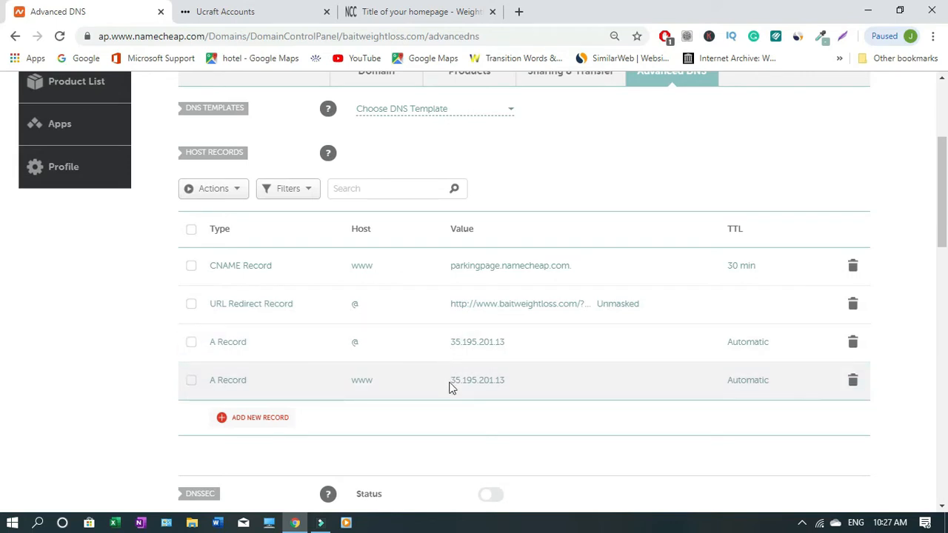
mouse_move(903, 294)
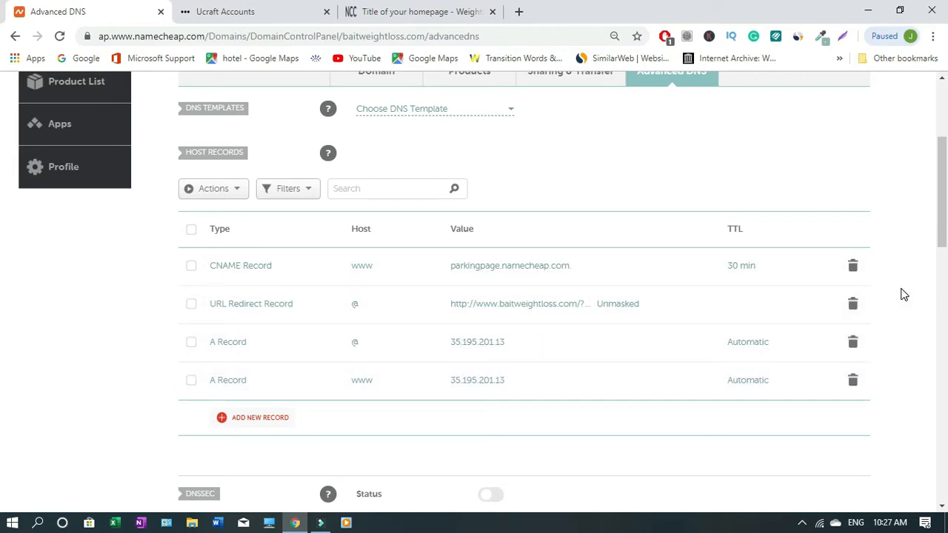
mouse_move(853, 265)
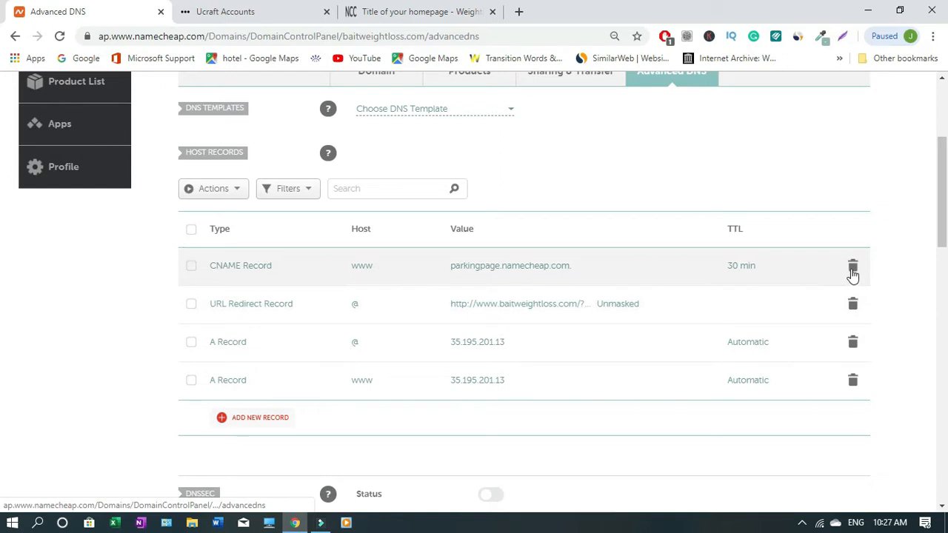
mouse_move(853, 303)
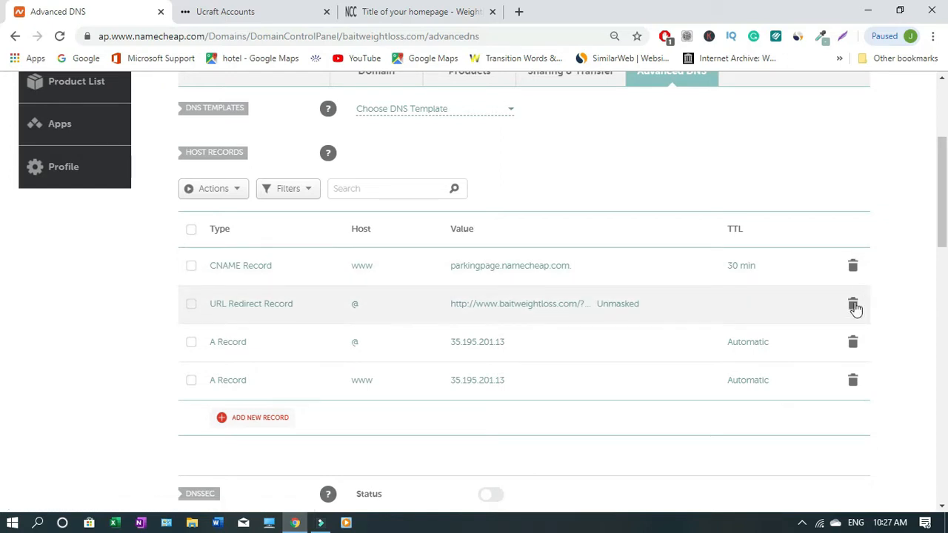
click(852, 303)
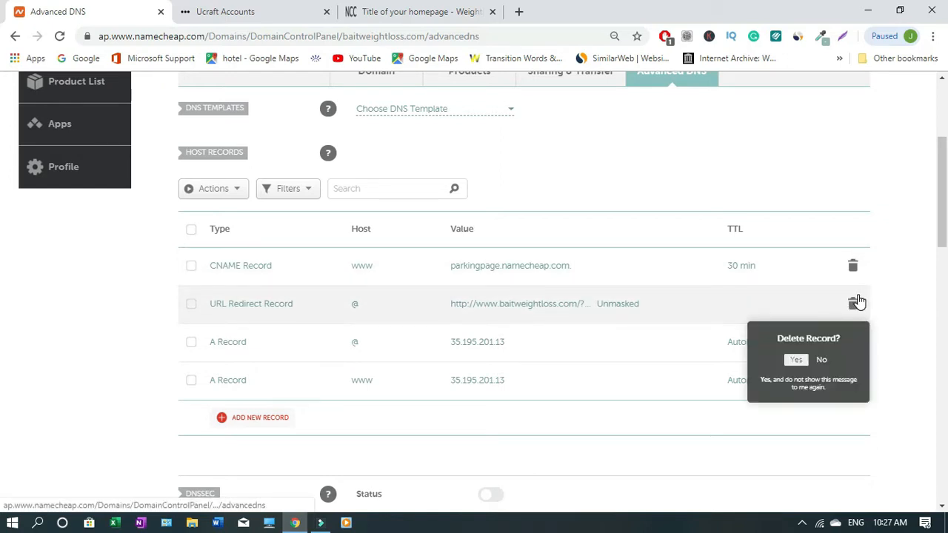
click(795, 360)
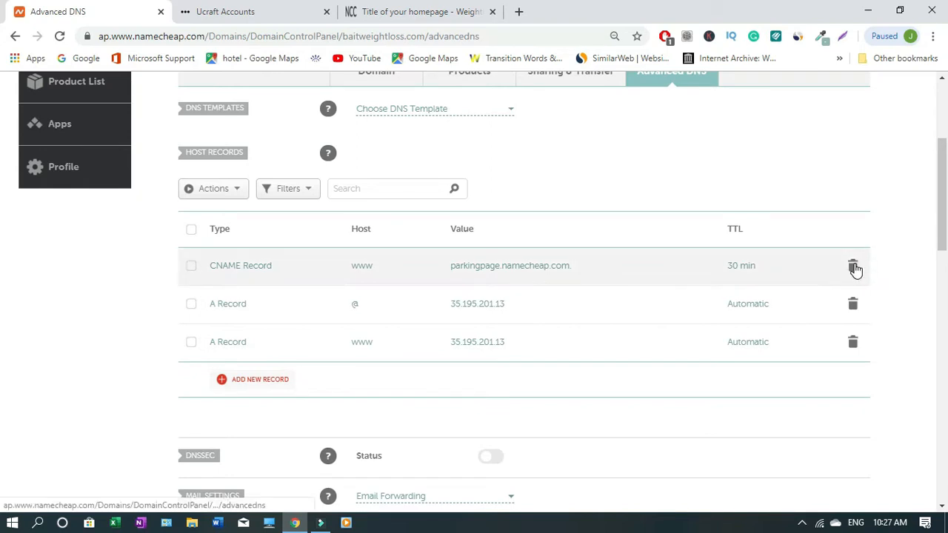
mouse_move(854, 267)
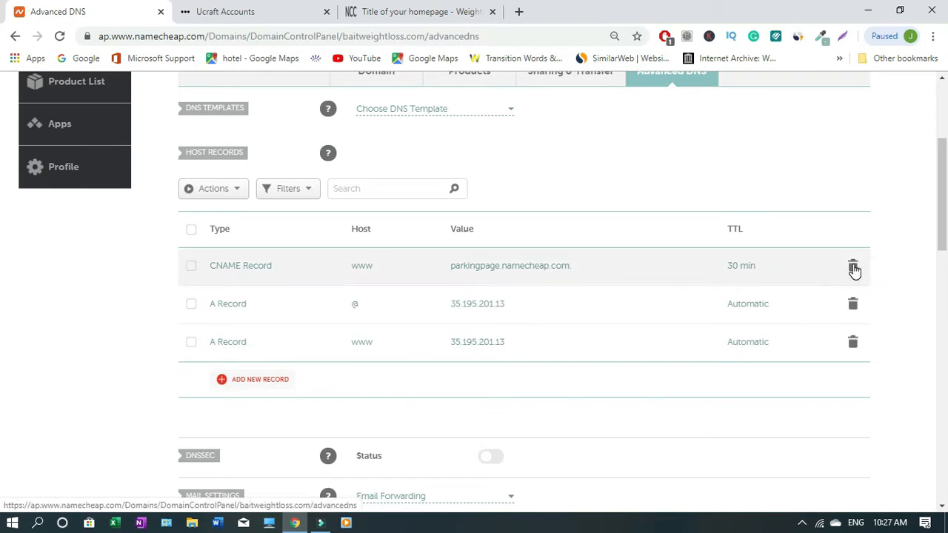
click(852, 265)
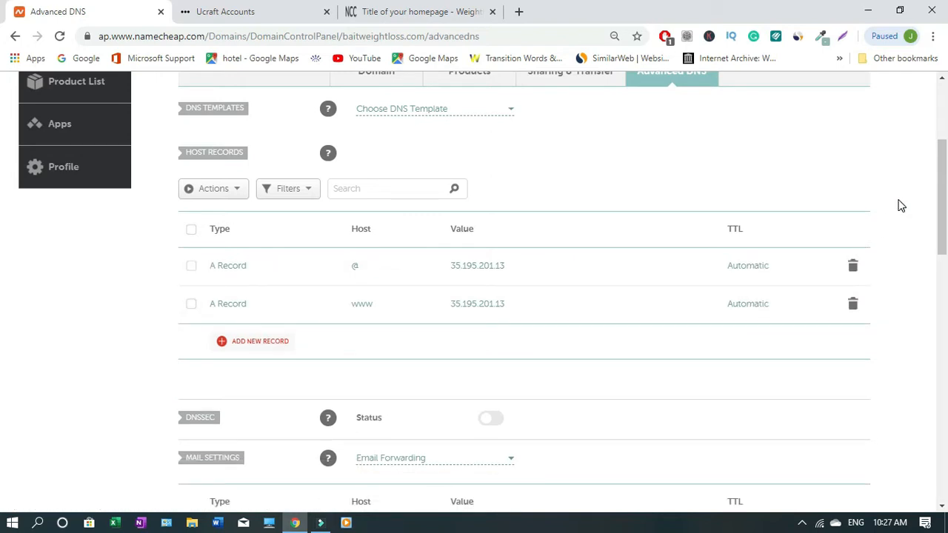
mouse_move(944, 103)
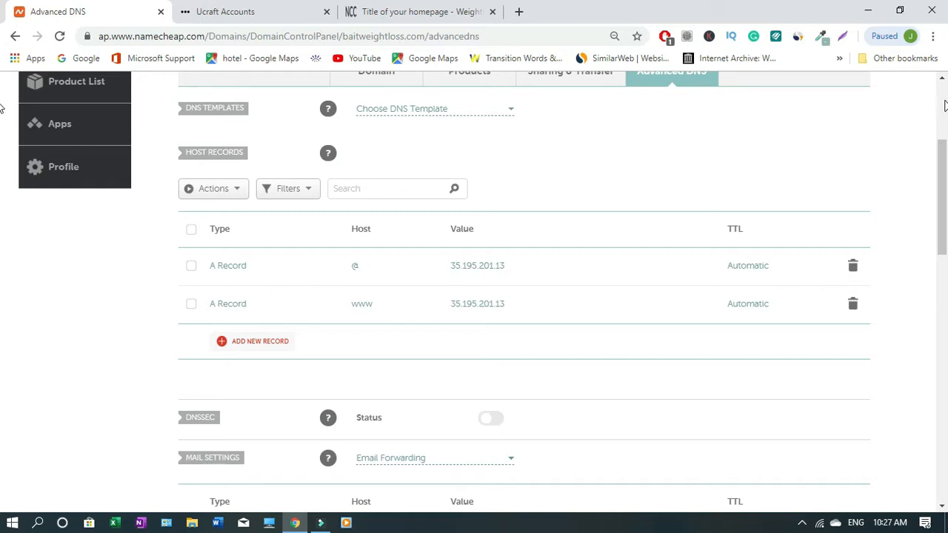
scroll(up, 3)
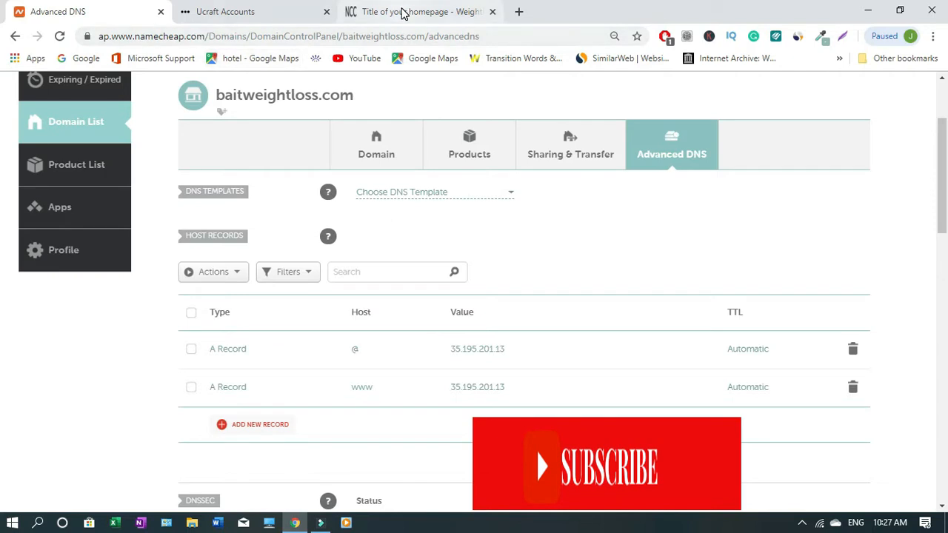
- Return to the baitweightloss.com domain dialog and re-check until both A records show Connected
click(417, 11)
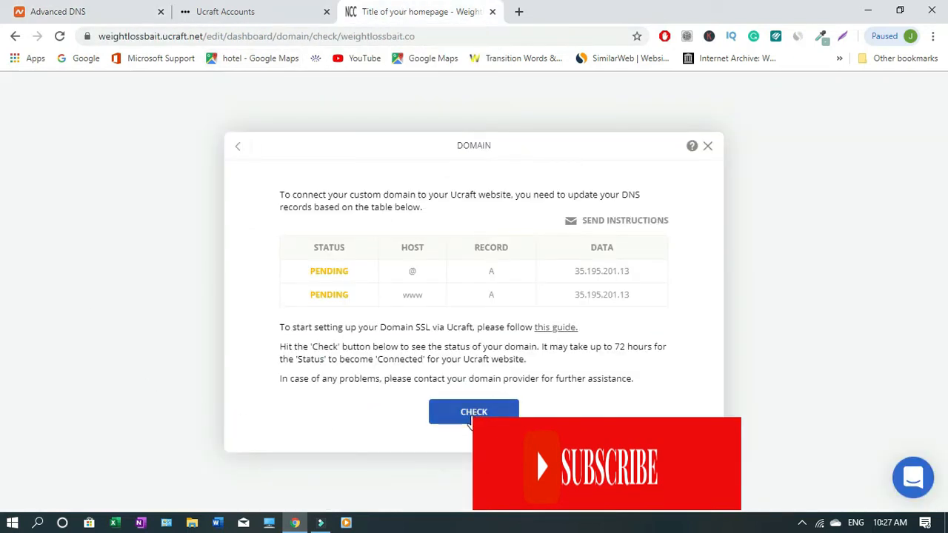
click(473, 412)
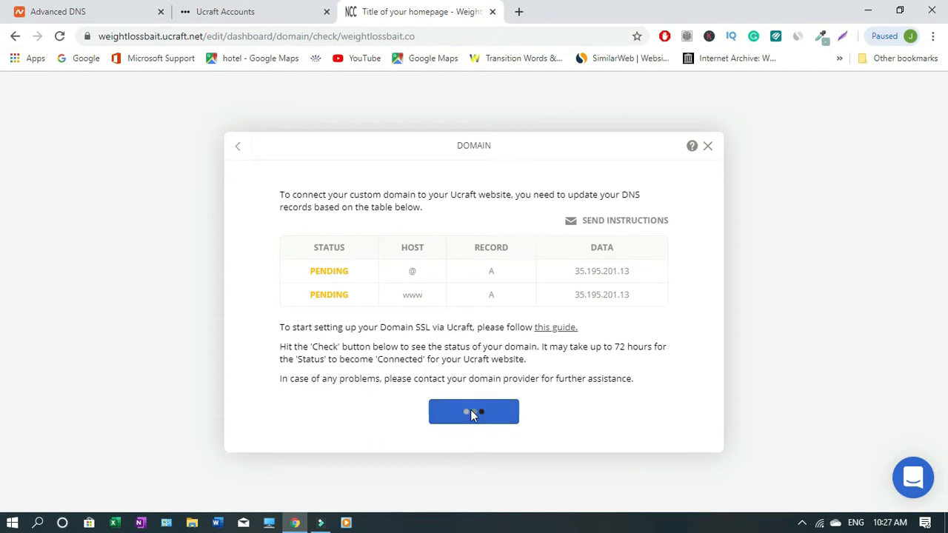
click(473, 412)
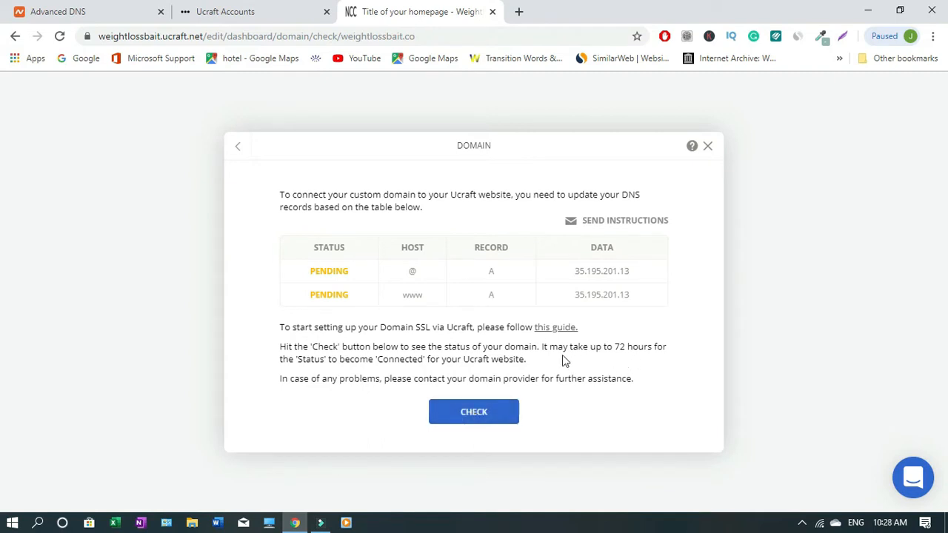
mouse_move(649, 359)
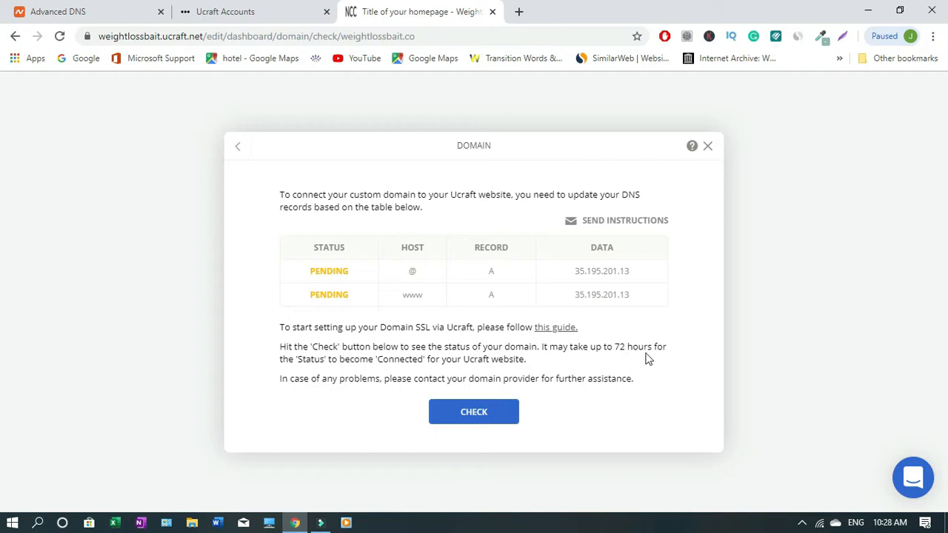
mouse_move(403, 379)
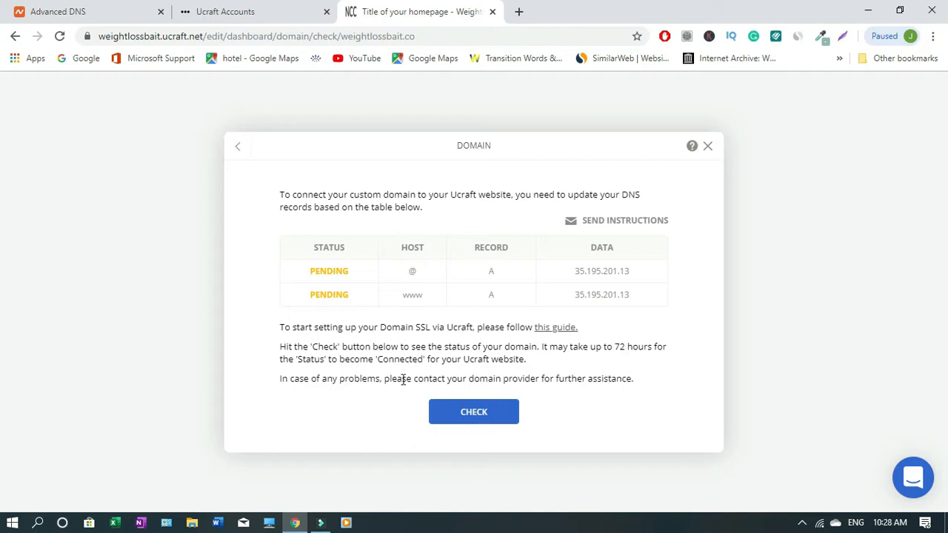
mouse_move(363, 359)
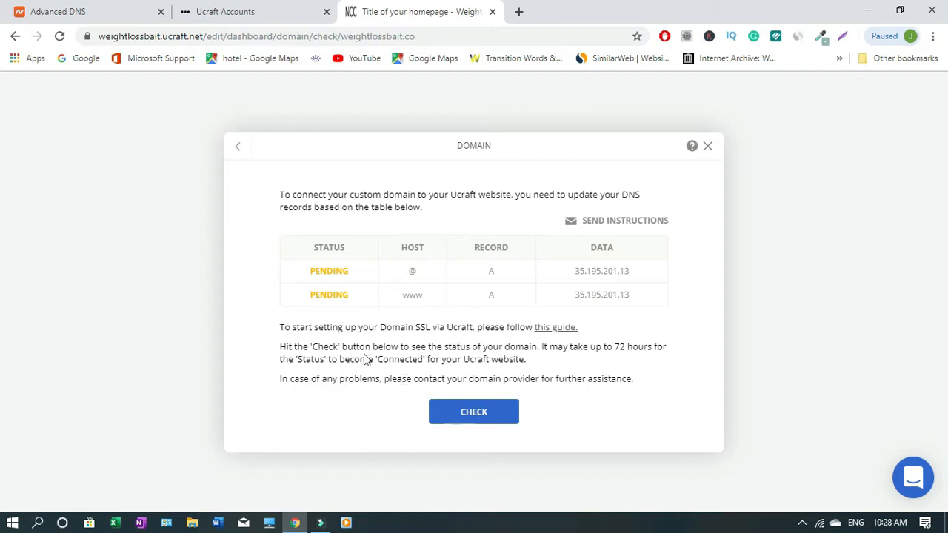
mouse_move(329, 289)
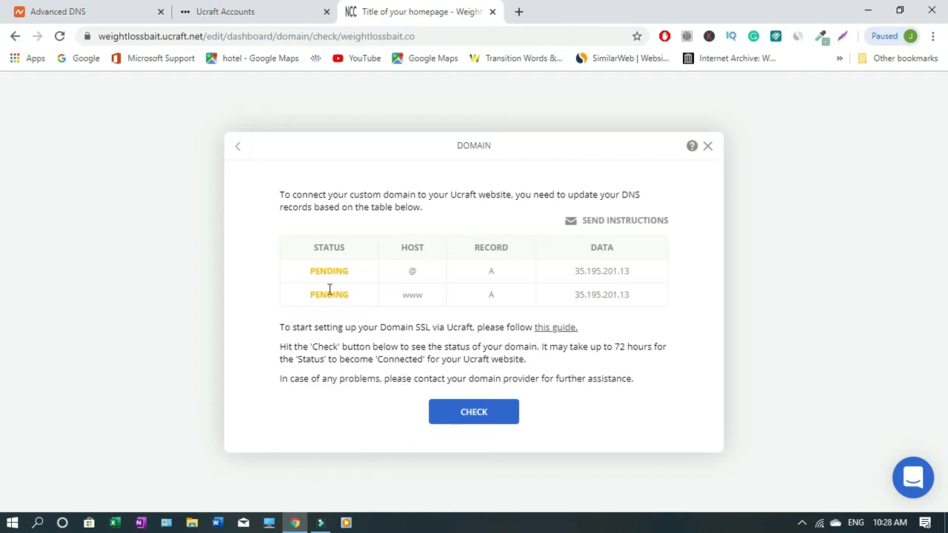
mouse_move(338, 276)
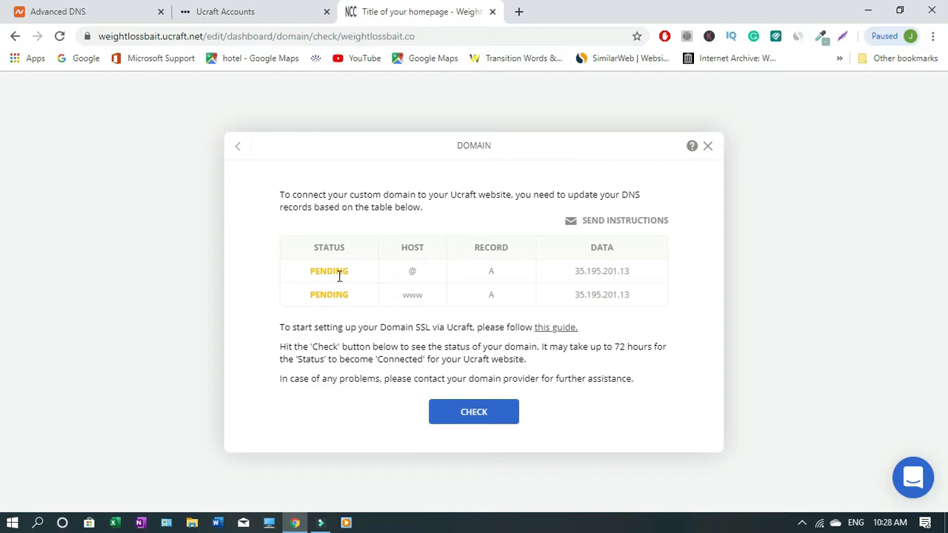
mouse_move(211, 306)
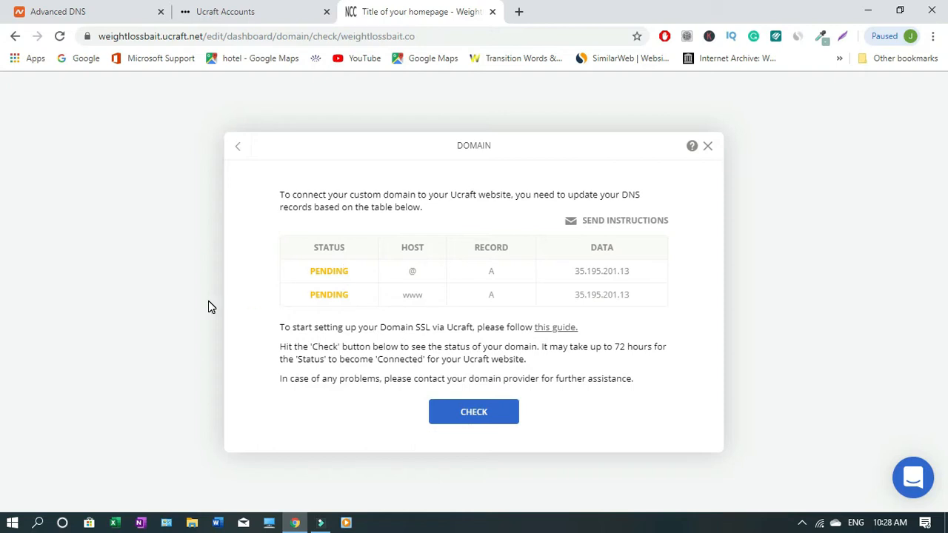
click(473, 412)
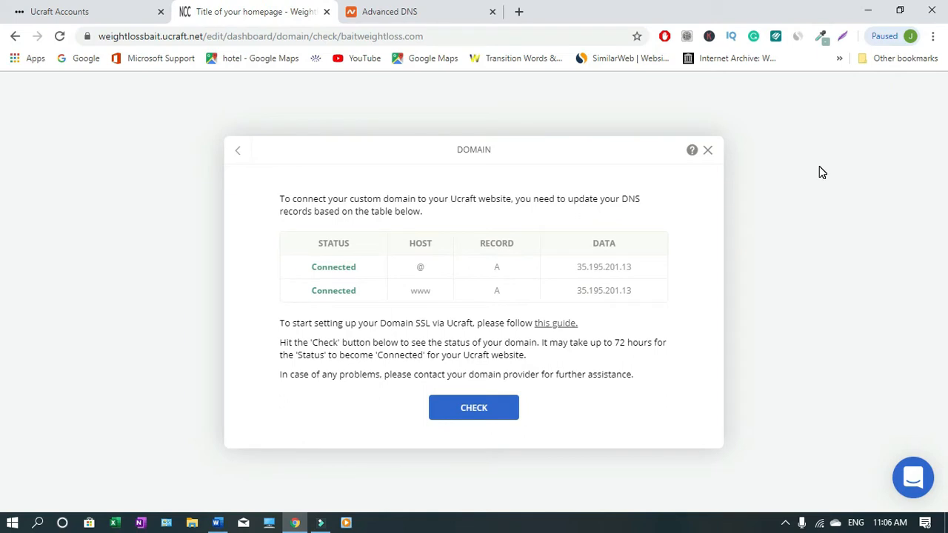
mouse_move(799, 178)
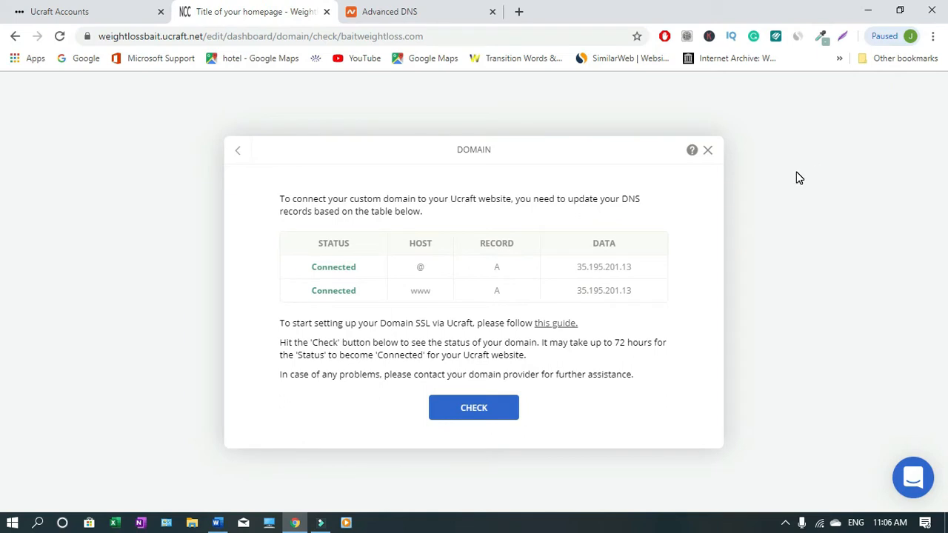
mouse_move(644, 354)
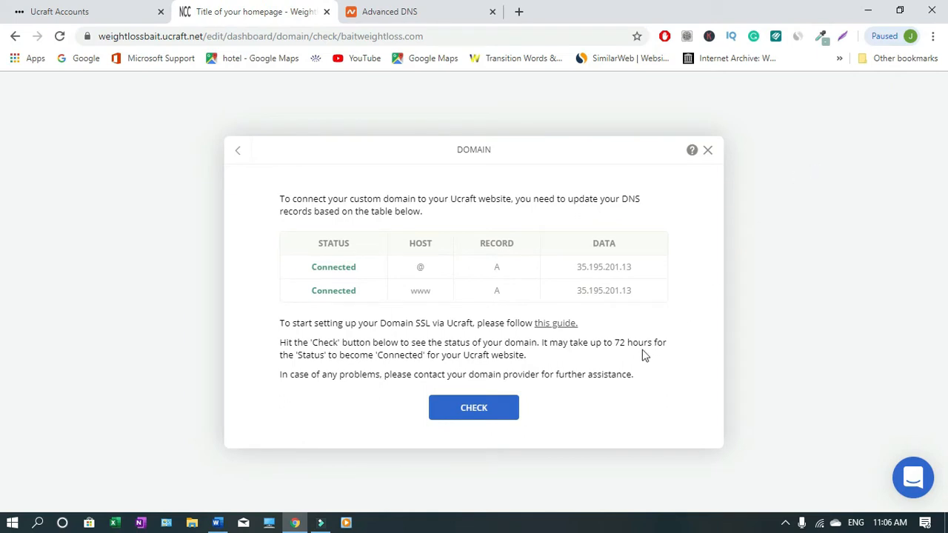
mouse_move(679, 344)
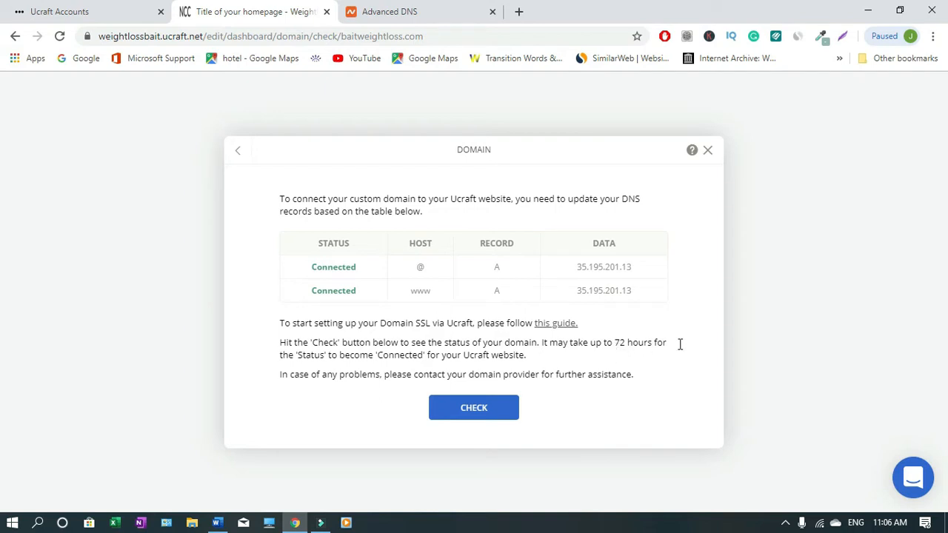
mouse_move(199, 119)
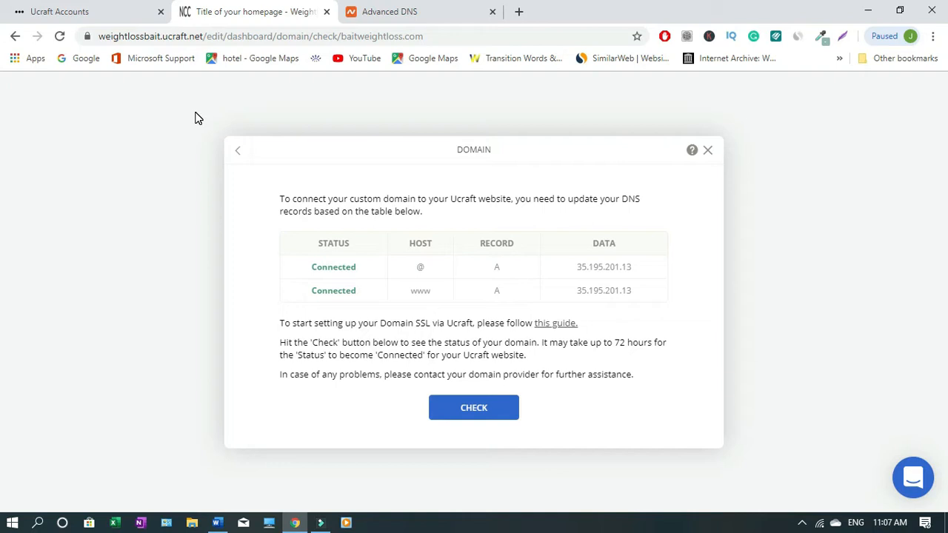
mouse_move(303, 179)
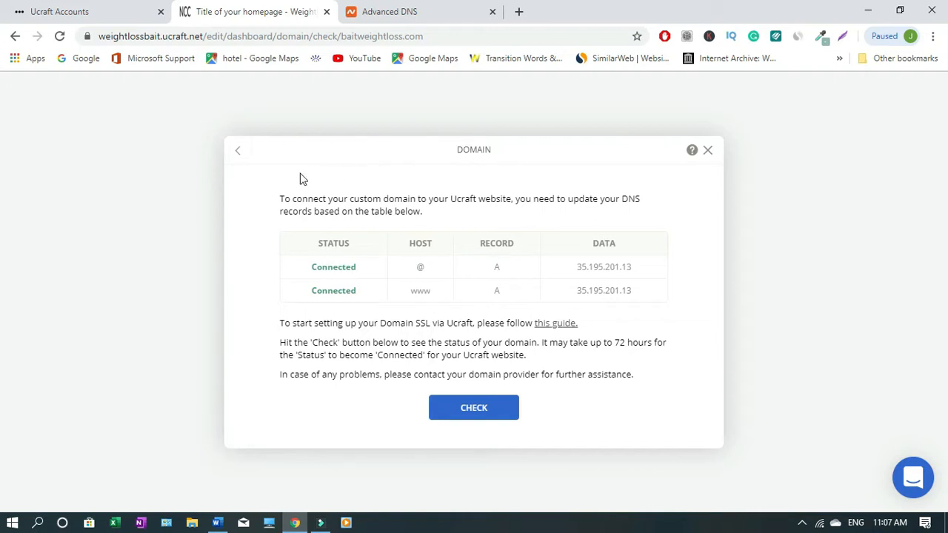
mouse_move(289, 204)
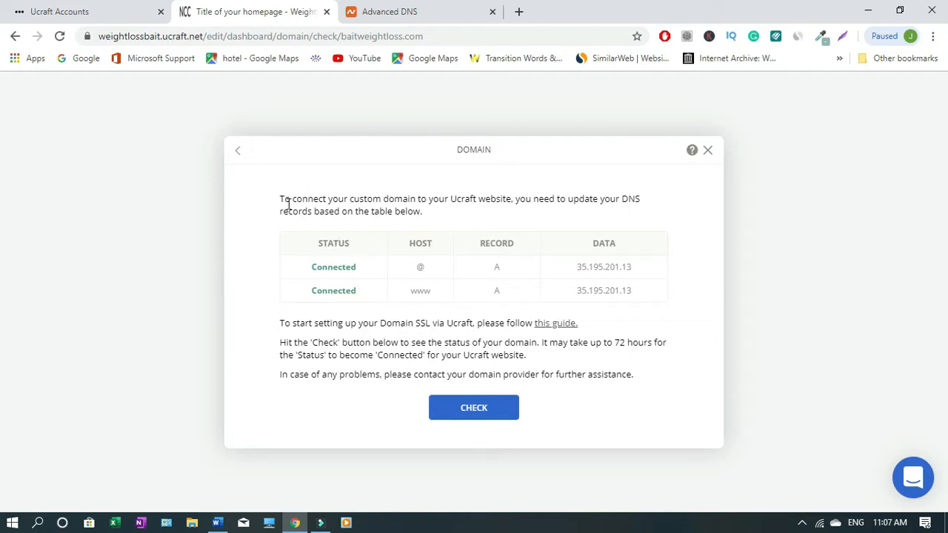
mouse_move(242, 180)
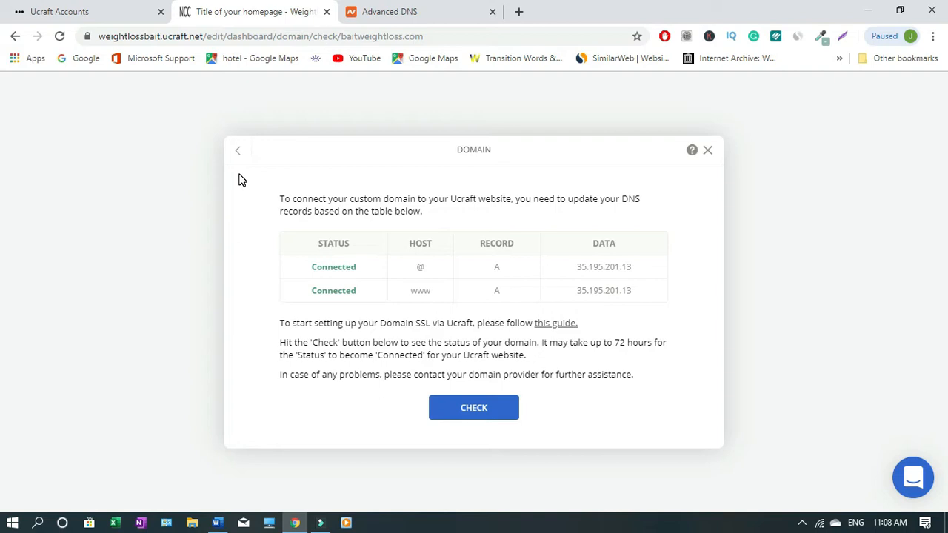
mouse_move(268, 131)
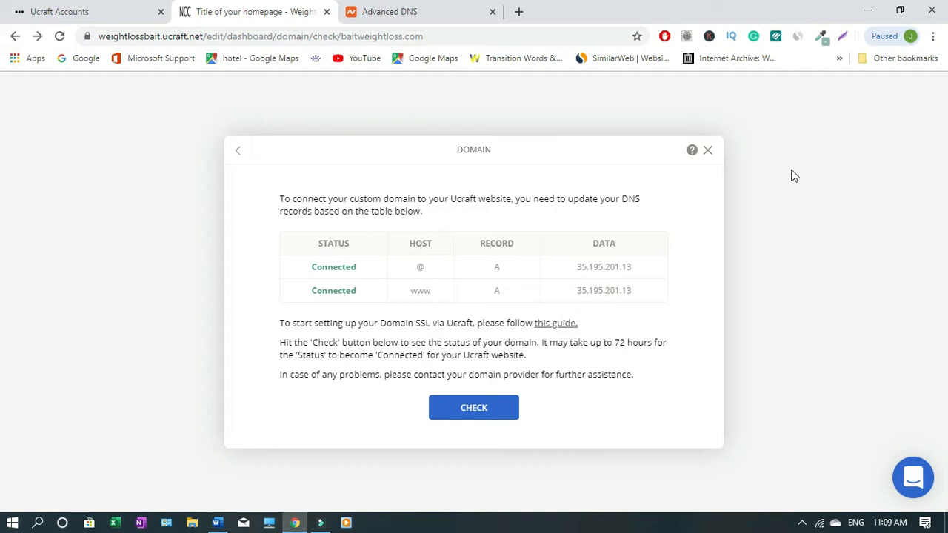
mouse_move(714, 152)
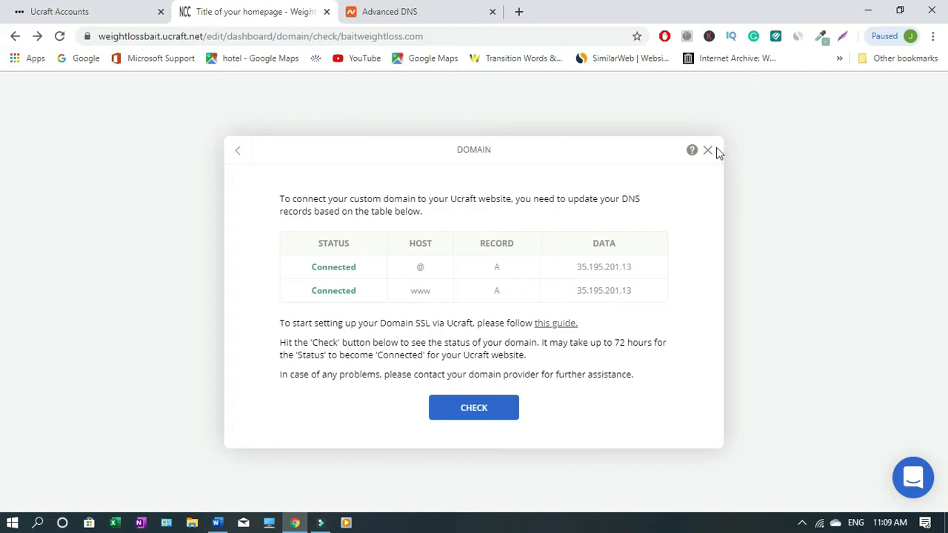
mouse_move(707, 150)
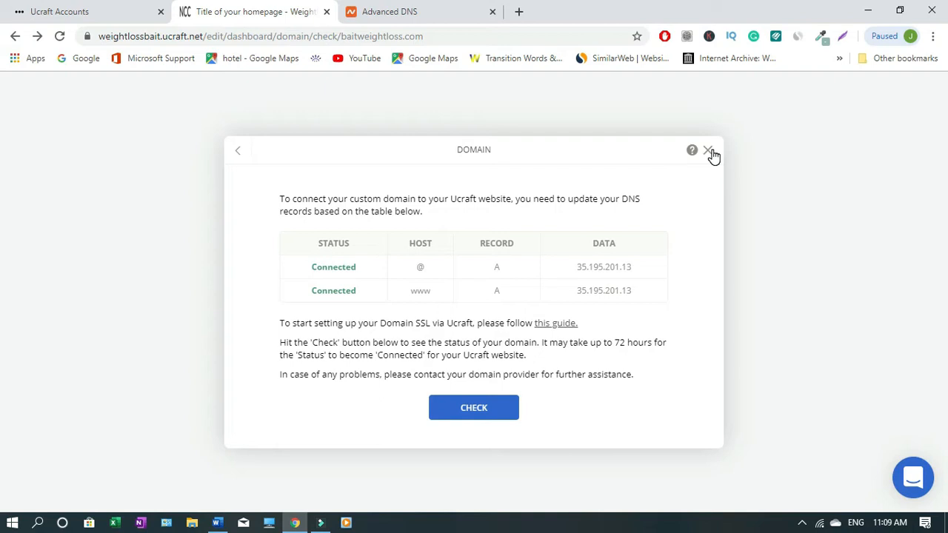
- Close the record details and confirm baitweightloss.com is listed as Connected in domain settings
click(708, 150)
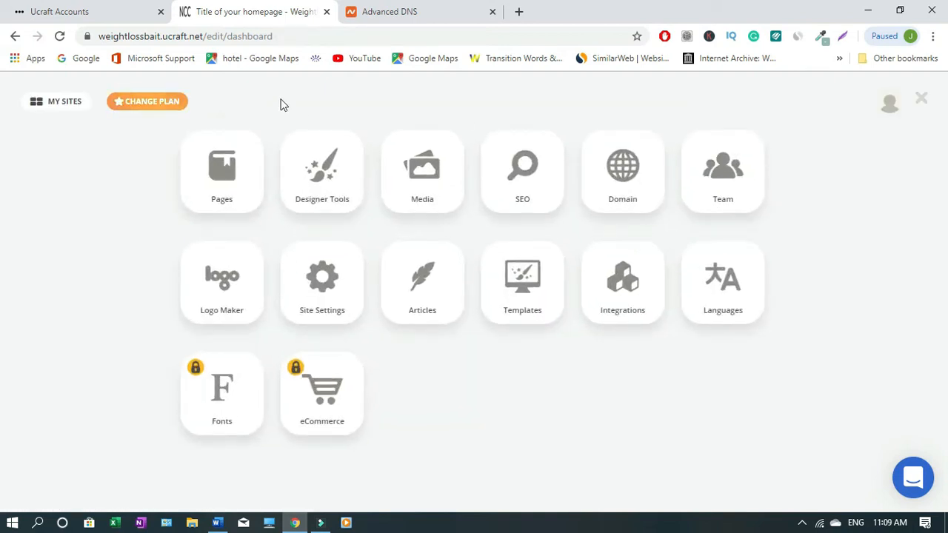
mouse_move(623, 170)
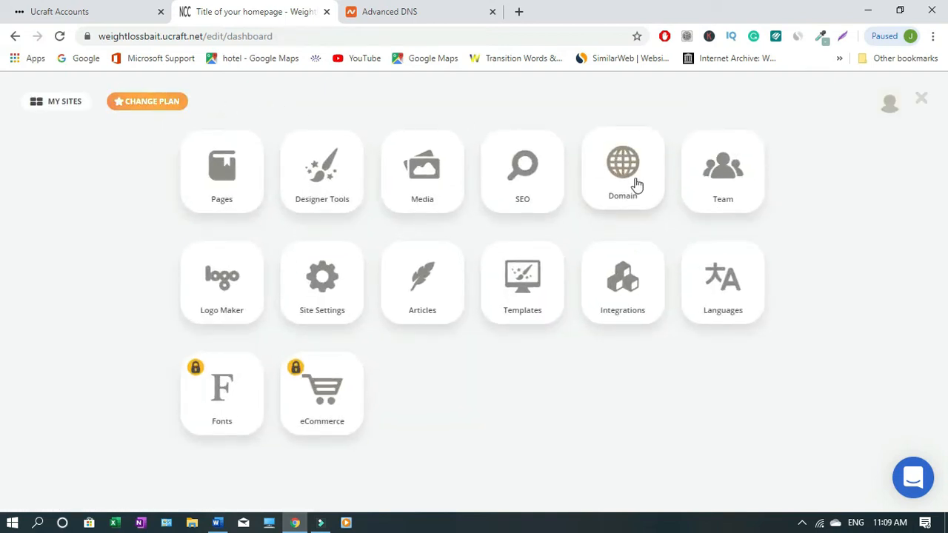
click(623, 167)
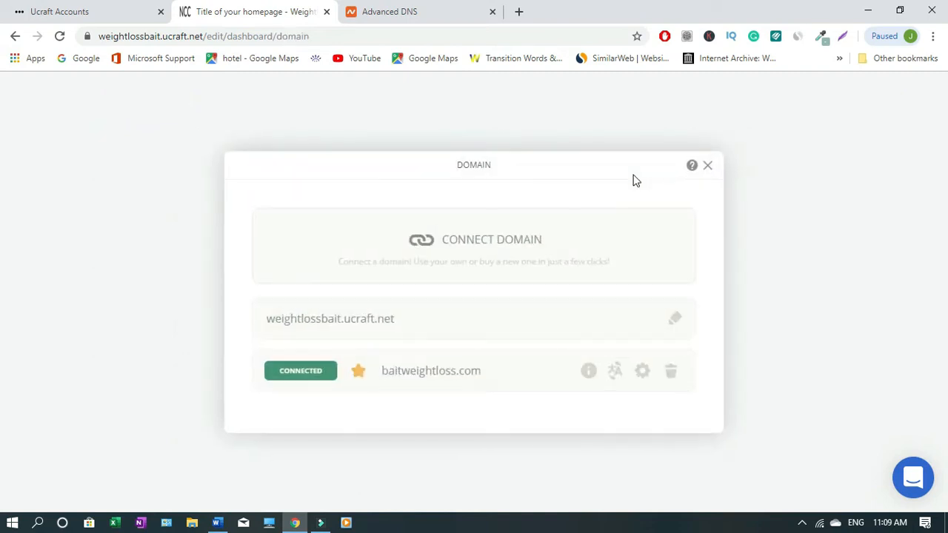
mouse_move(318, 389)
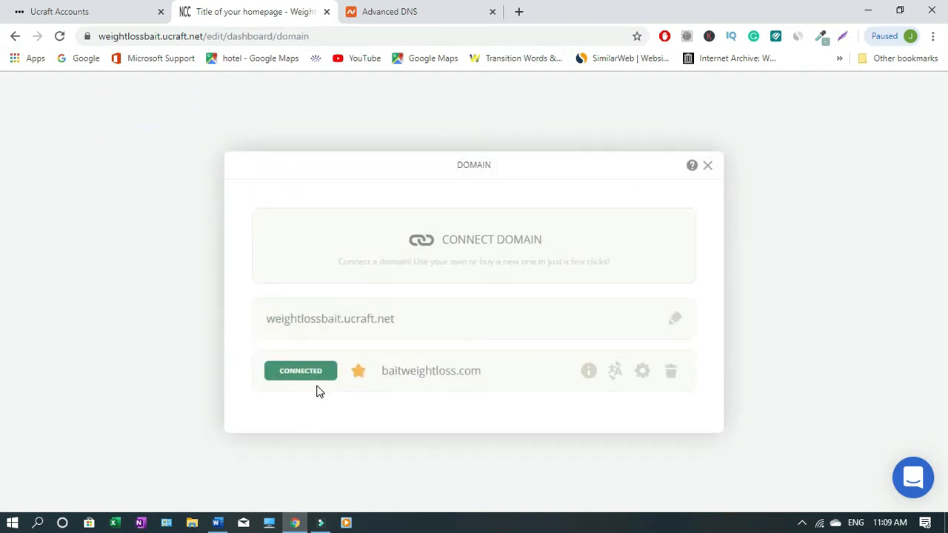
mouse_move(385, 422)
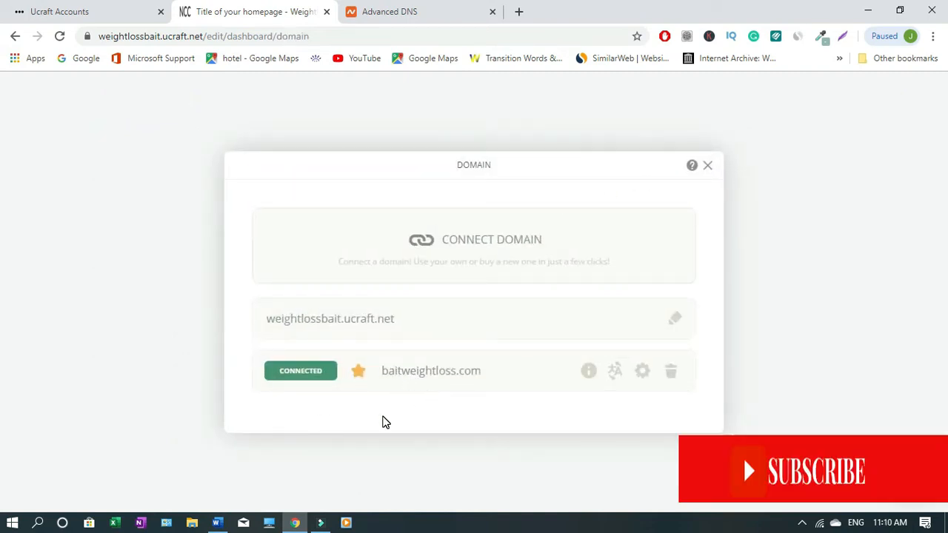
mouse_move(330, 397)
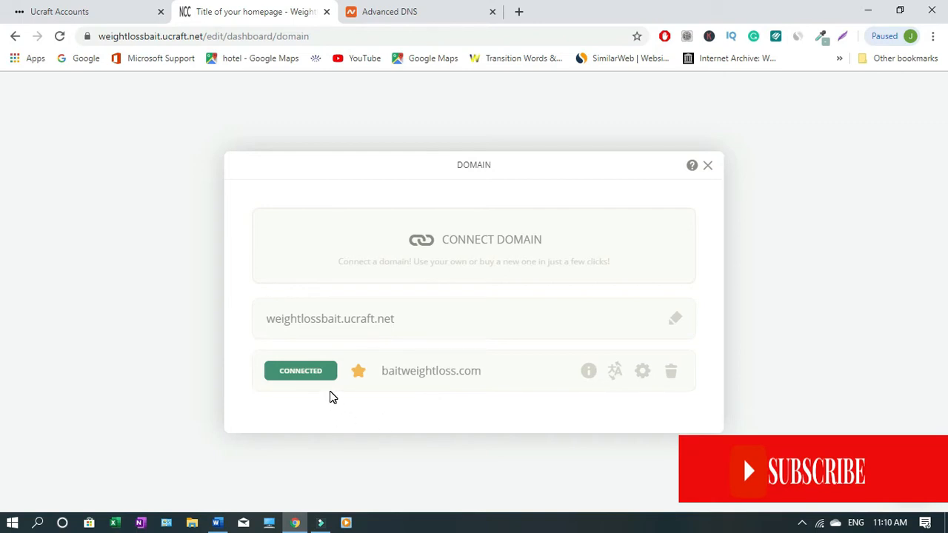
mouse_move(509, 359)
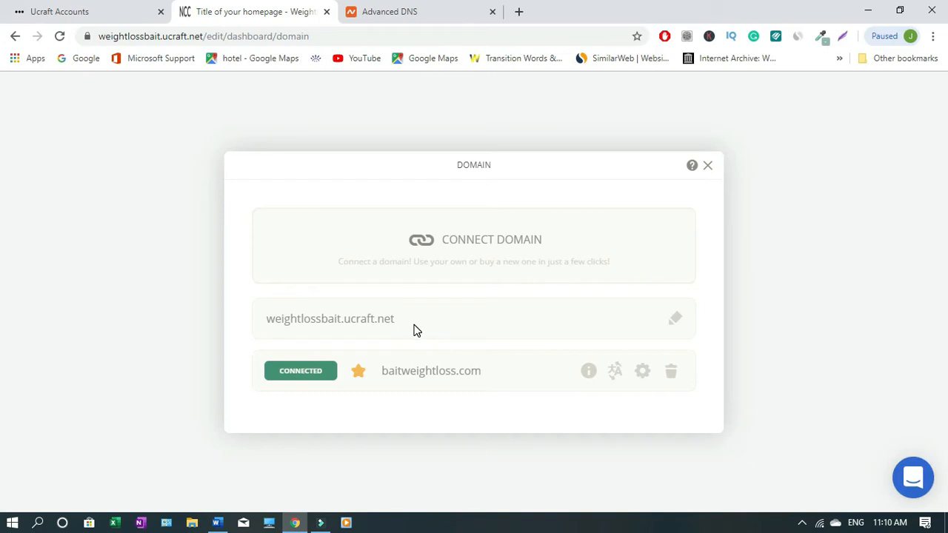
mouse_move(479, 320)
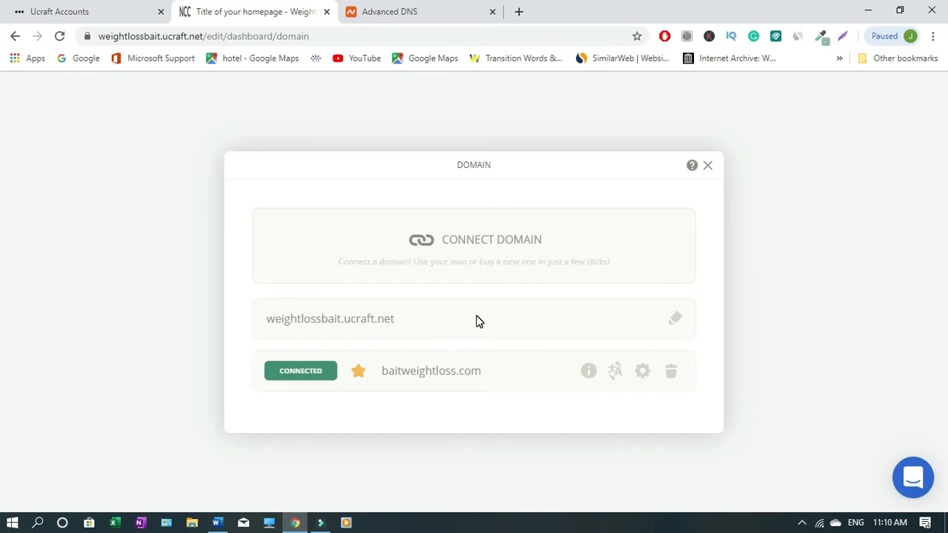
mouse_move(485, 415)
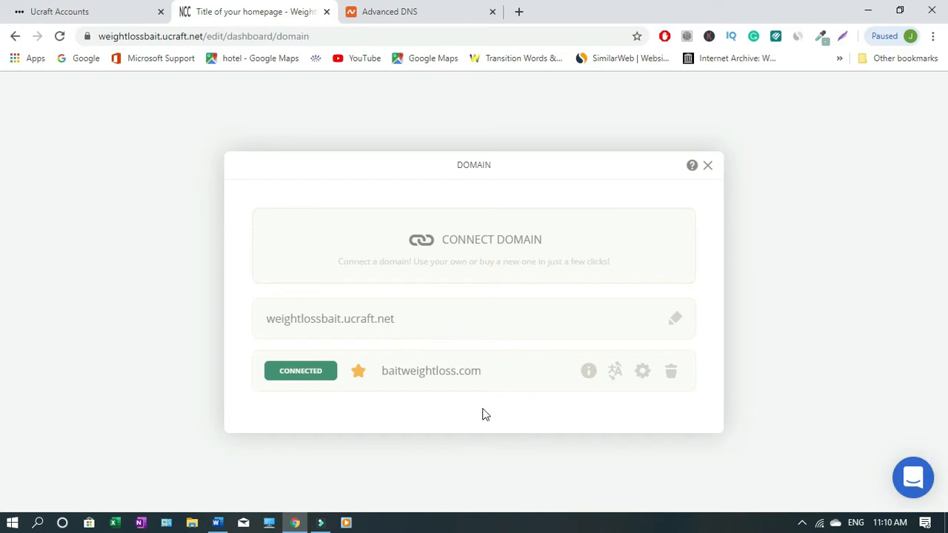
mouse_move(447, 389)
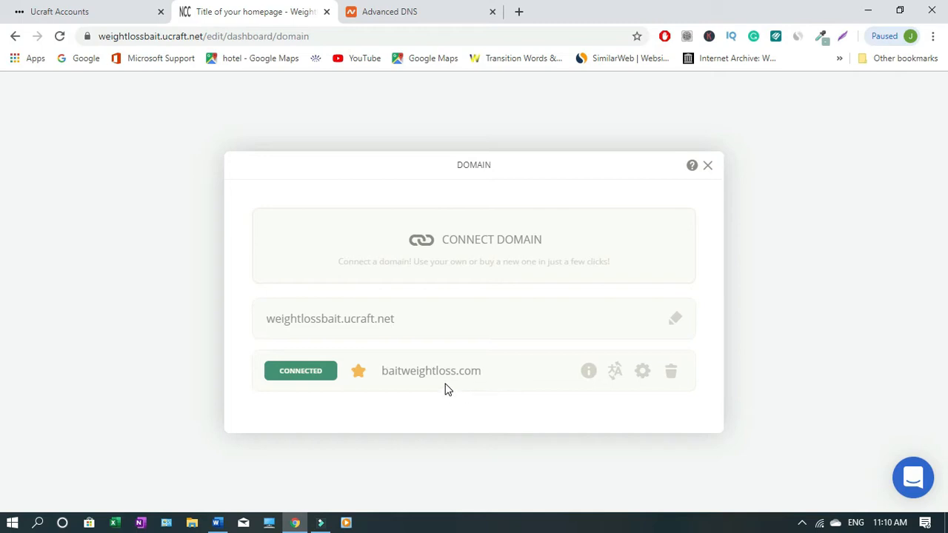
mouse_move(446, 331)
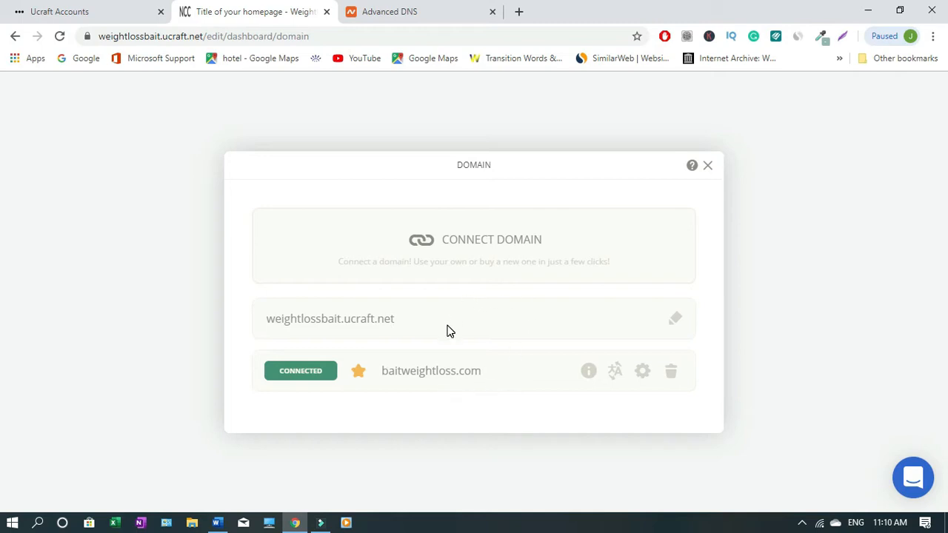
mouse_move(455, 328)
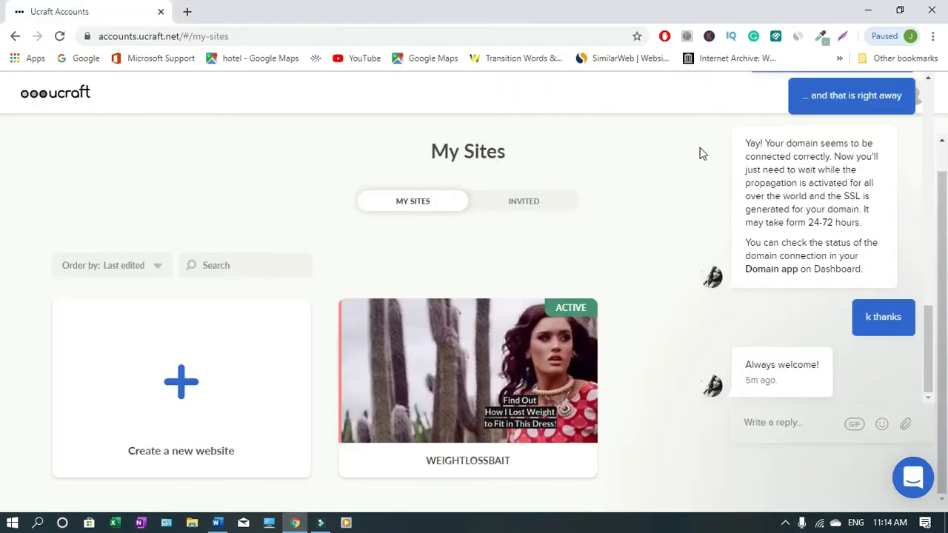
mouse_move(194, 154)
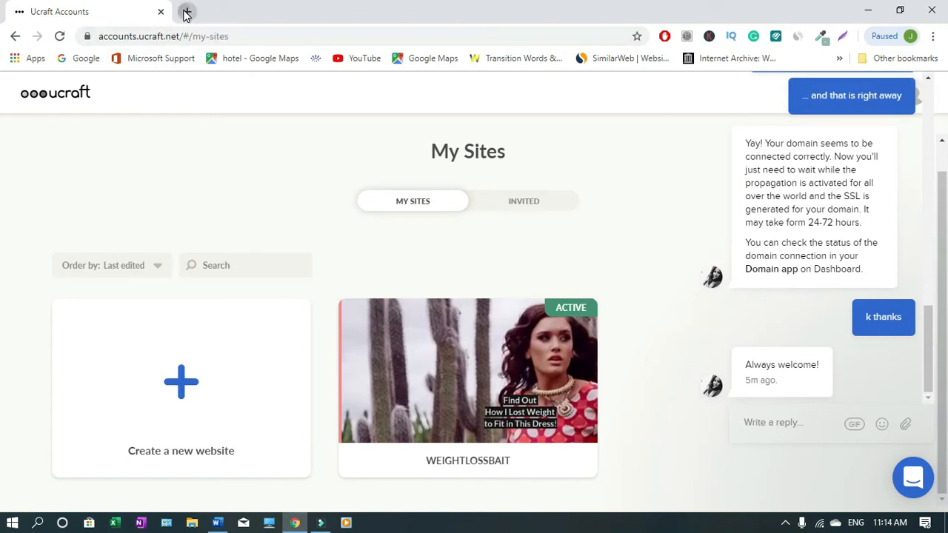
- Open a new browser tab to visit baitweightloss.com
click(185, 14)
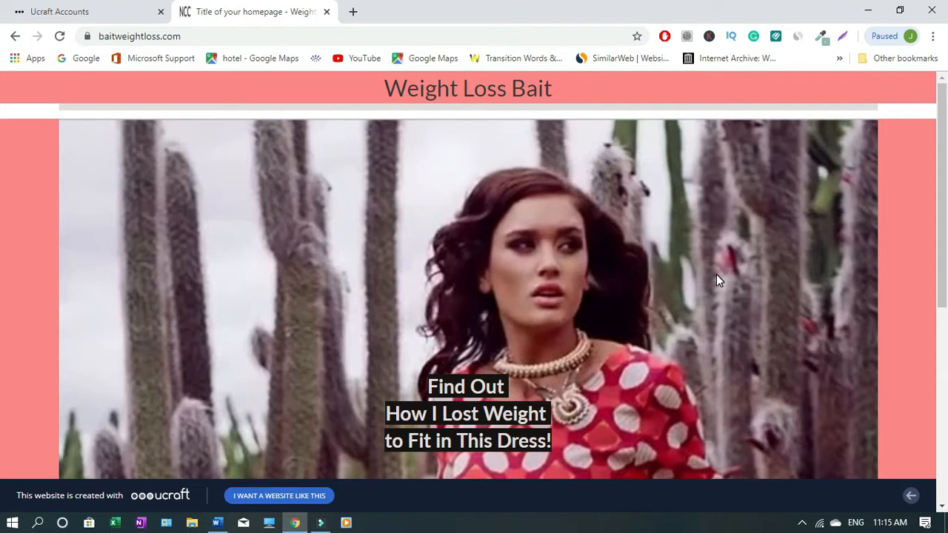
scroll(down, 3)
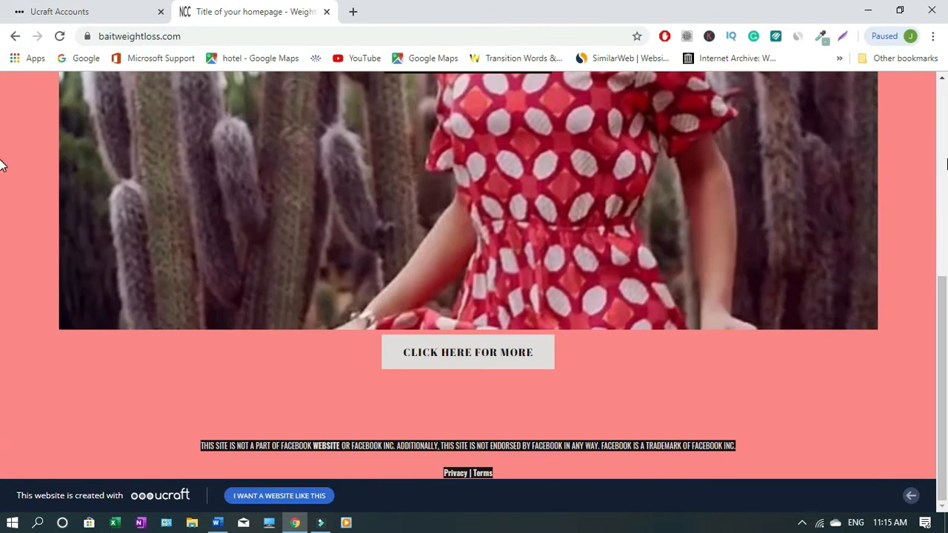
scroll(up, 3)
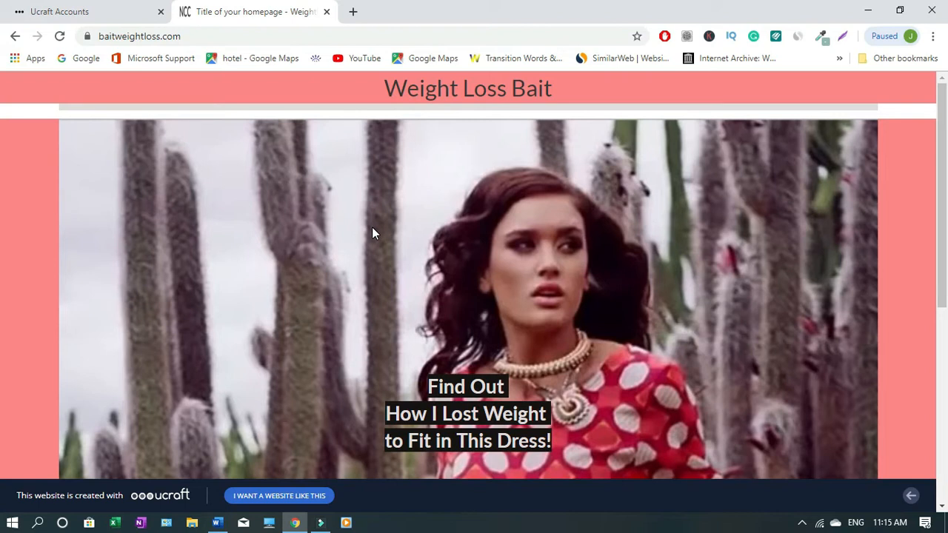
mouse_move(237, 249)
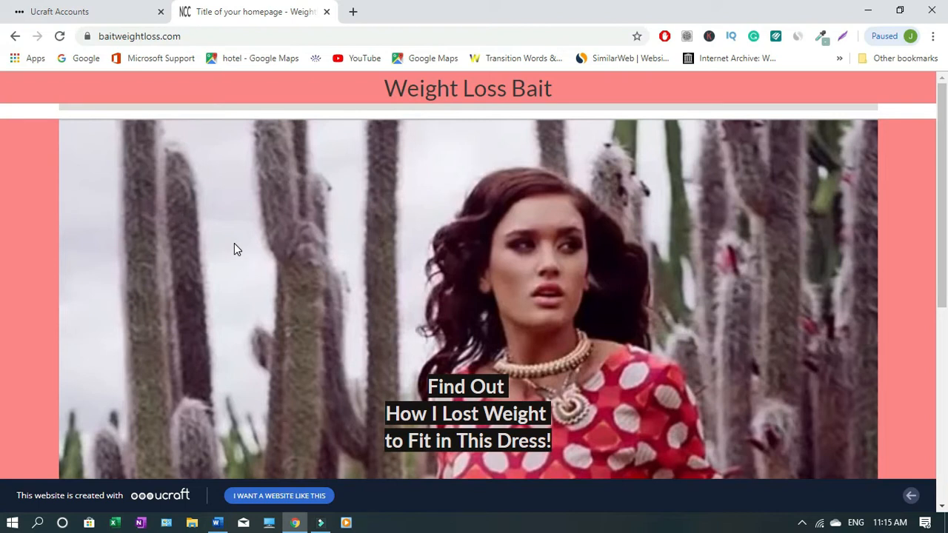
mouse_move(185, 163)
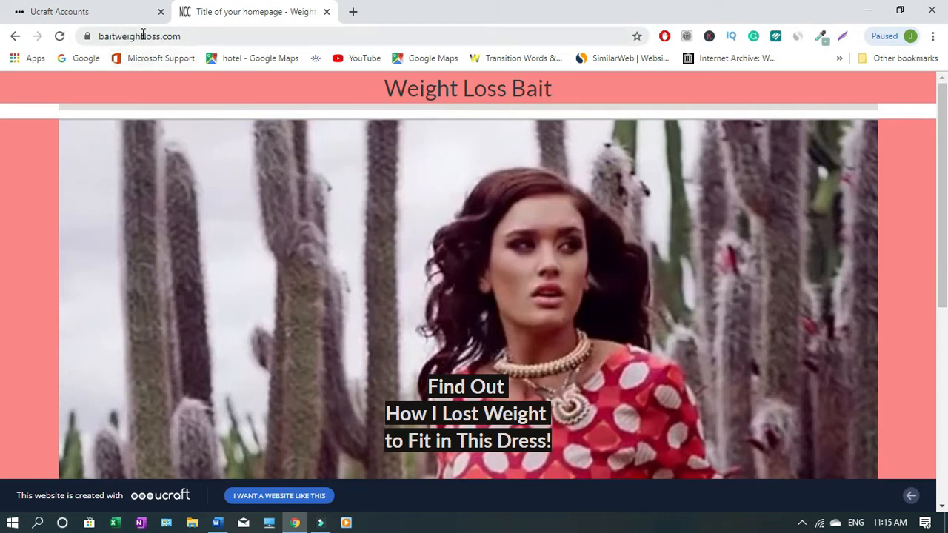
click(138, 36)
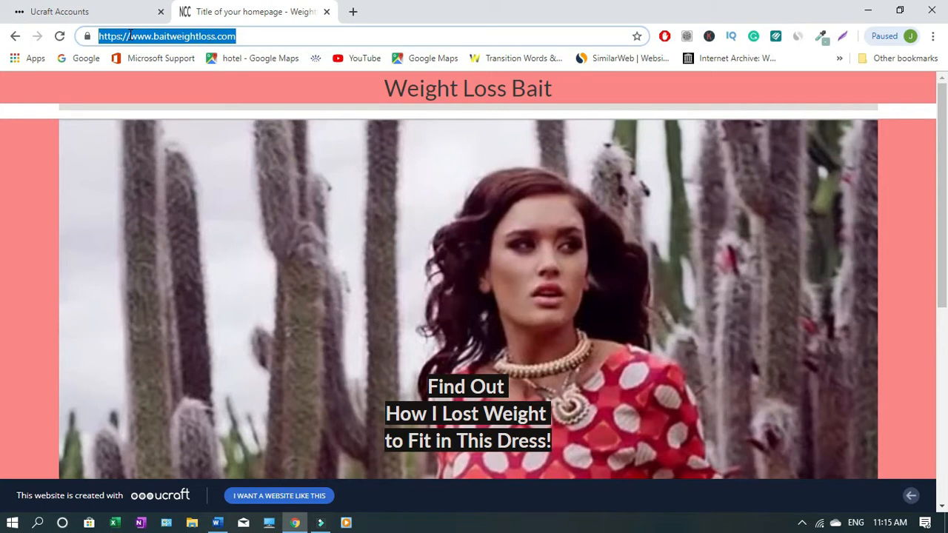
mouse_move(204, 264)
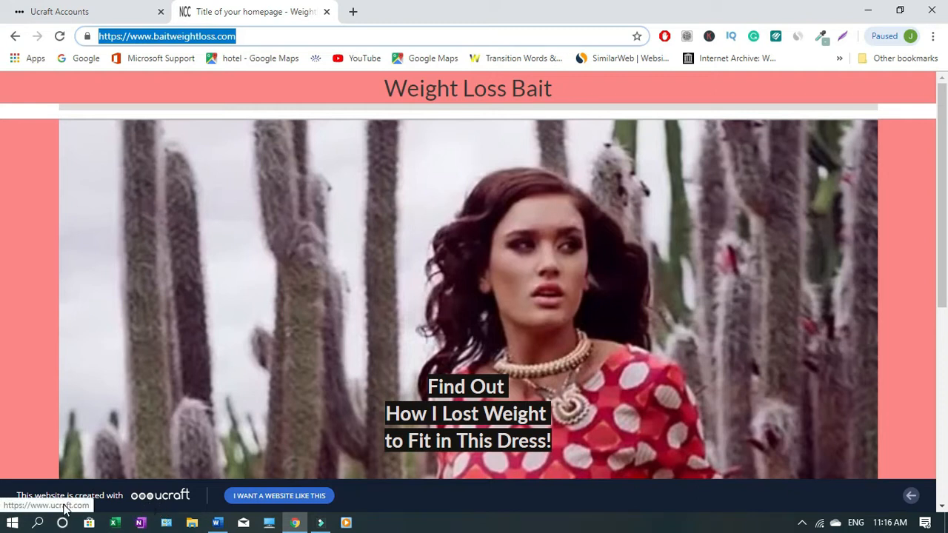
mouse_move(170, 510)
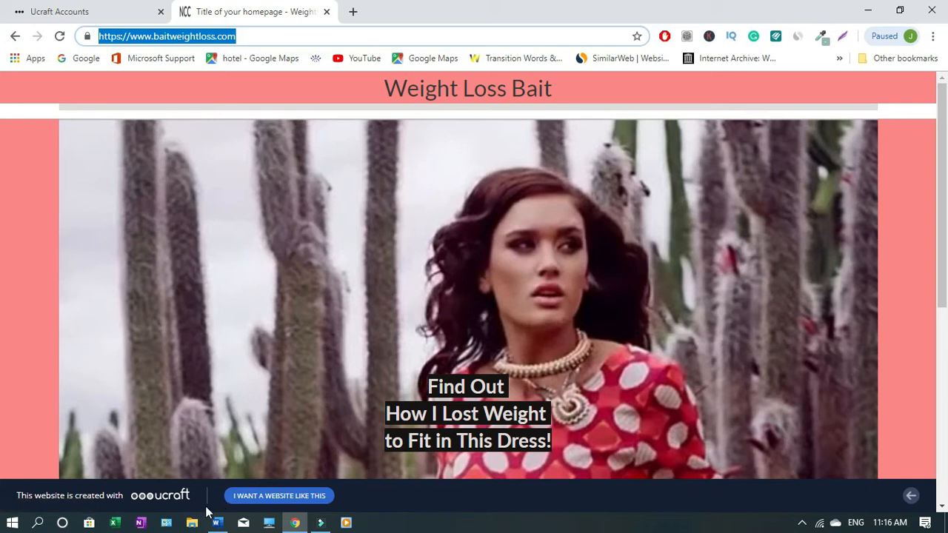
mouse_move(335, 507)
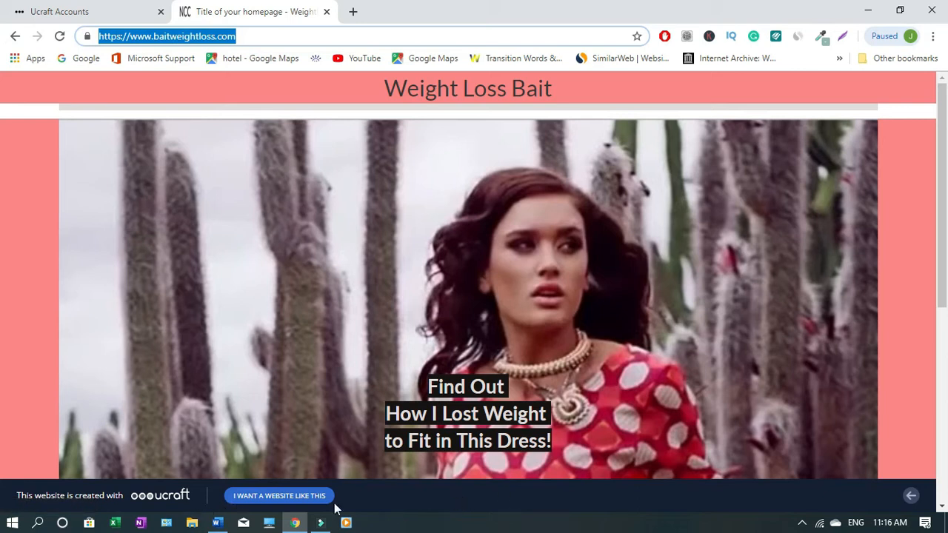
mouse_move(519, 500)
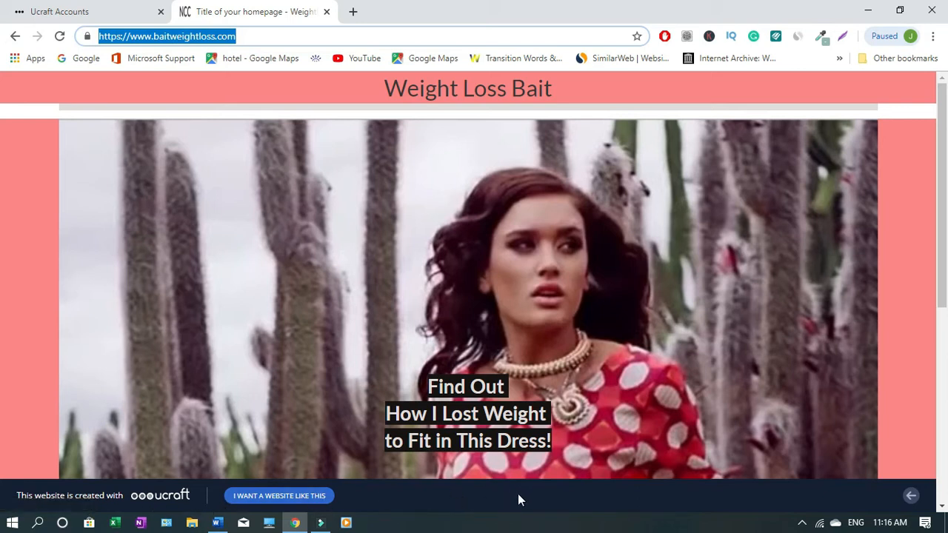
mouse_move(407, 296)
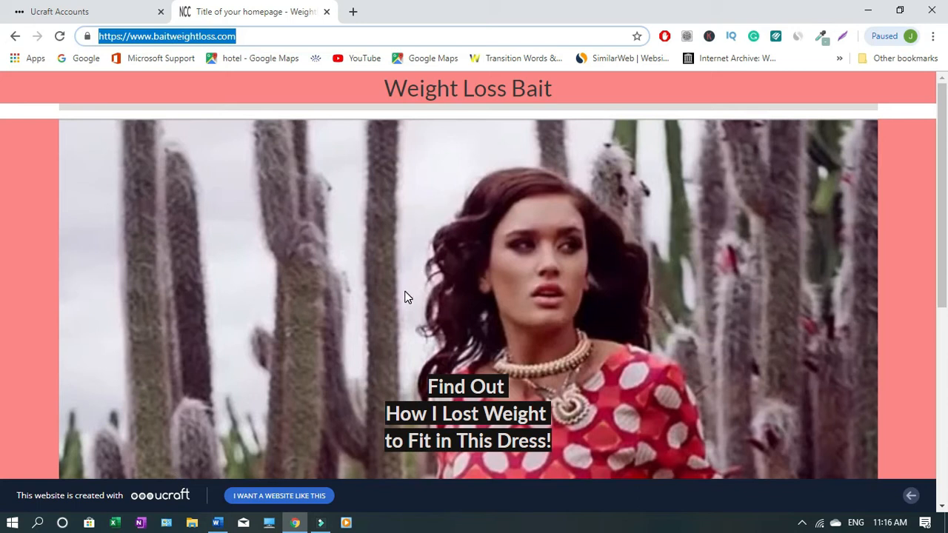
mouse_move(132, 502)
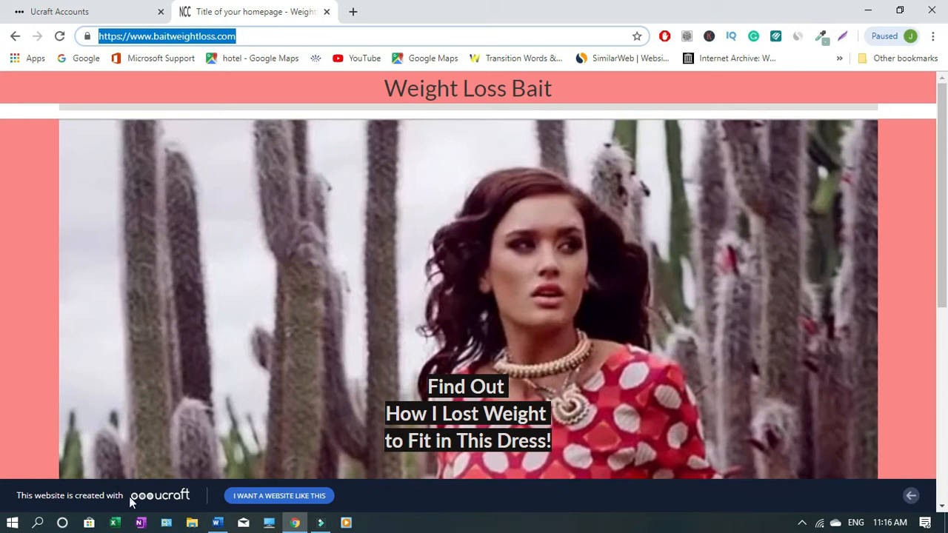
mouse_move(422, 505)
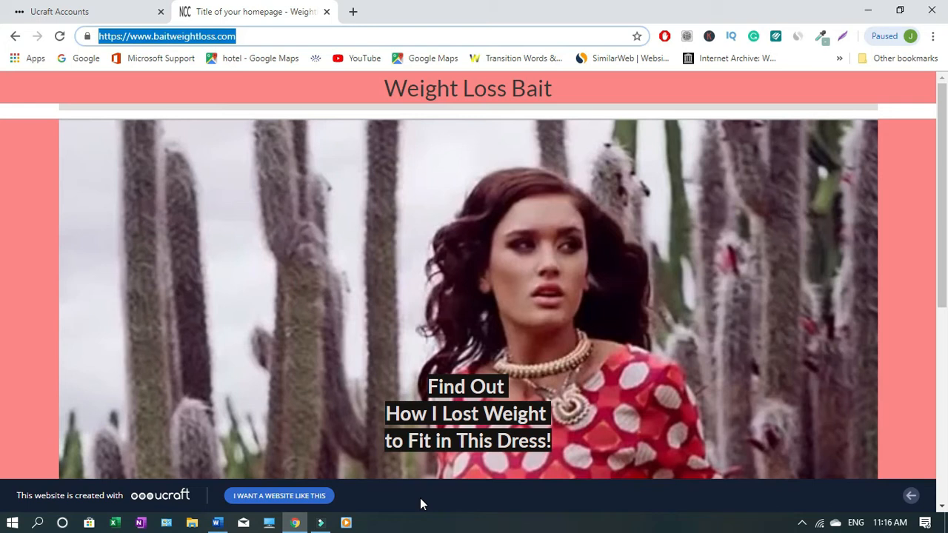
mouse_move(626, 399)
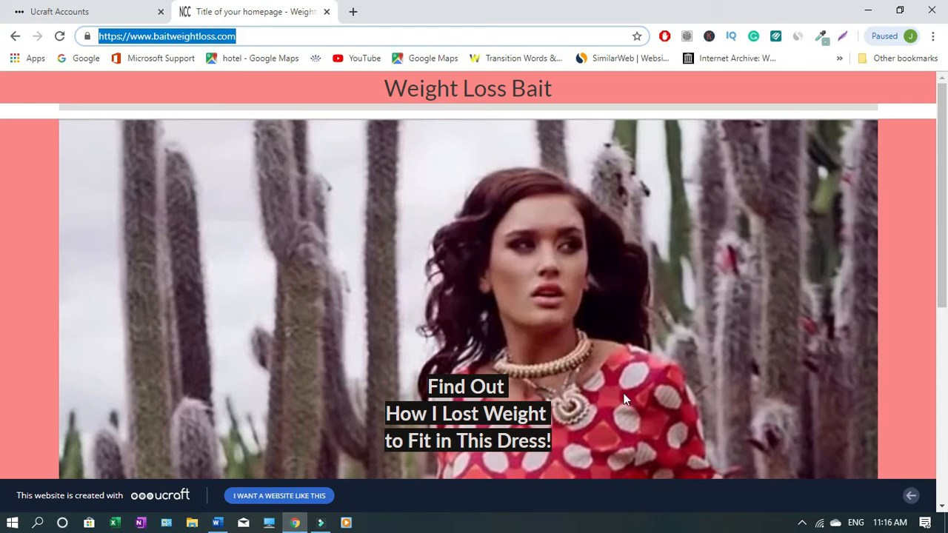
scroll(down, 3)
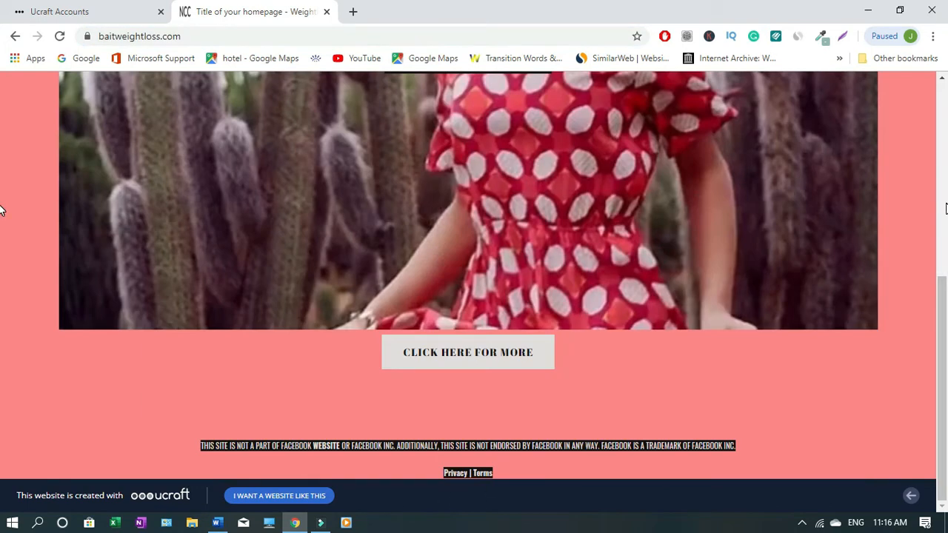
scroll(up, 3)
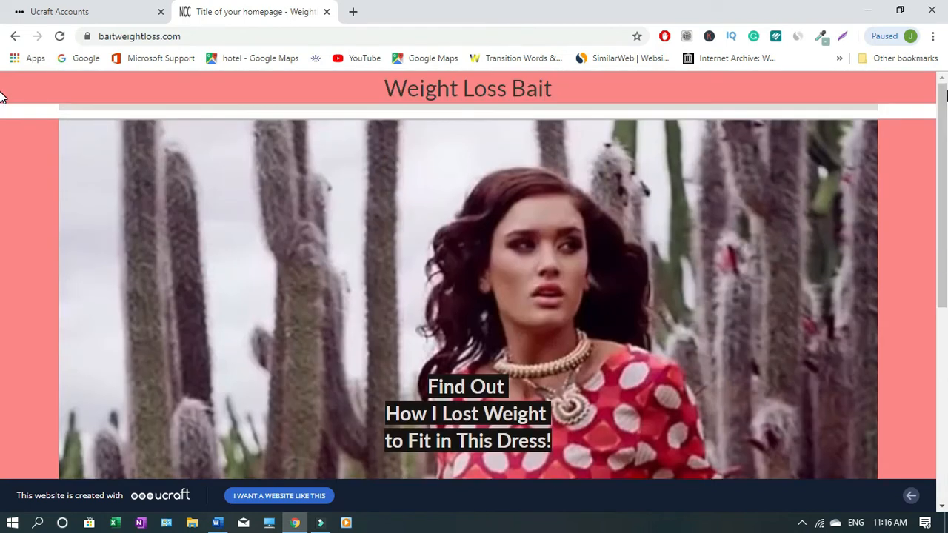
mouse_move(831, 265)
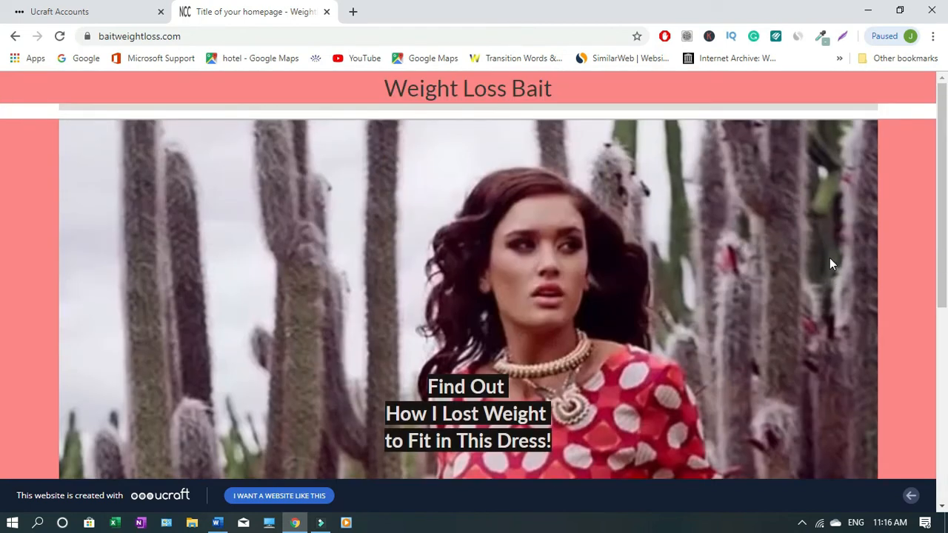
mouse_move(765, 294)
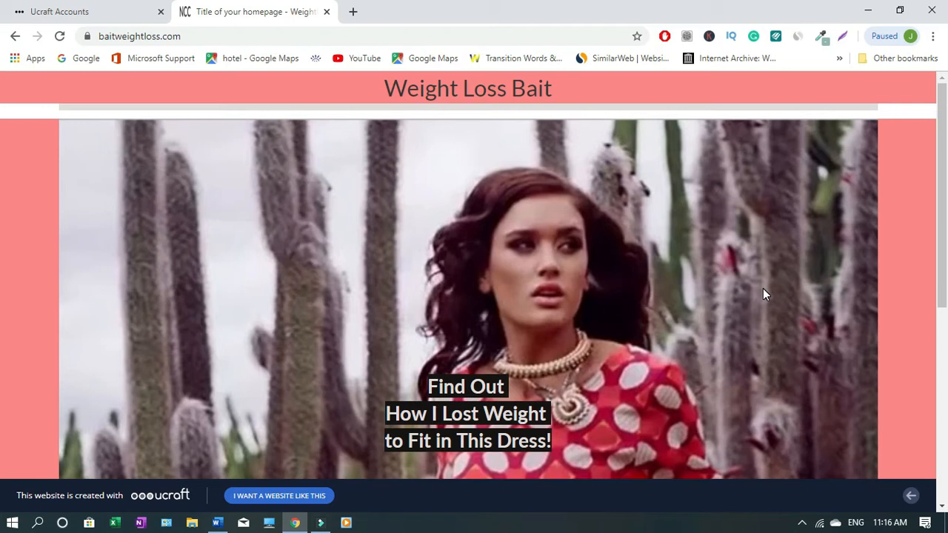
mouse_move(625, 209)
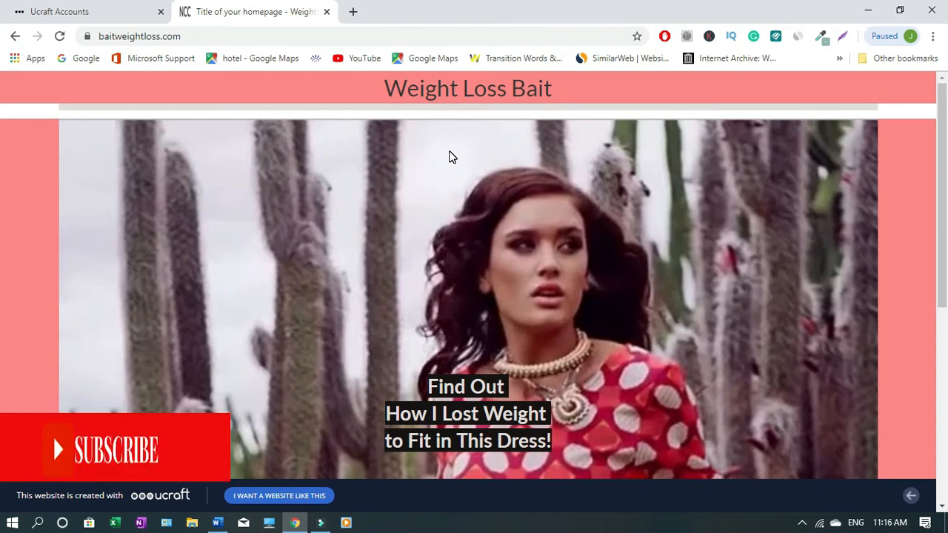
mouse_move(353, 250)
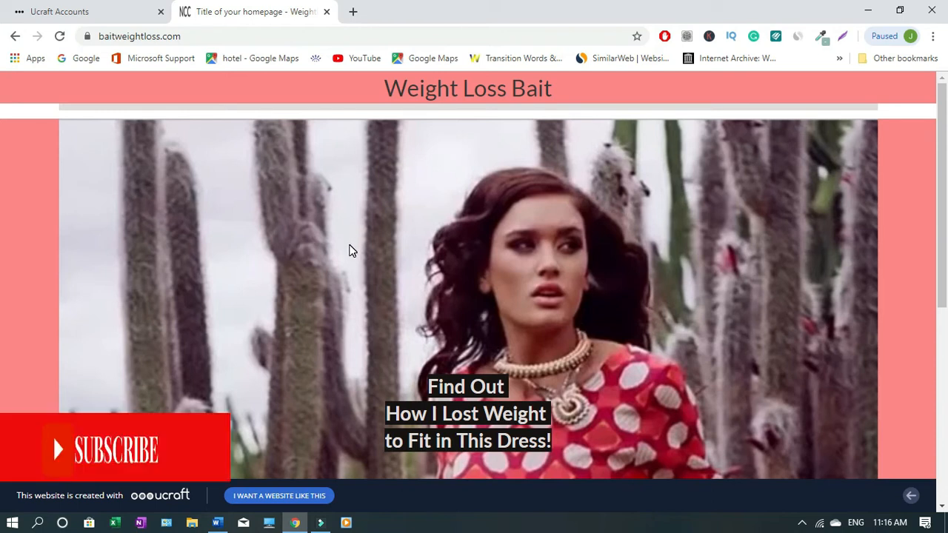